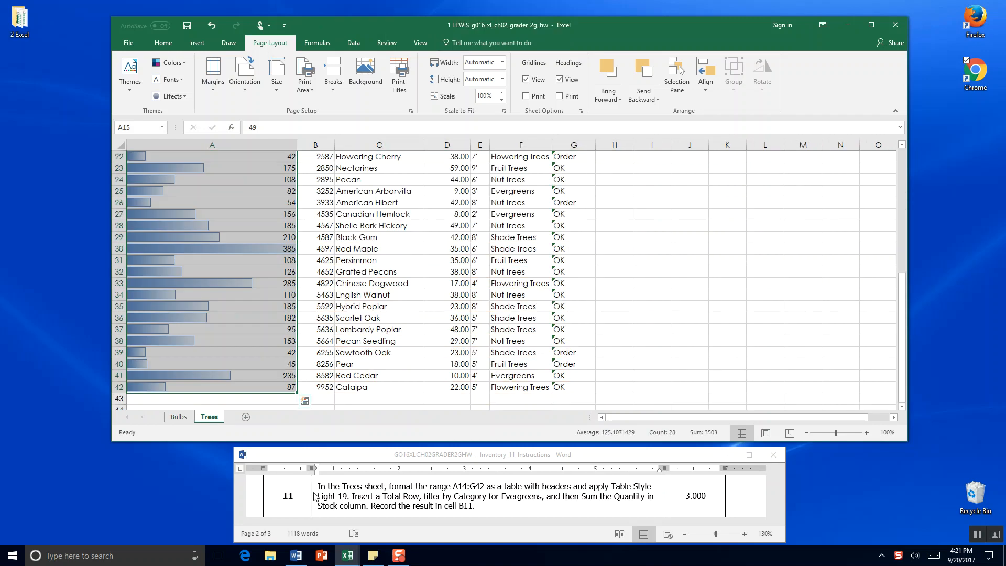
mouse_move(466, 496)
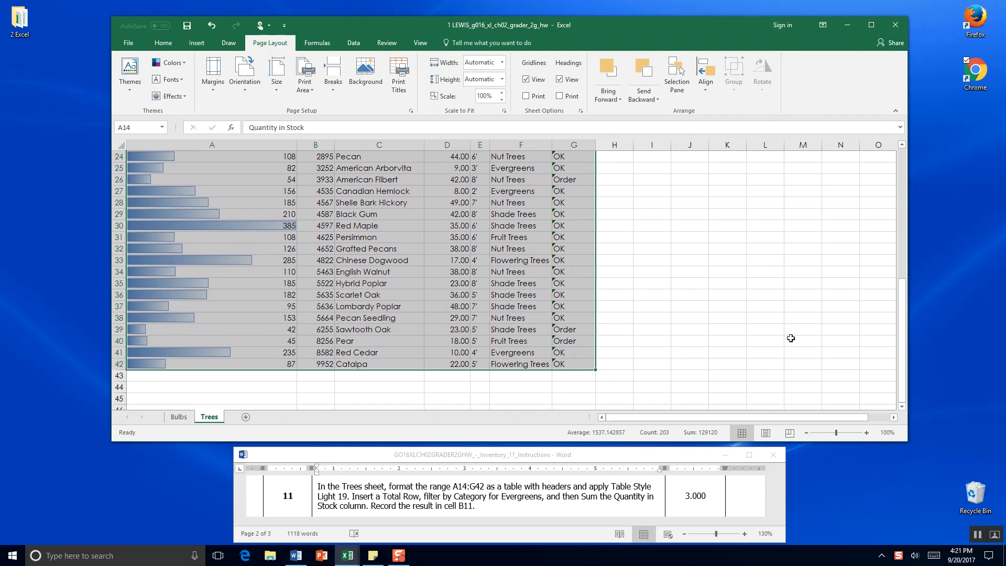
Scroll back to the top of the Trees sheet to select A14:G42
scroll(up, 3)
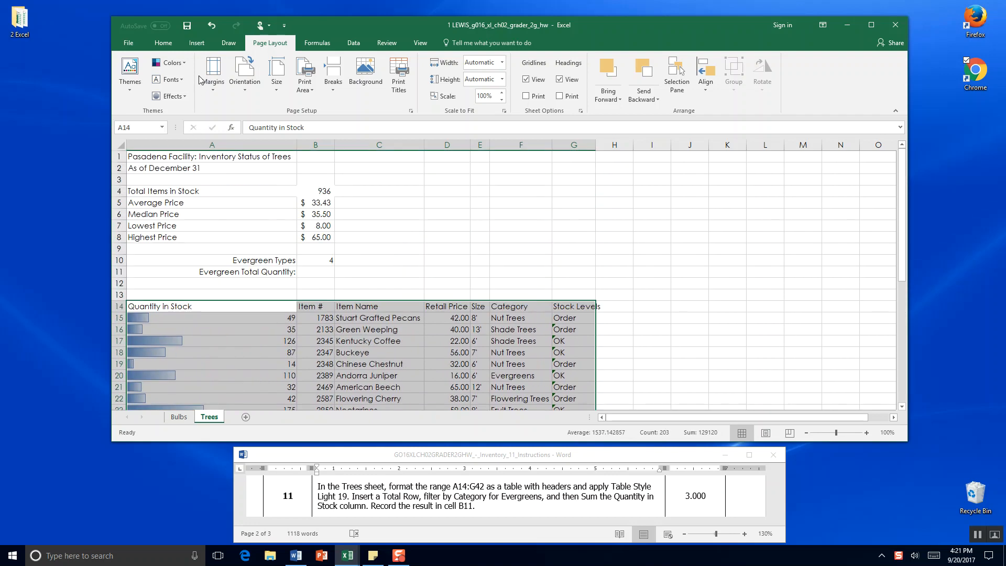
Convert A14:G42 into a table with headers and pick Table Style Light 19
click(197, 43)
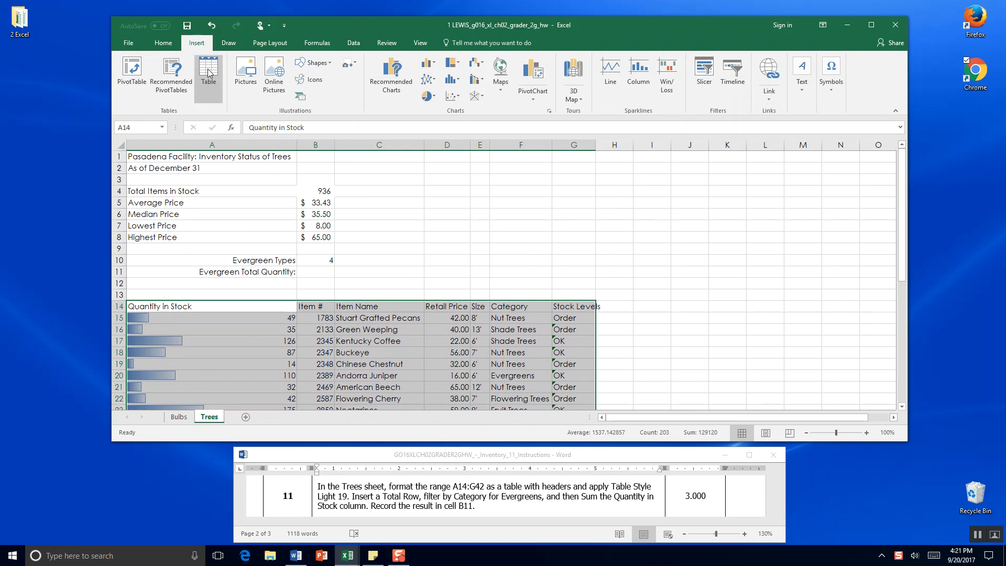
click(208, 73)
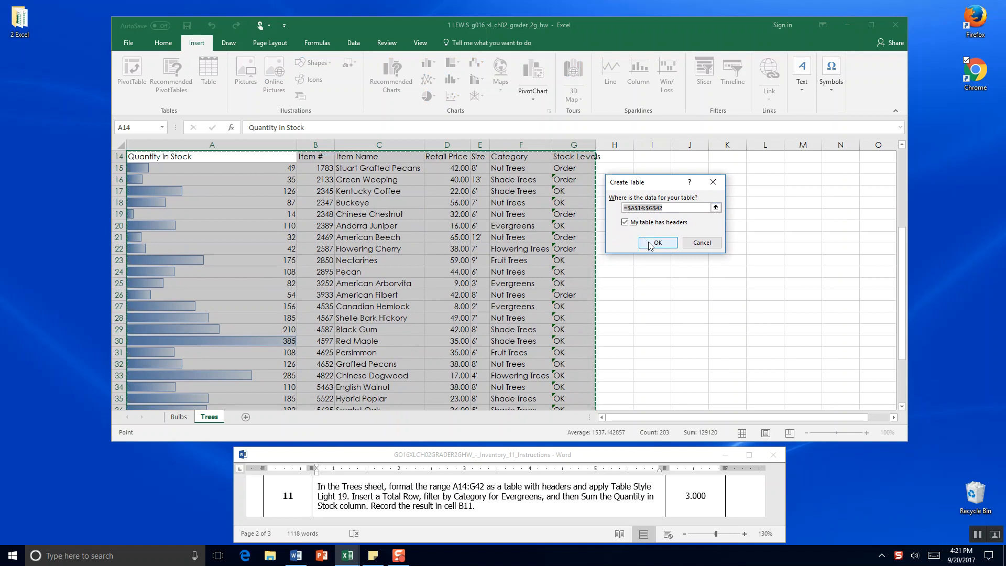
click(655, 243)
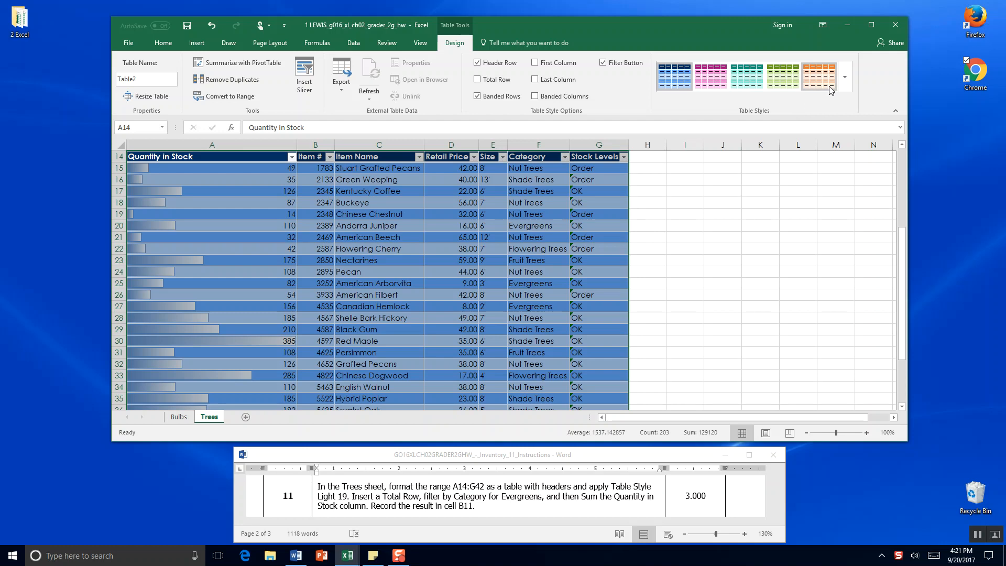
click(845, 76)
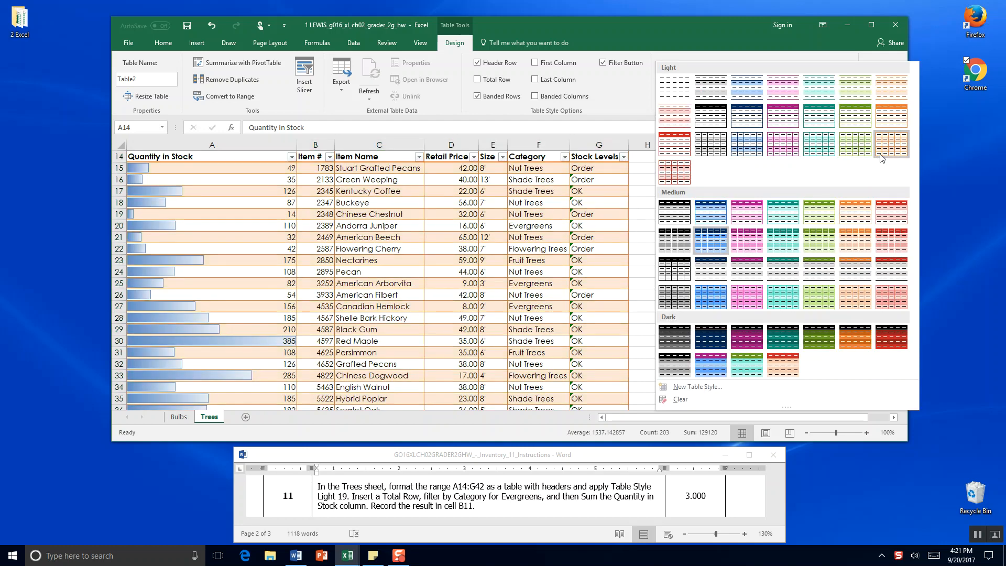
mouse_move(891, 145)
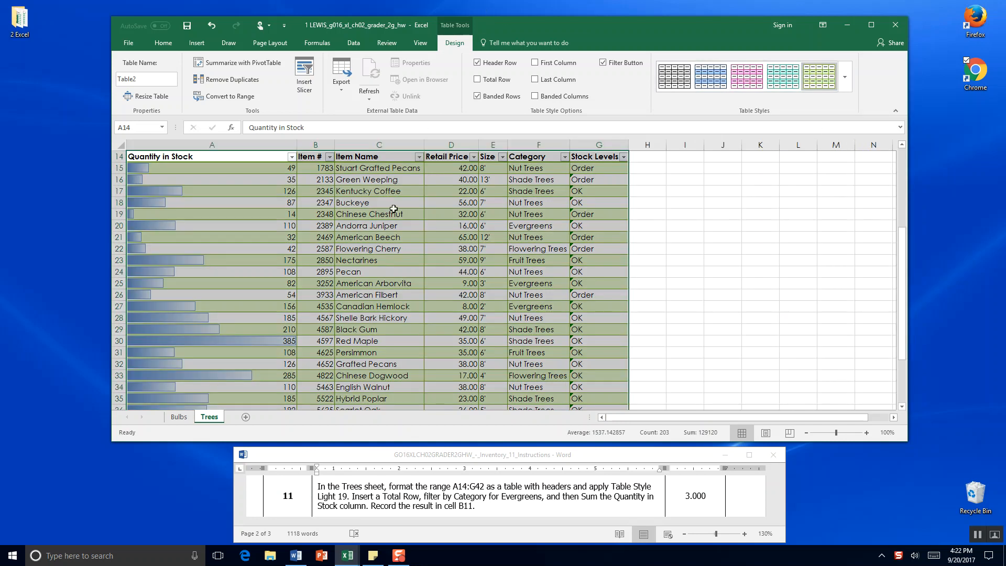
mouse_move(446, 51)
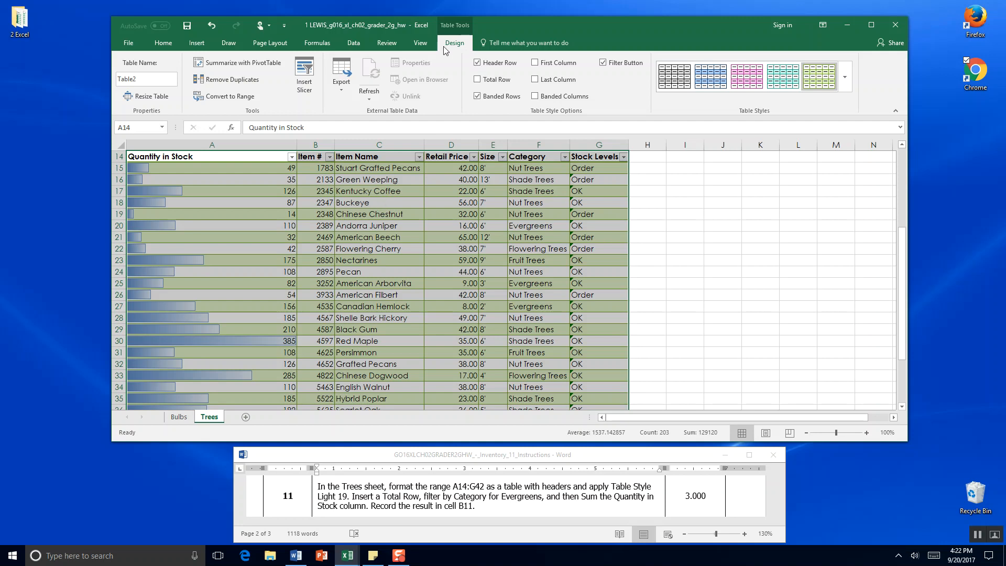
Add a total row and filter the Category column to Evergreens only
click(478, 80)
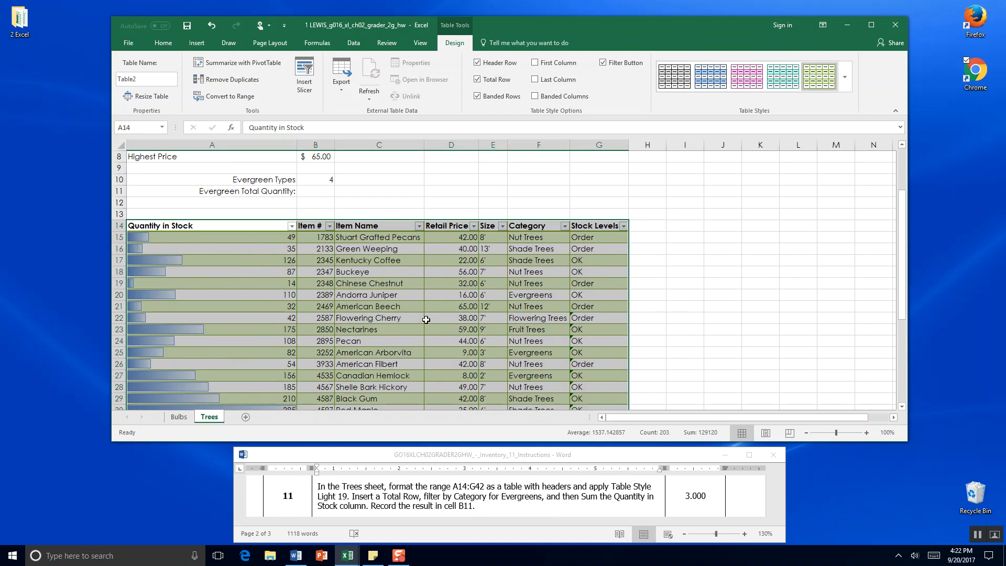
click(564, 226)
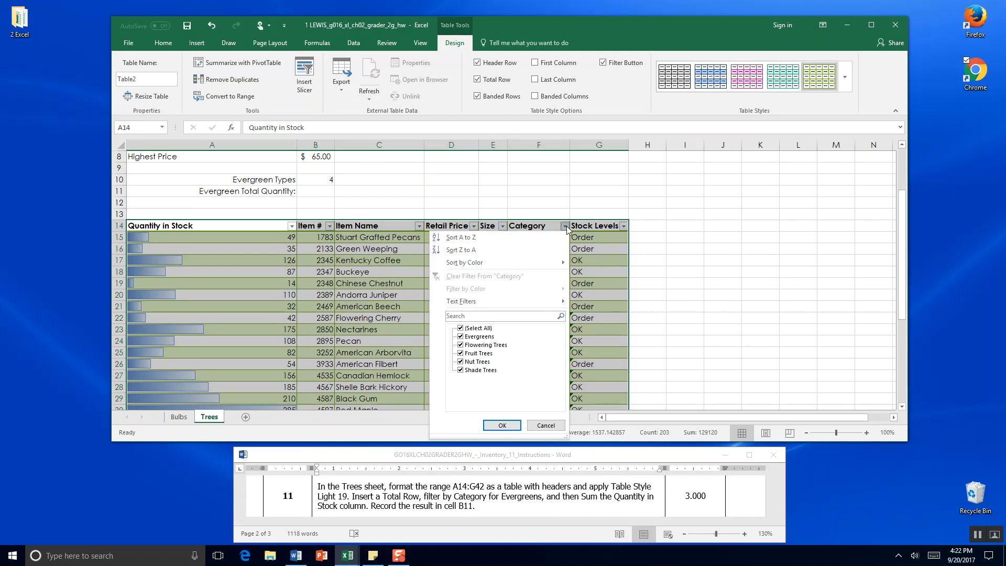
click(460, 328)
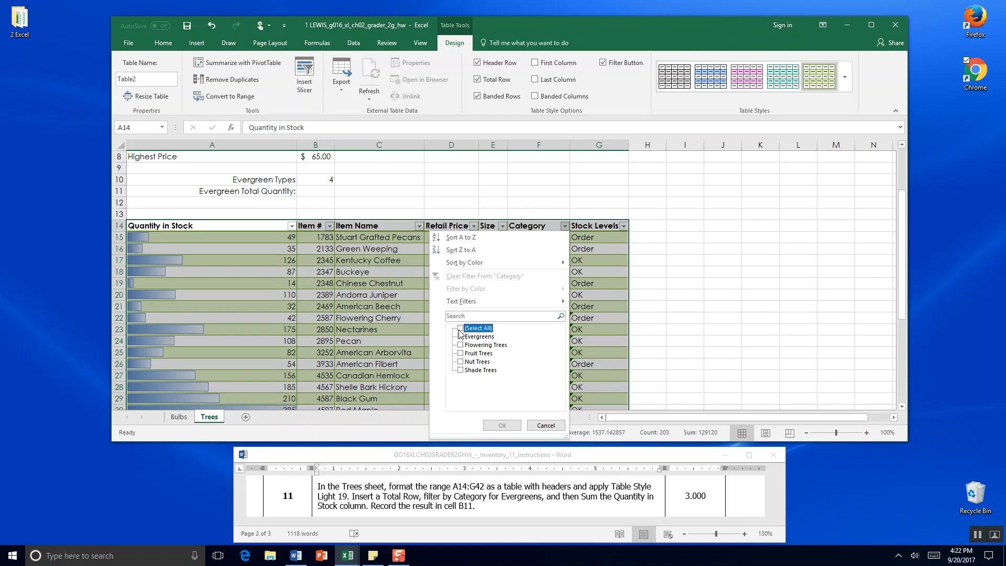
click(461, 337)
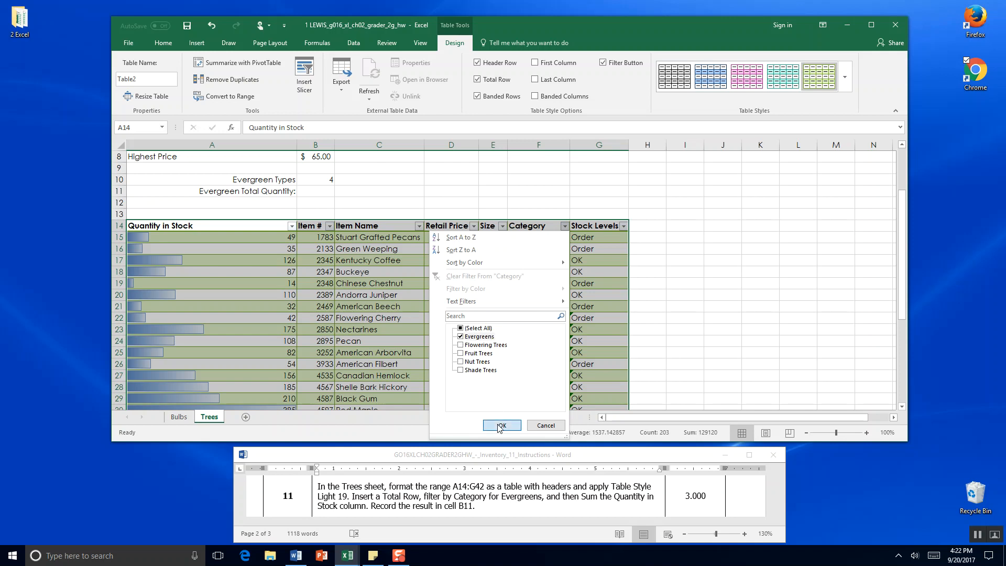
click(501, 425)
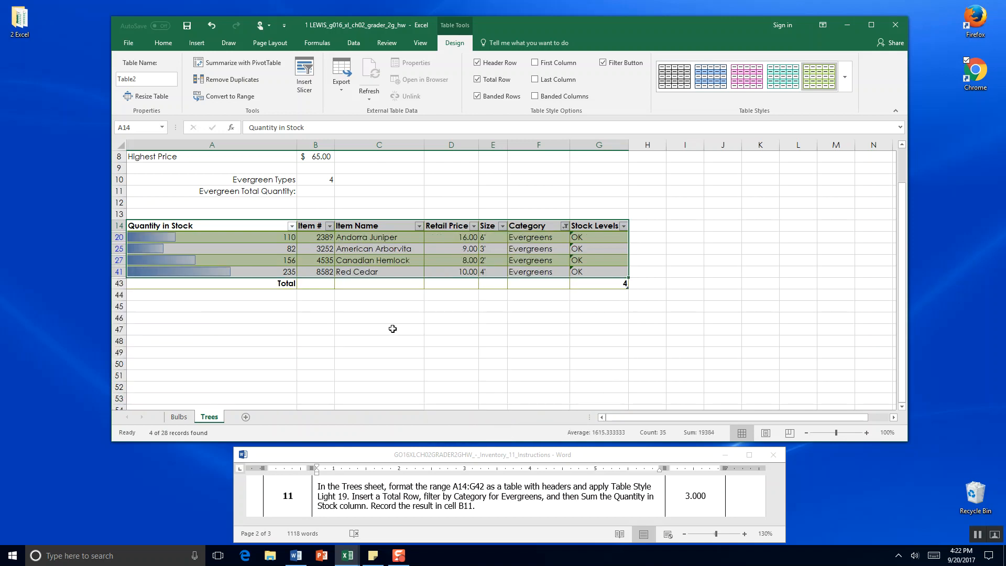
mouse_move(552, 504)
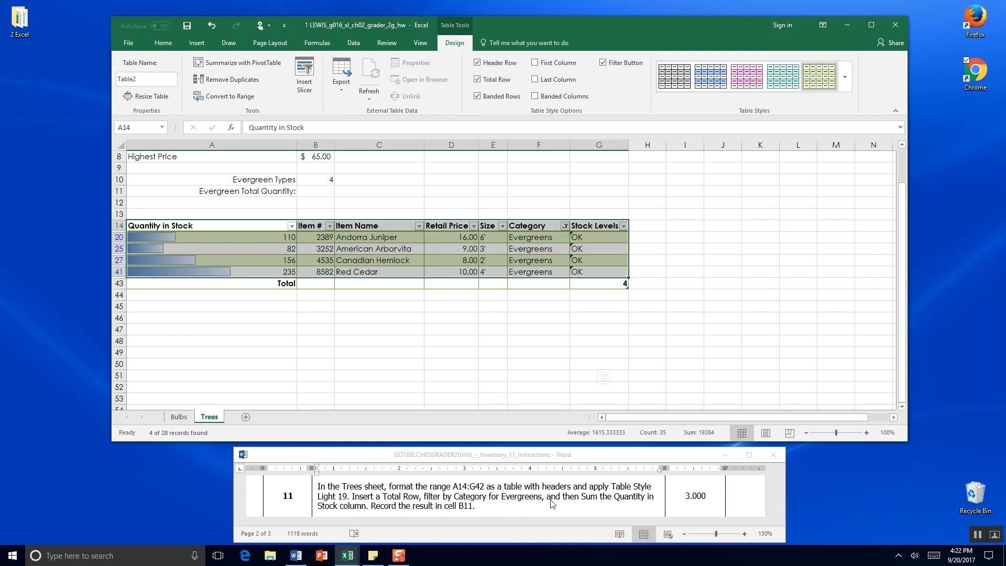
mouse_move(357, 514)
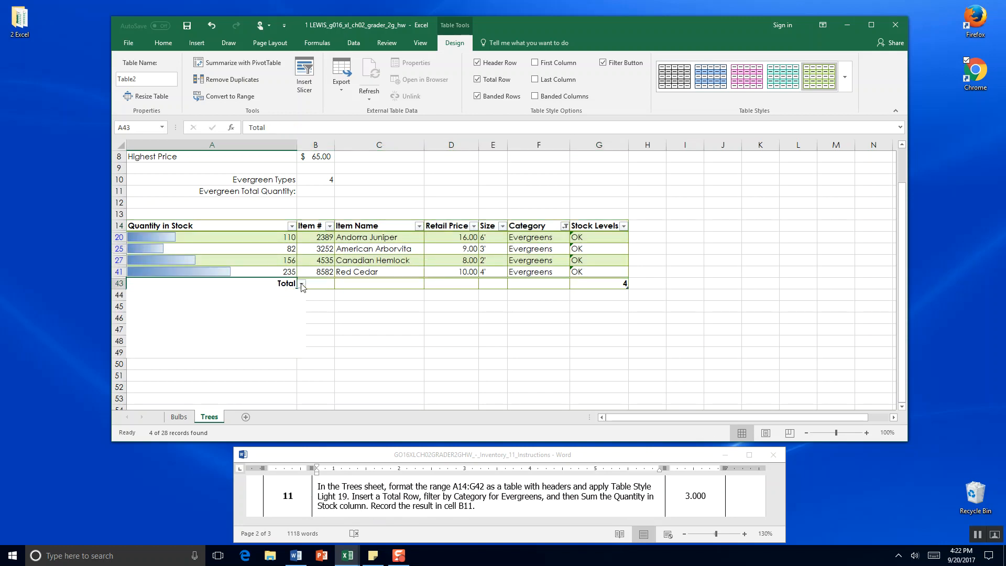
Sum Quantity in Stock (583) in the total row, show it in B11 with =A43, and save
click(302, 283)
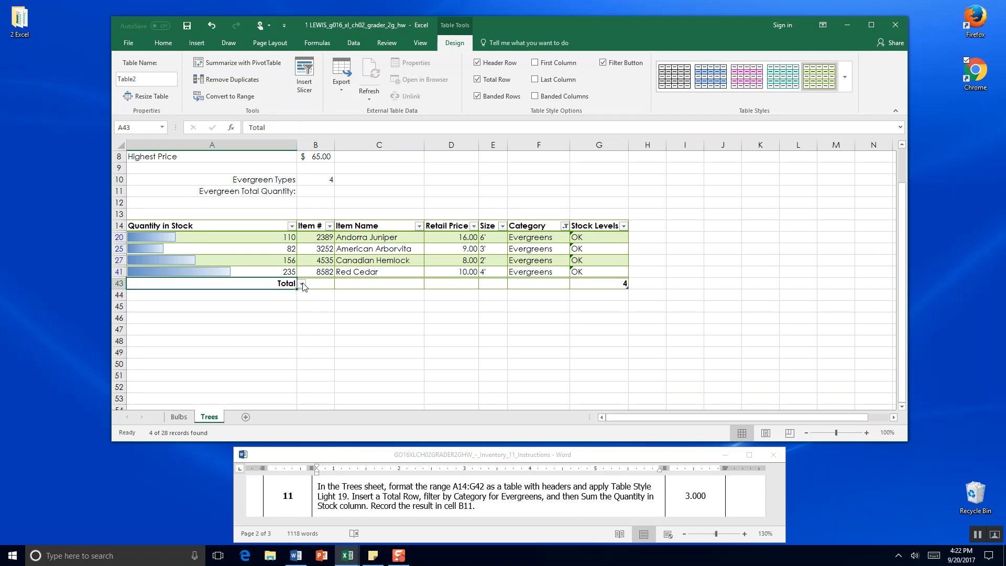
click(302, 283)
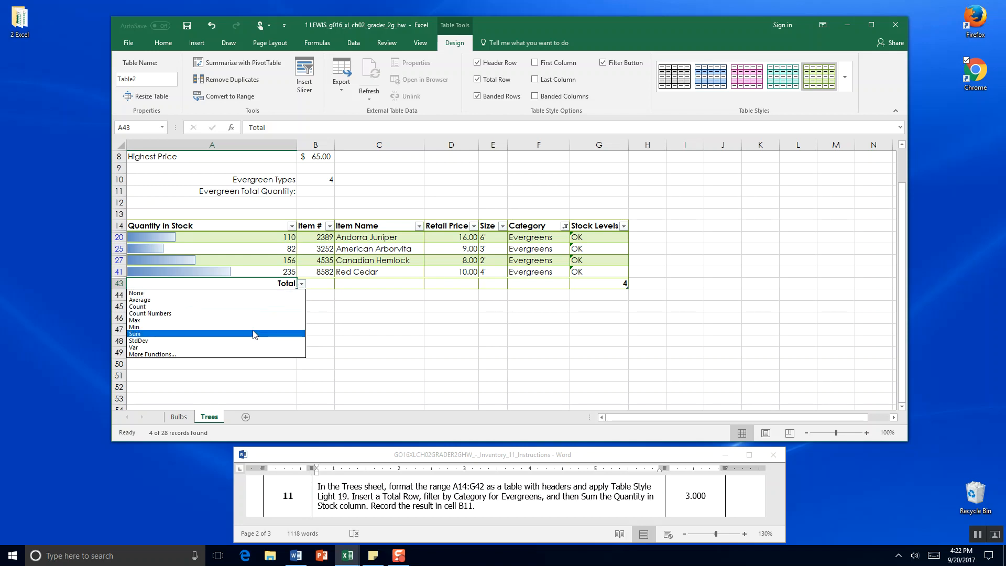
click(135, 333)
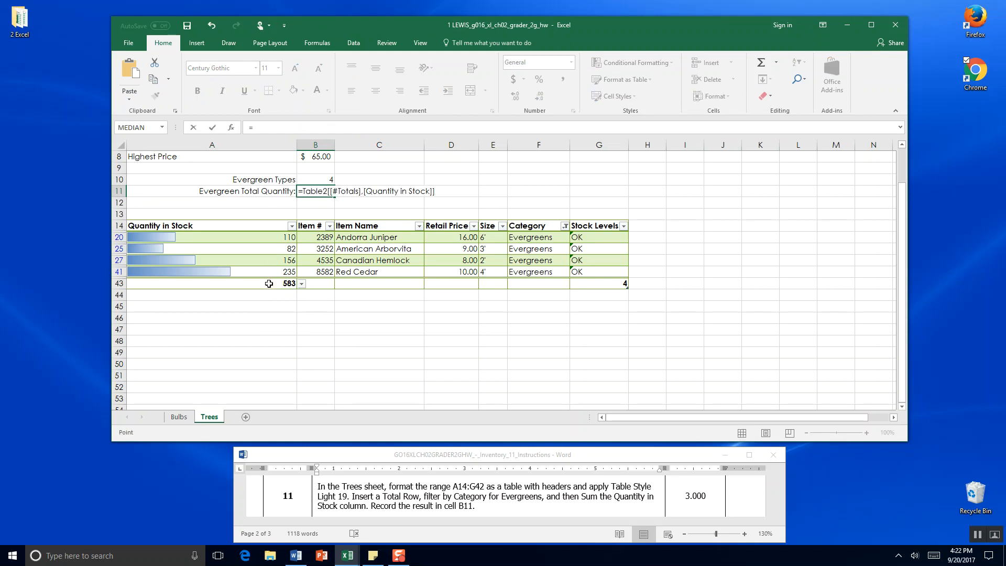
click(211, 283)
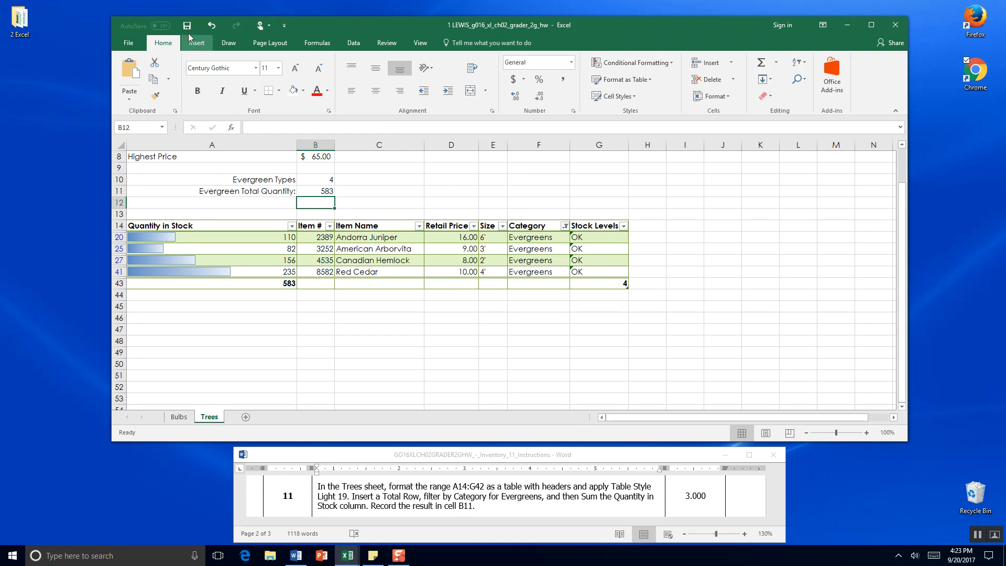
click(187, 25)
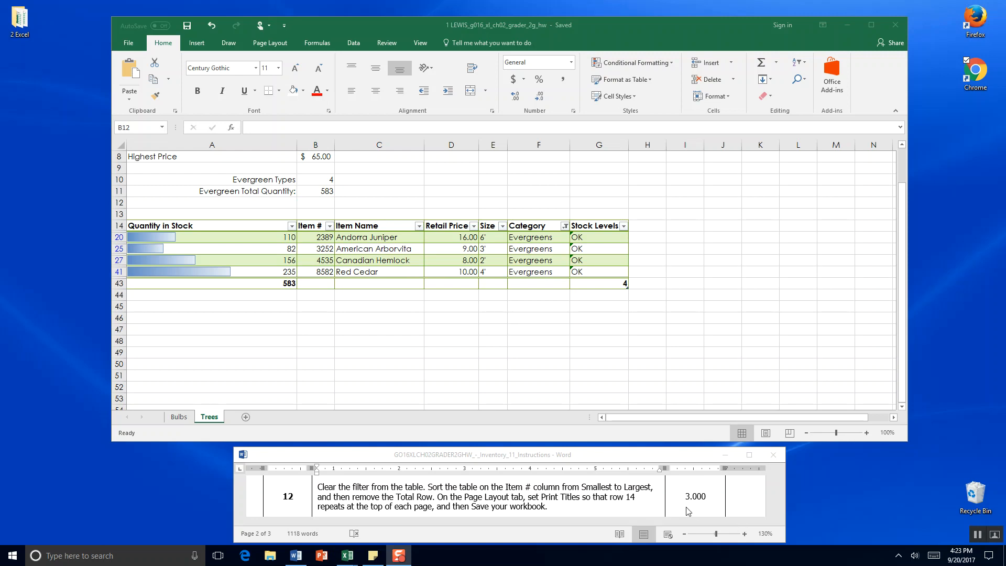
mouse_move(588, 240)
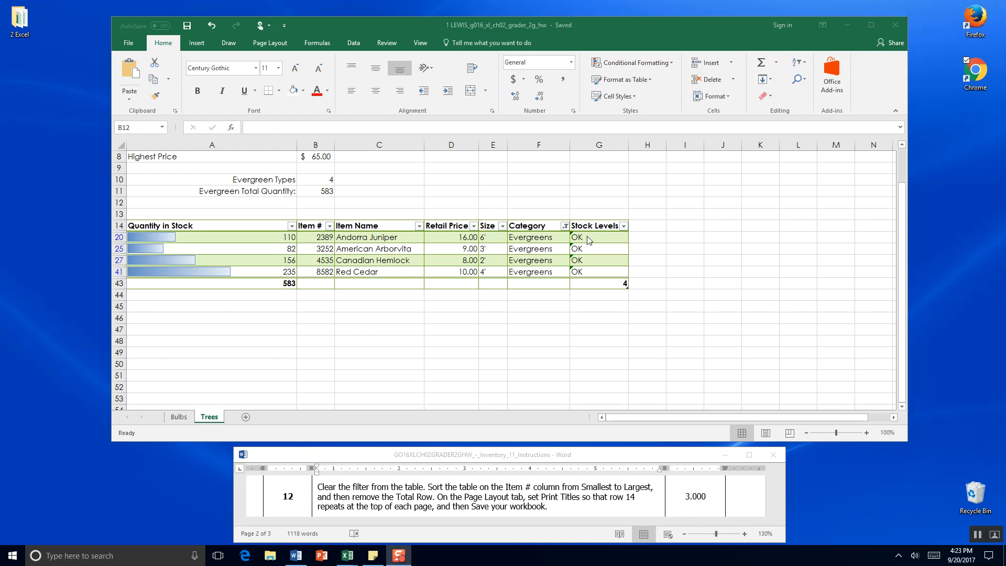
mouse_move(564, 226)
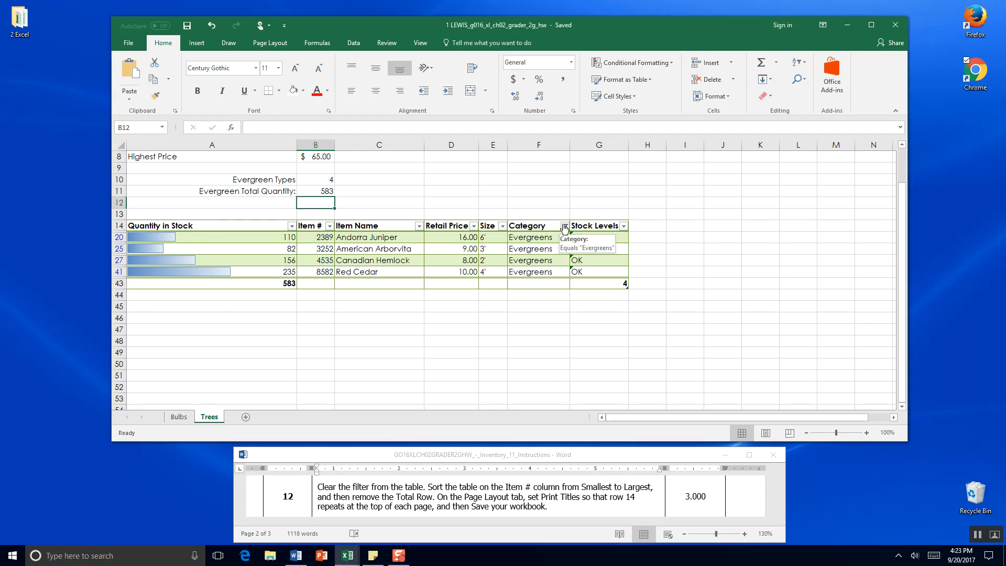
Clear the Category filter so all tree categories show and B11 reads 3503
click(563, 226)
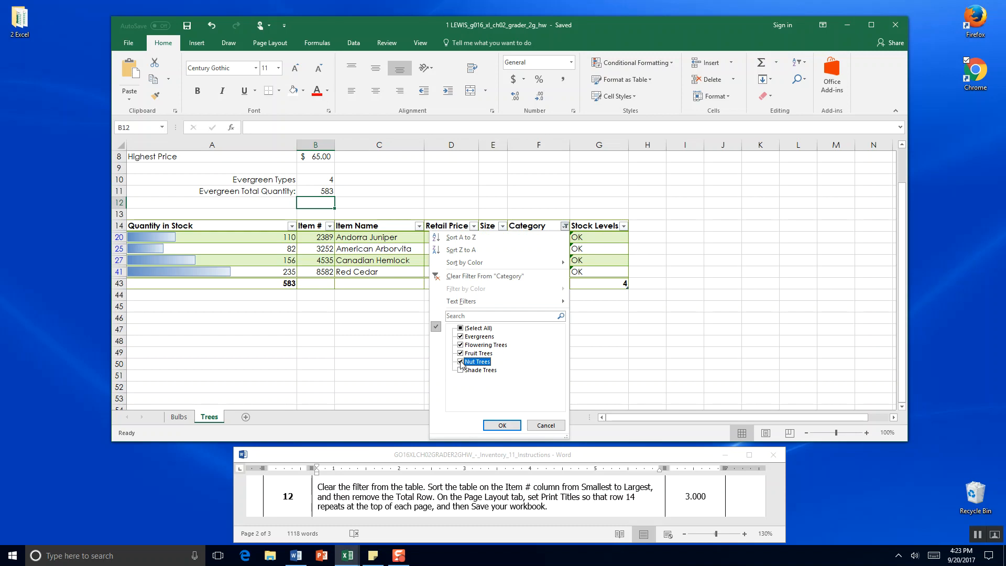
click(461, 361)
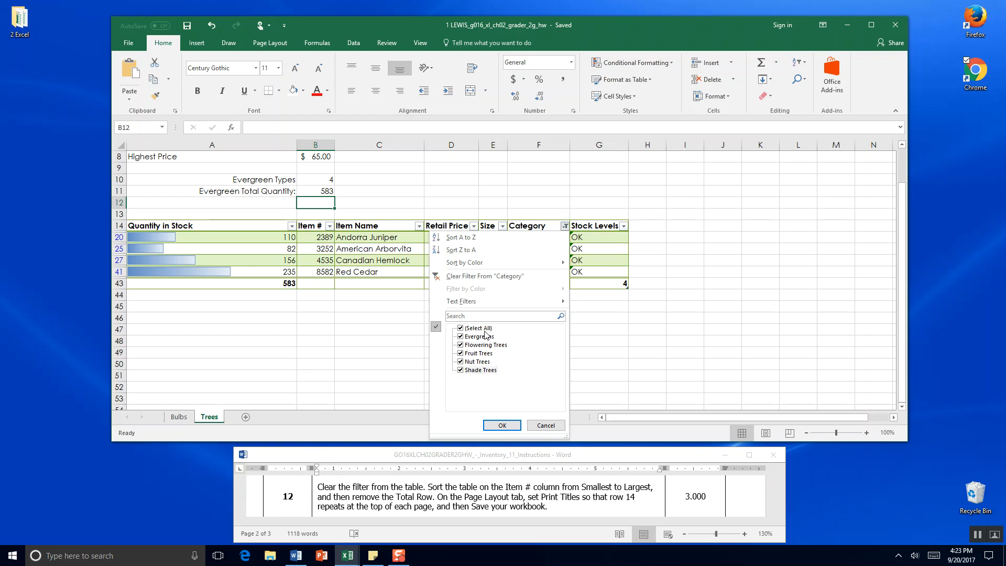
click(501, 426)
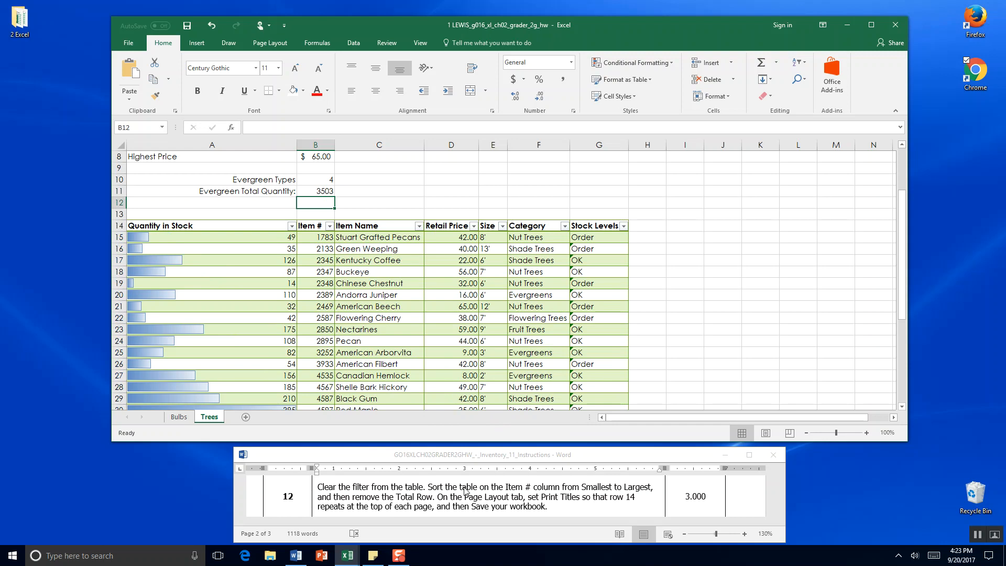
mouse_move(404, 405)
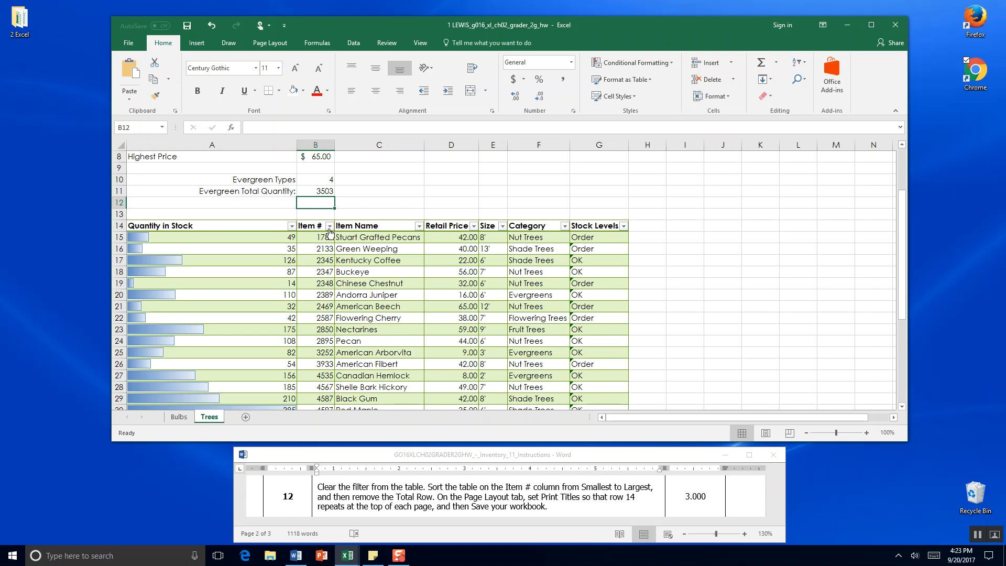
Sort the Trees table by Item # from smallest to largest
click(329, 225)
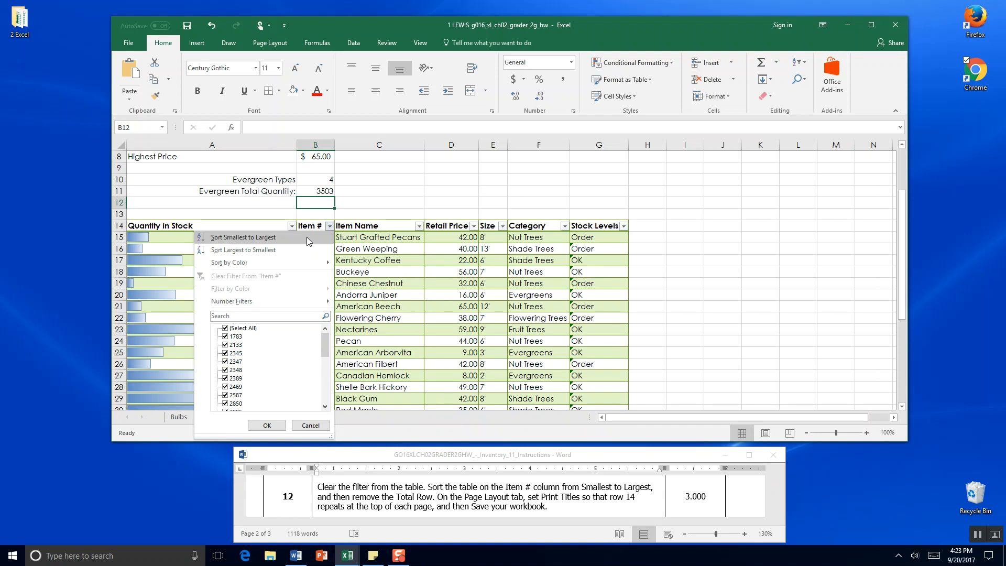
click(243, 237)
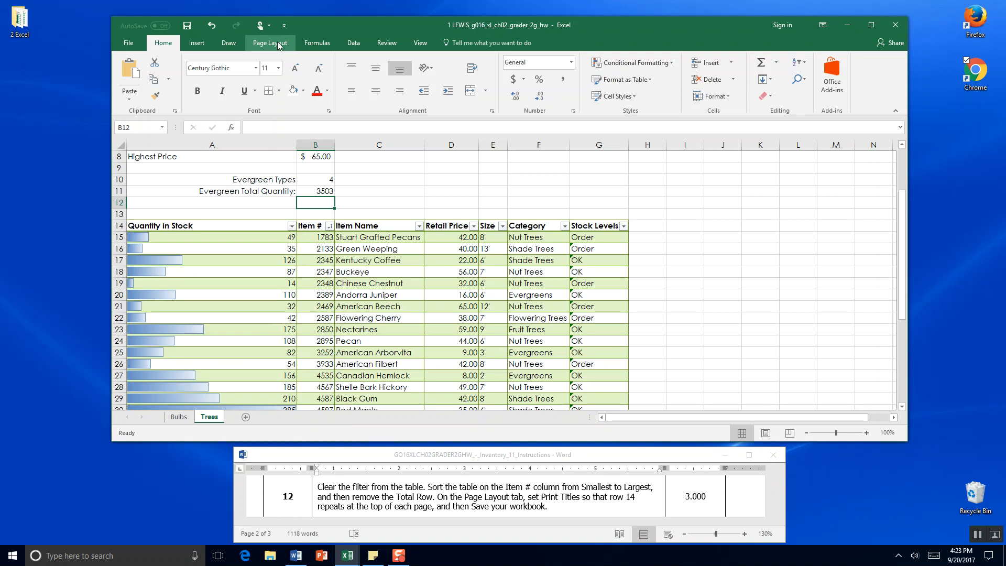
Set row 14 as the print title row to repeat at top and open Print Preview
click(270, 43)
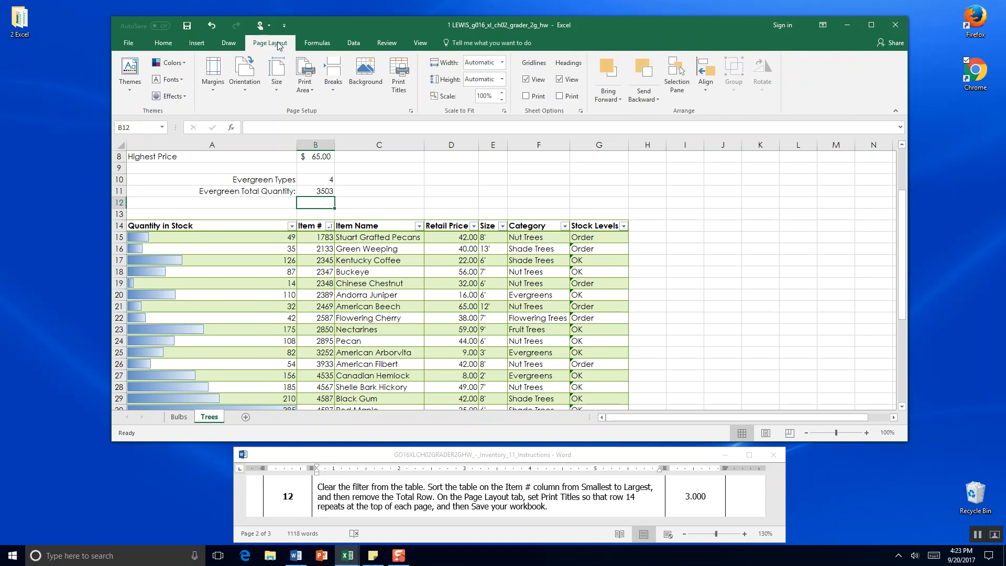
mouse_move(398, 74)
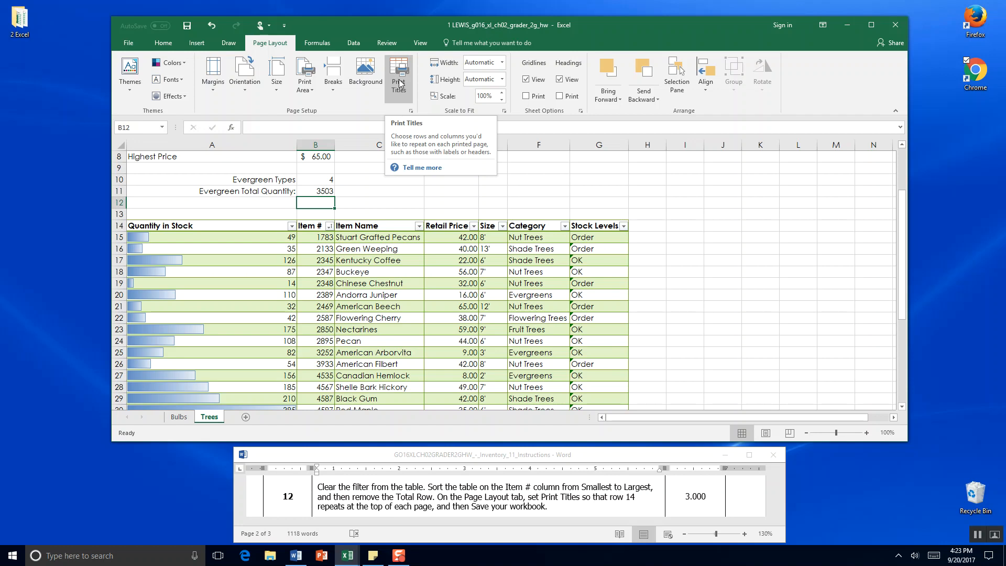
click(398, 72)
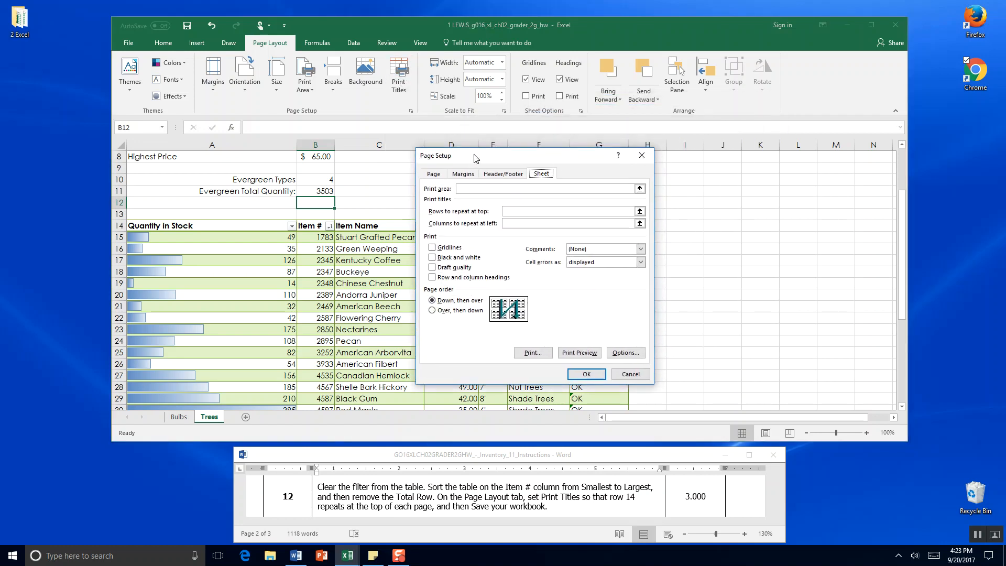
click(571, 210)
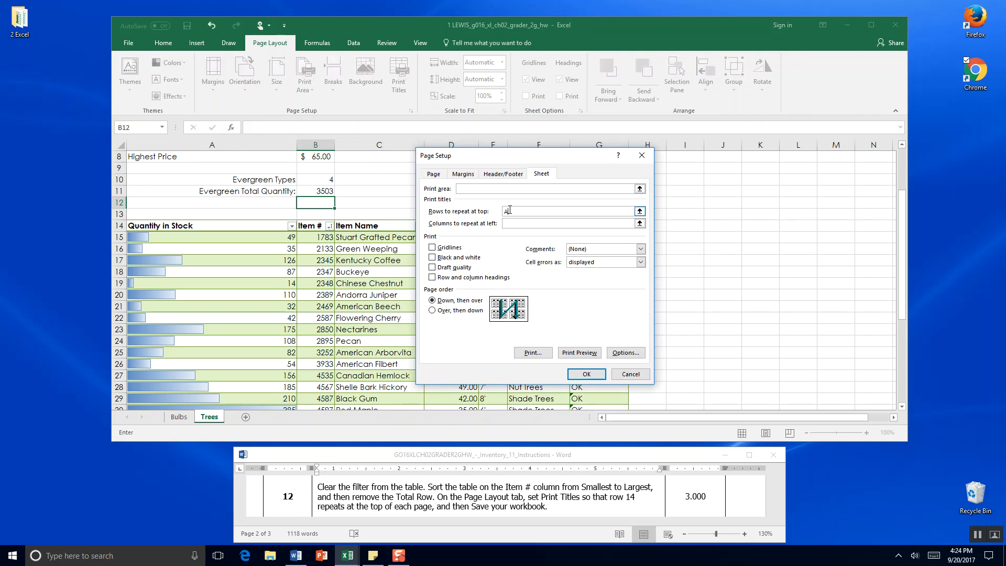
text(14:G)
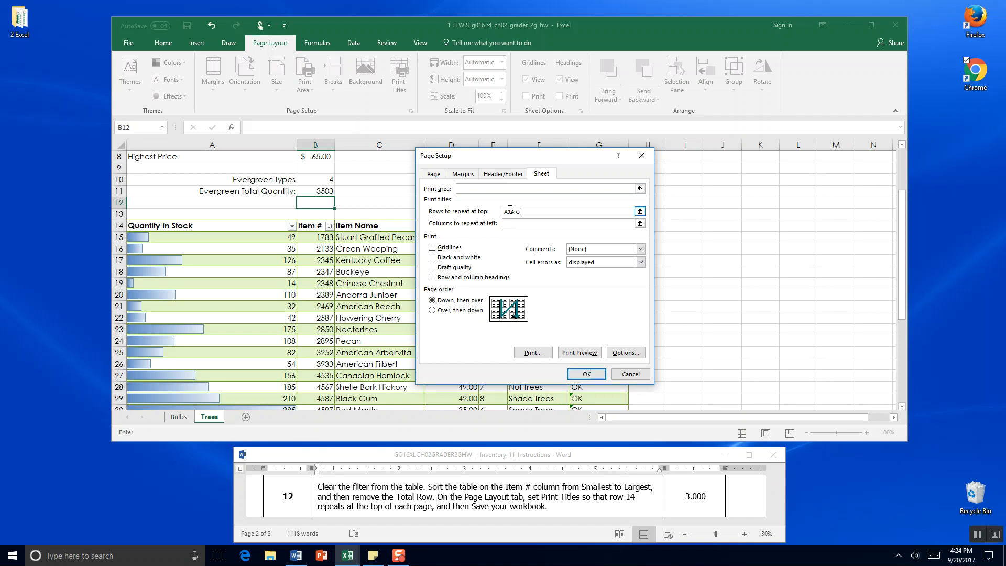
text(14)
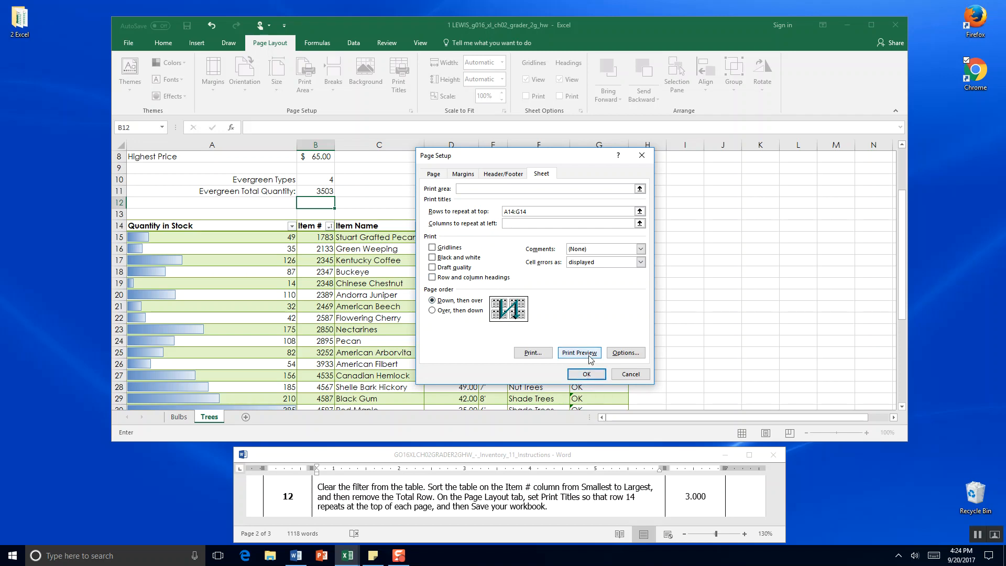
click(578, 353)
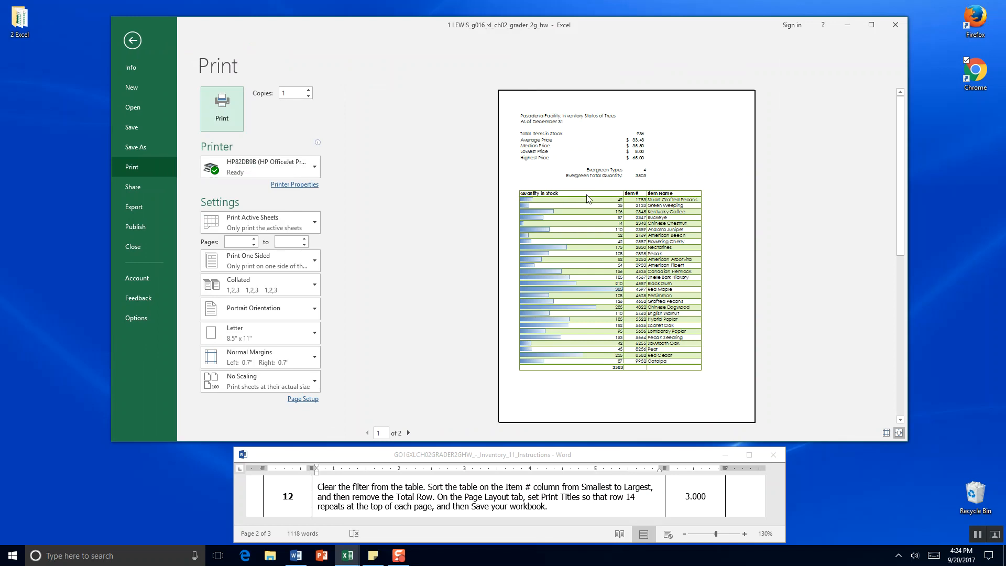
mouse_move(728, 201)
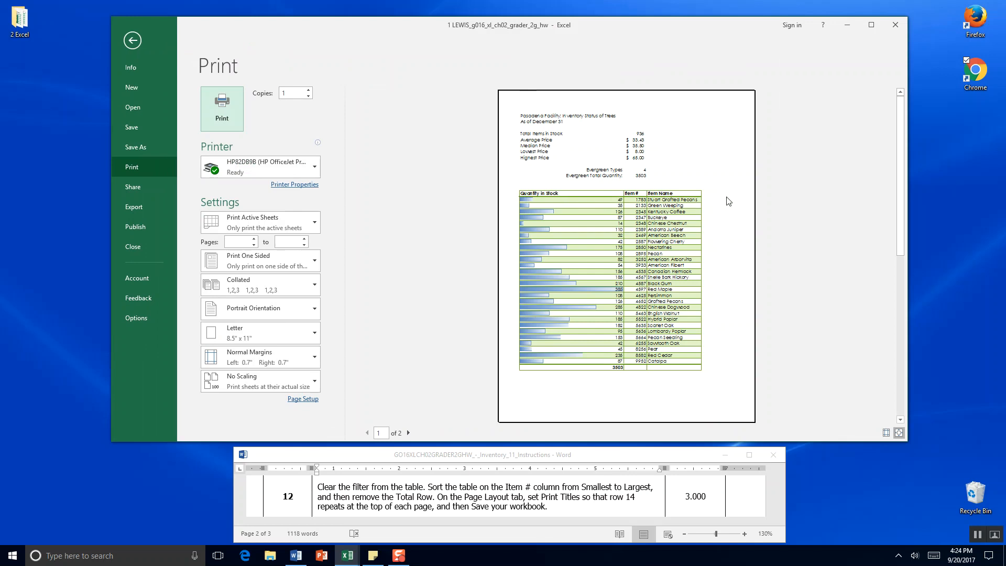
mouse_move(544, 348)
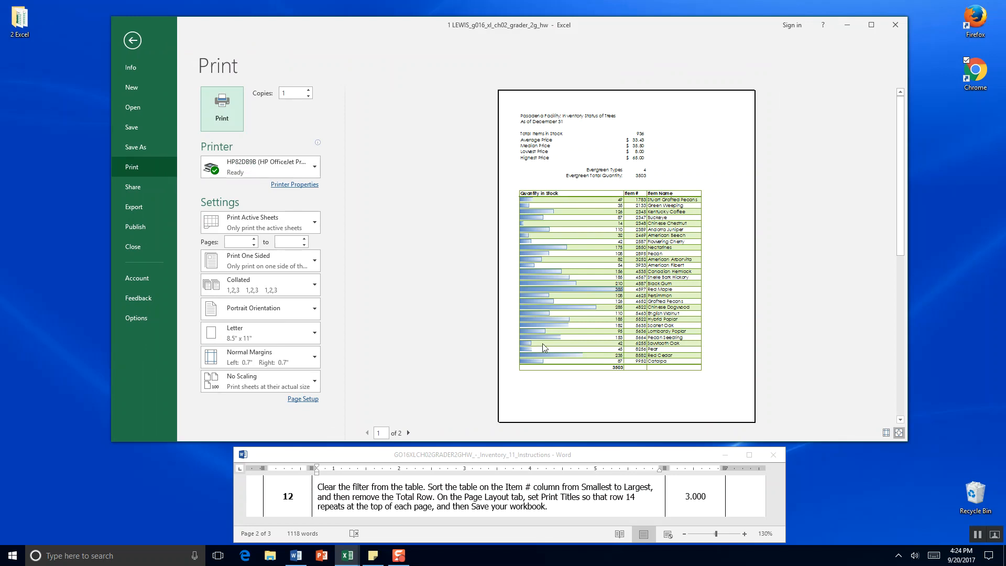
View the second preview page, then return to the Trees worksheet
click(408, 432)
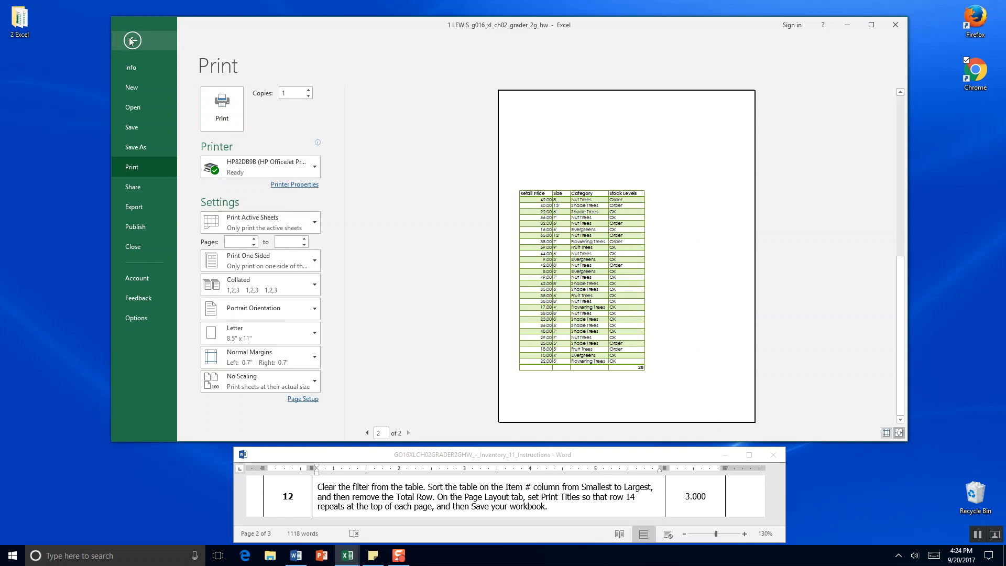
click(132, 41)
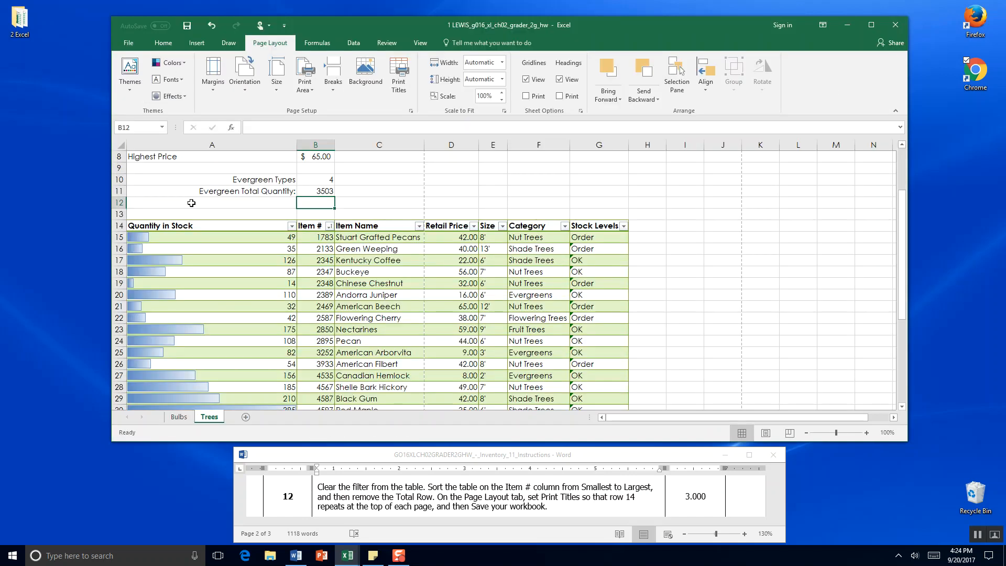
mouse_move(306, 122)
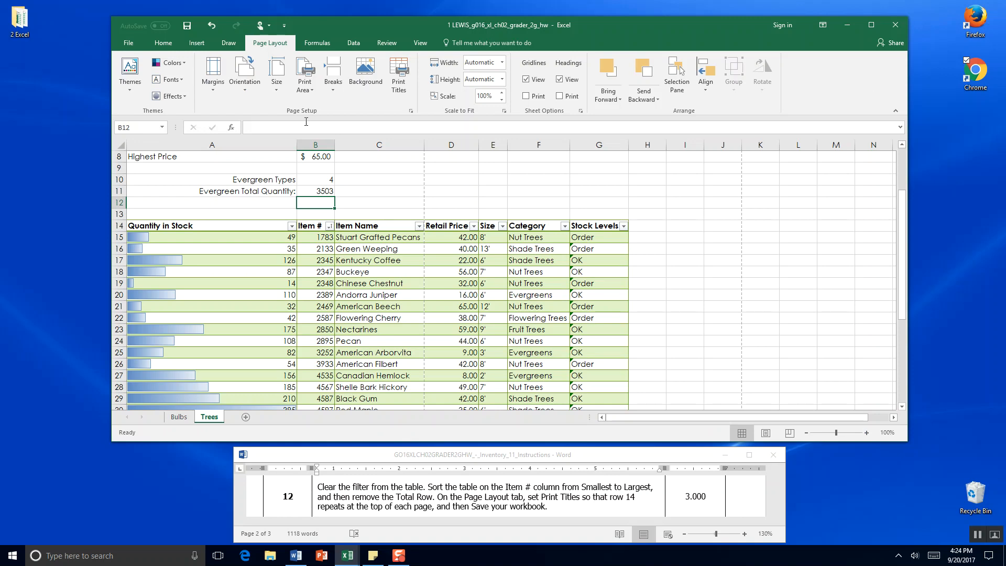
click(399, 73)
text(A14:G14)
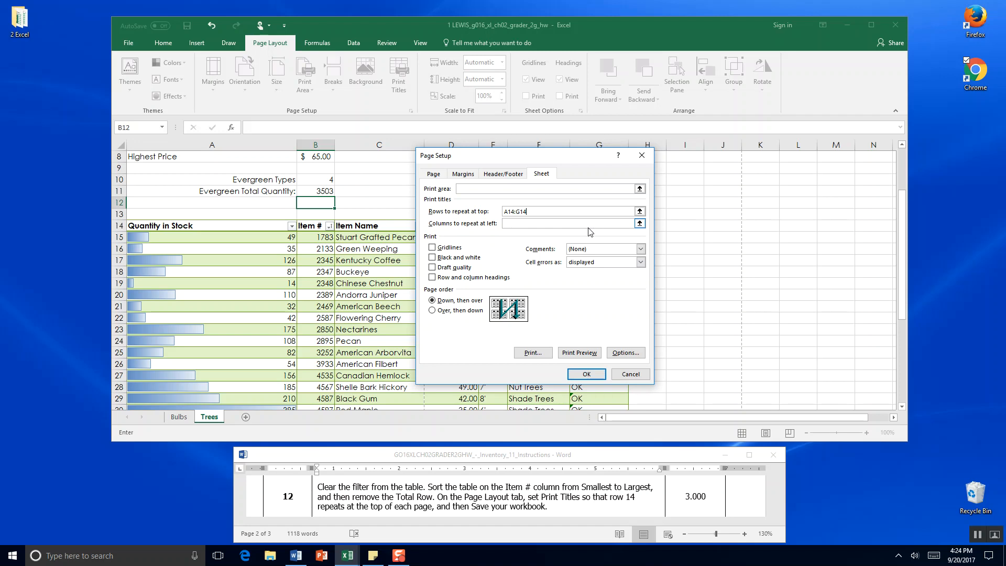
click(568, 211)
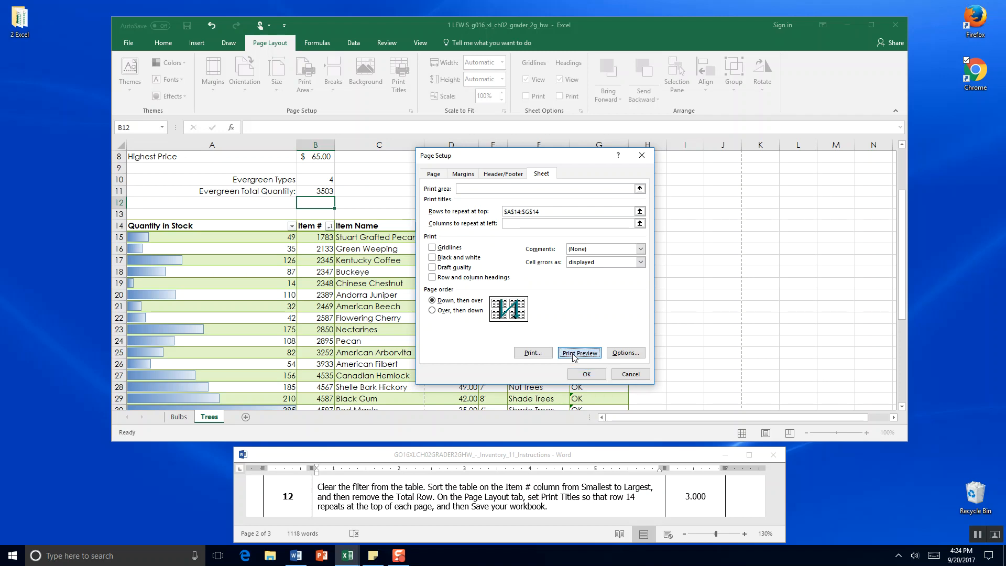
click(578, 353)
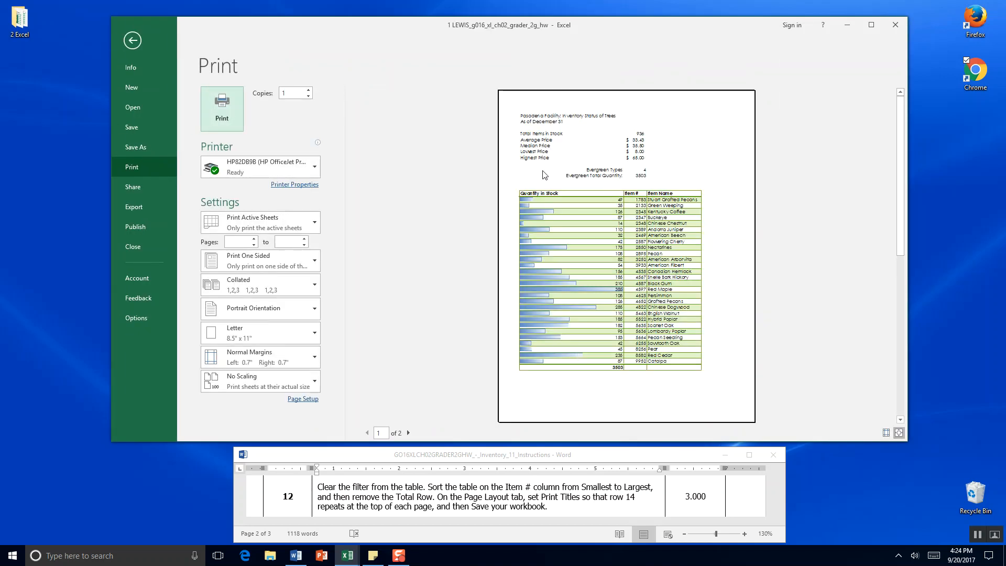
mouse_move(633, 368)
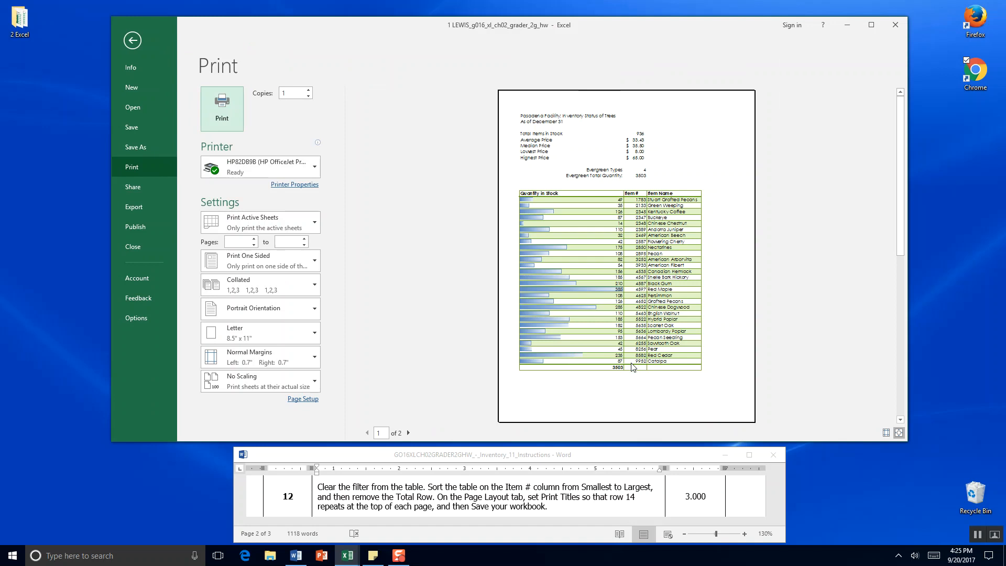
click(408, 433)
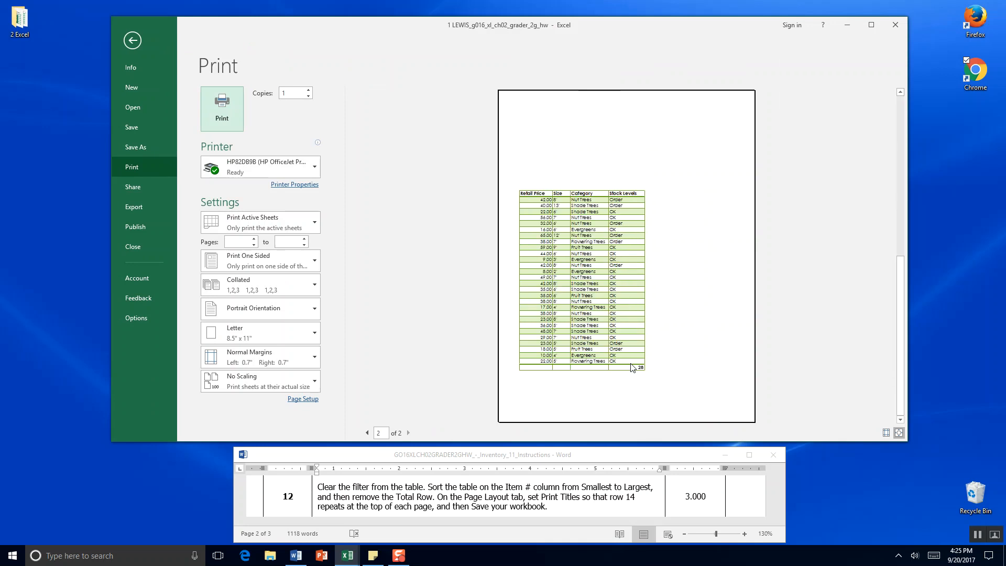
click(133, 40)
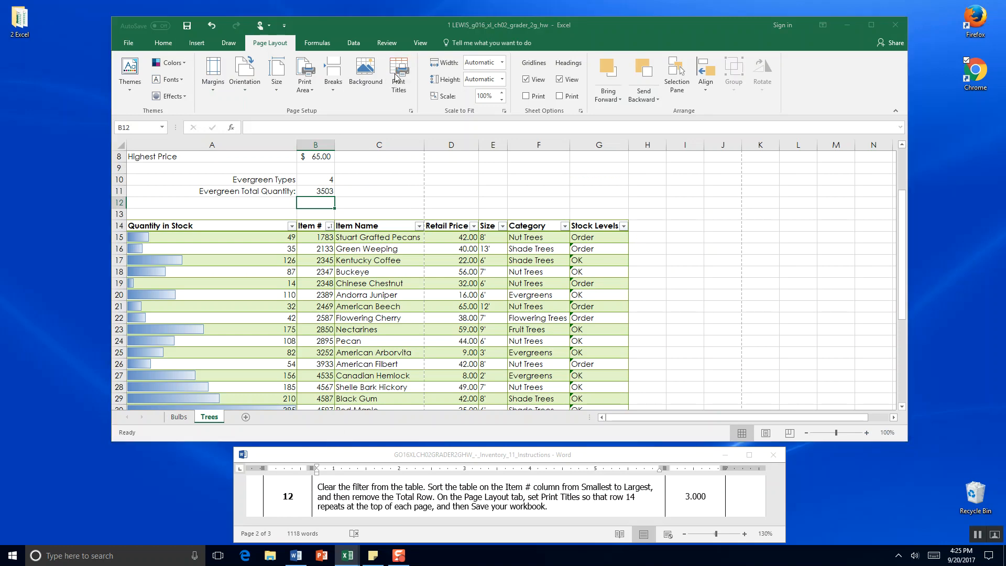
Re-enter $A$14:$G$14 as Rows to repeat at top in Page Setup and confirm
click(398, 72)
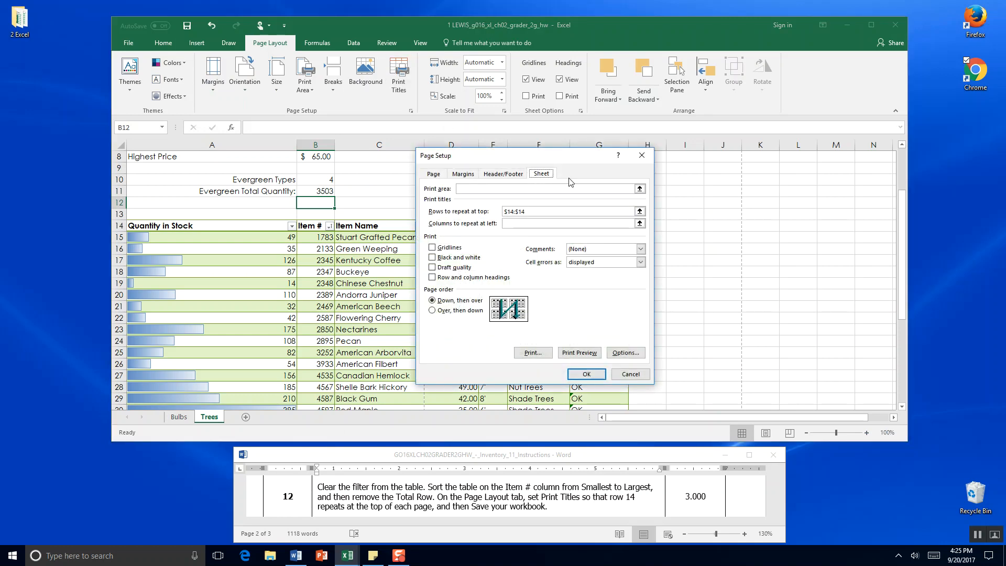
click(585, 374)
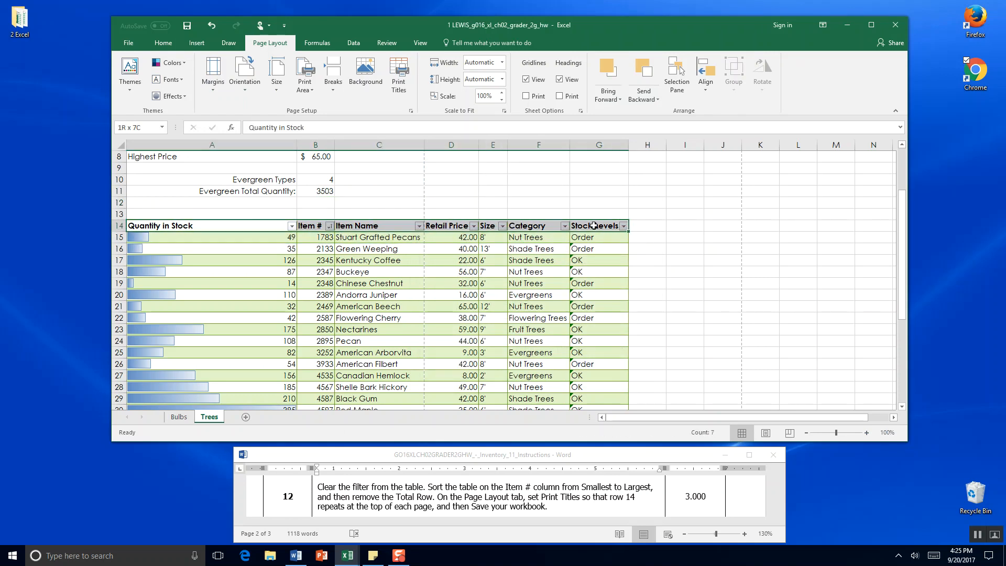
click(399, 74)
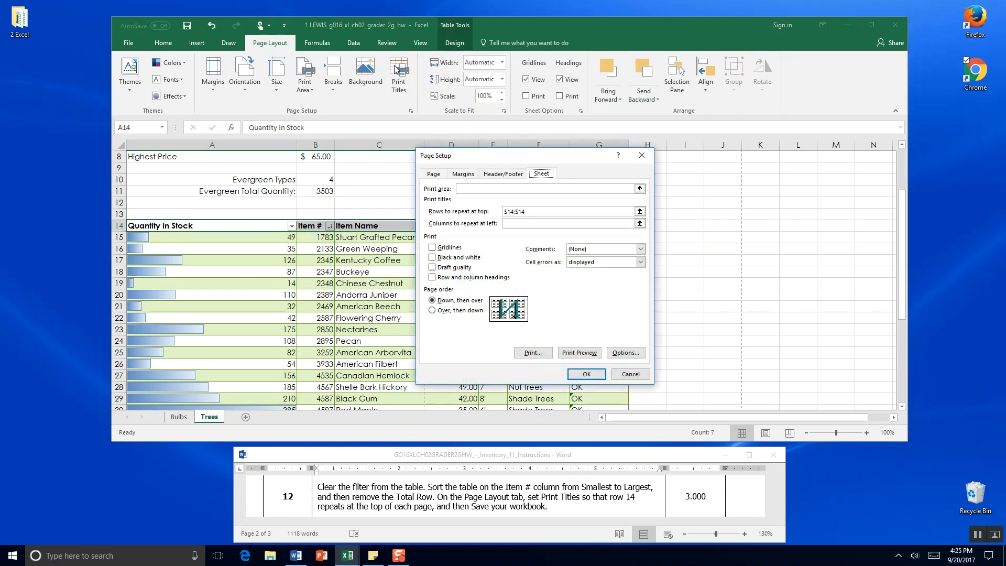
mouse_move(496, 226)
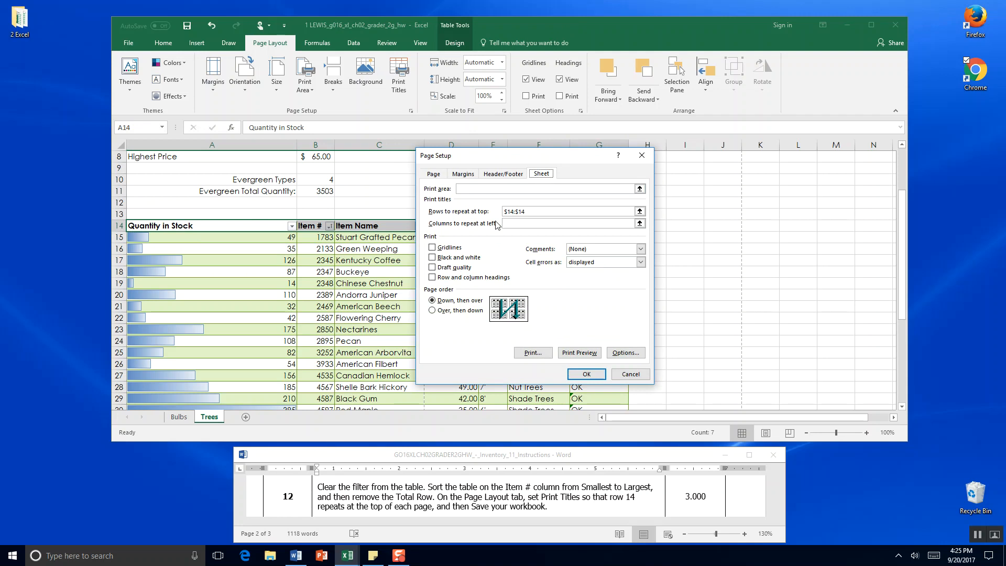
mouse_move(495, 225)
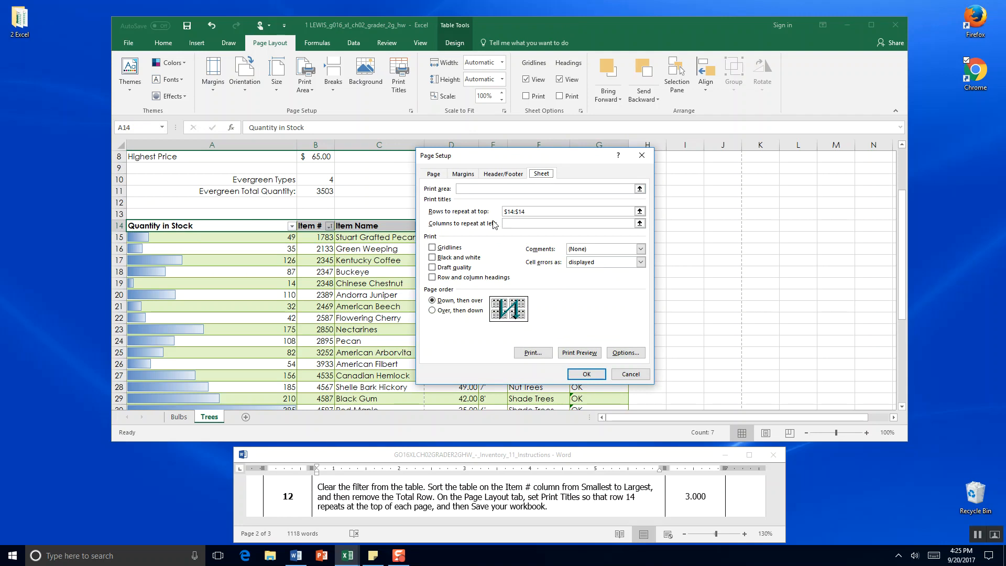
click(568, 212)
text(A)
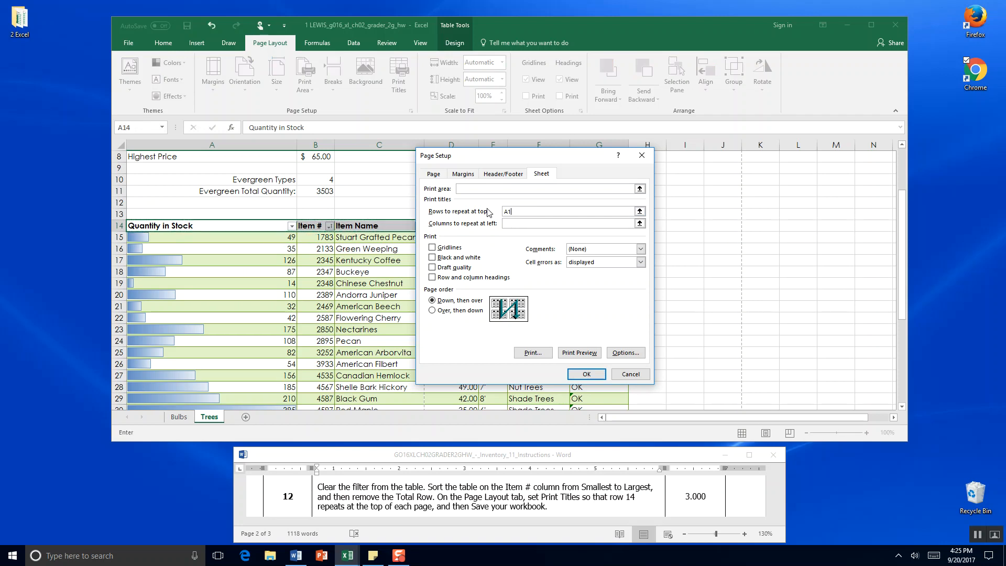
text(14:G1)
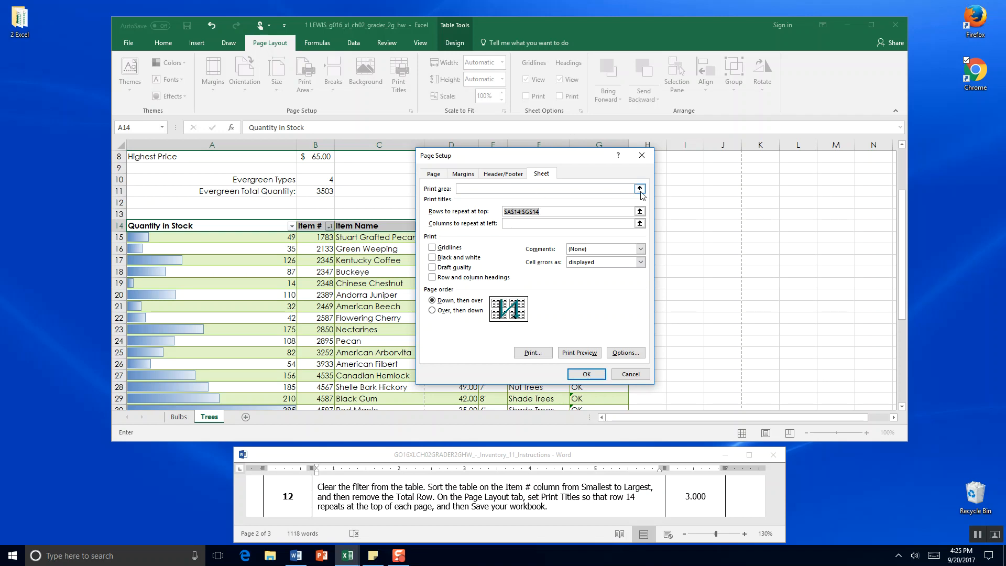
click(639, 189)
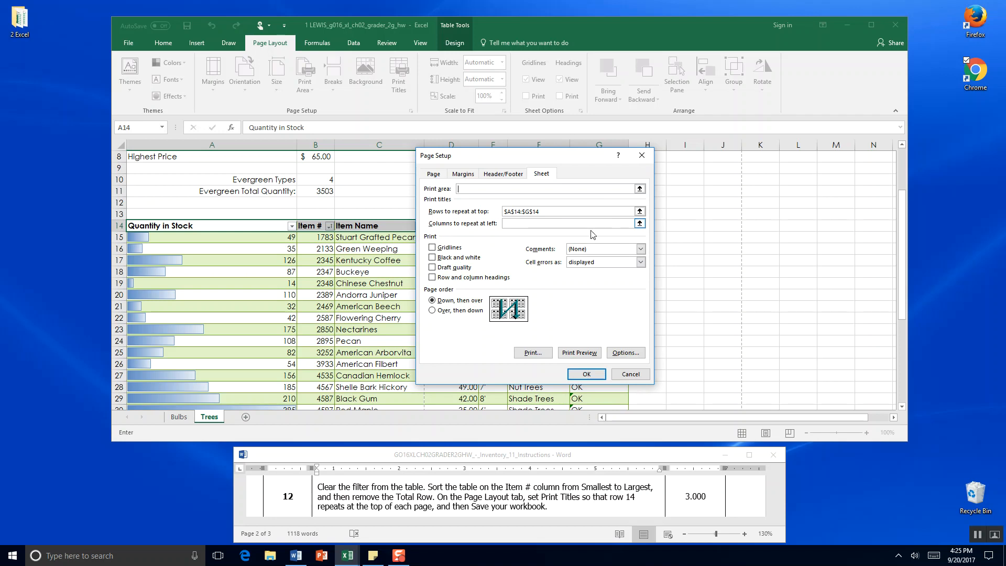
click(585, 374)
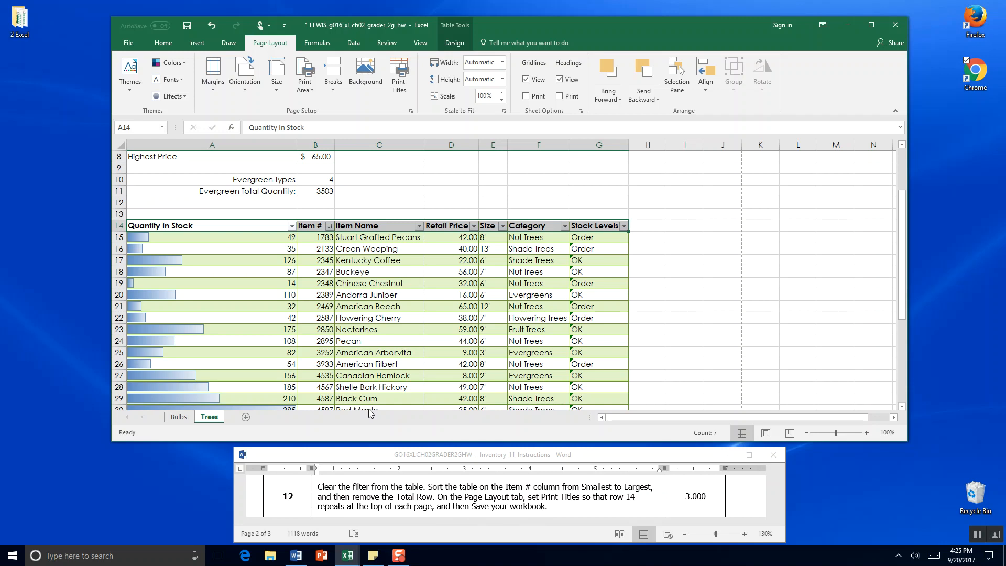
Save the workbook, switch to the Bulbs sheet, and save again
click(187, 26)
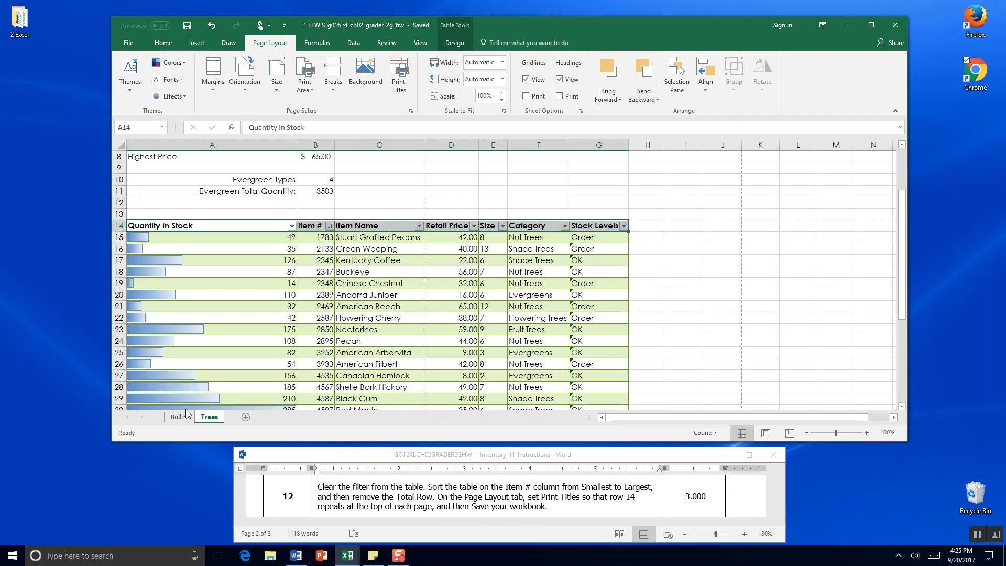
click(180, 417)
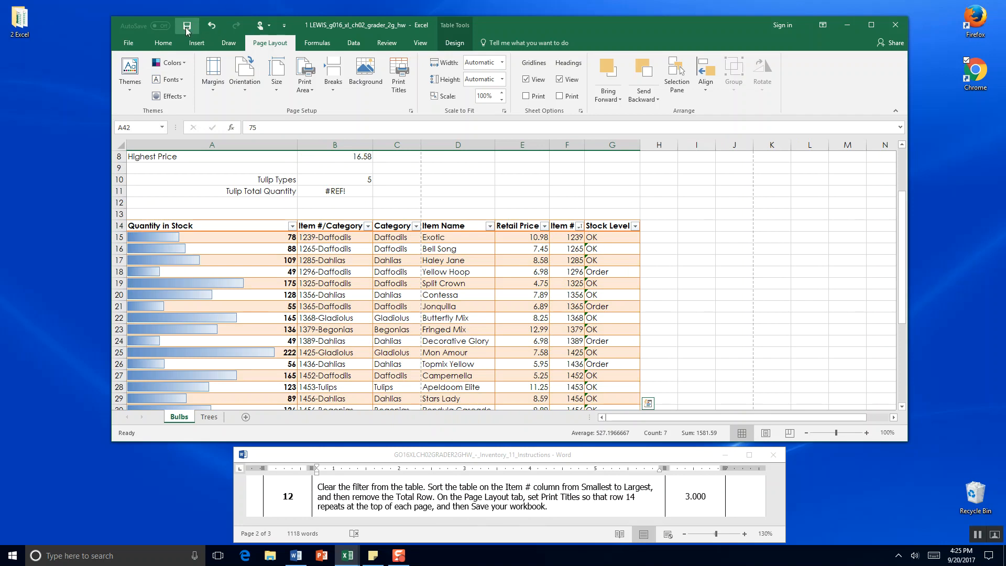
click(186, 25)
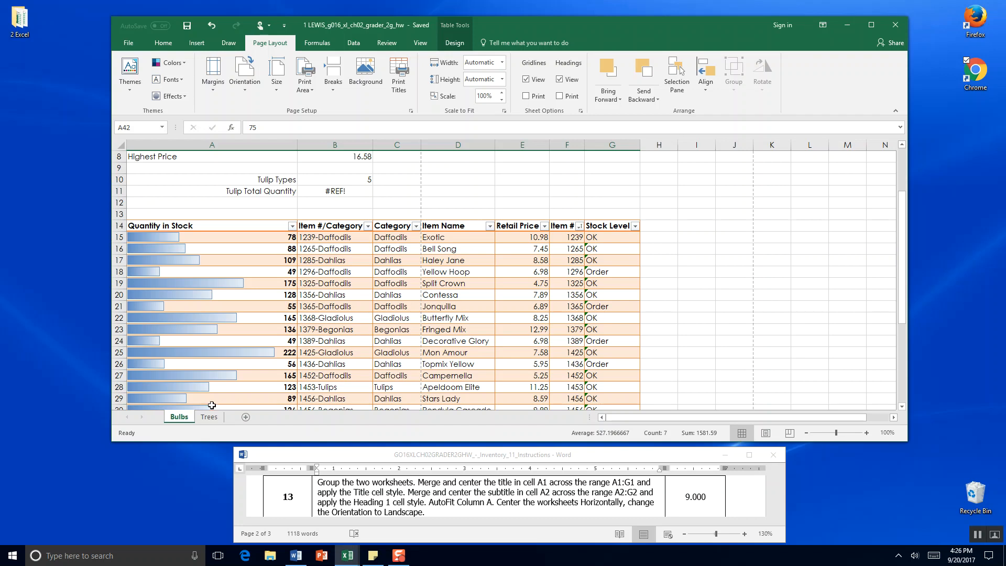
Ctrl+click the Trees tab to group it with the Bulbs sheet
click(208, 416)
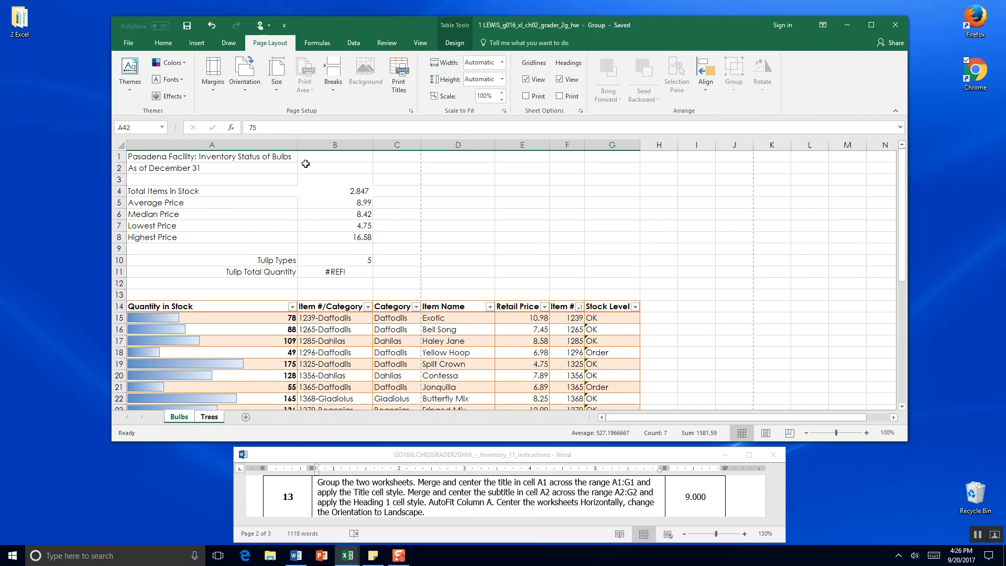
mouse_move(254, 220)
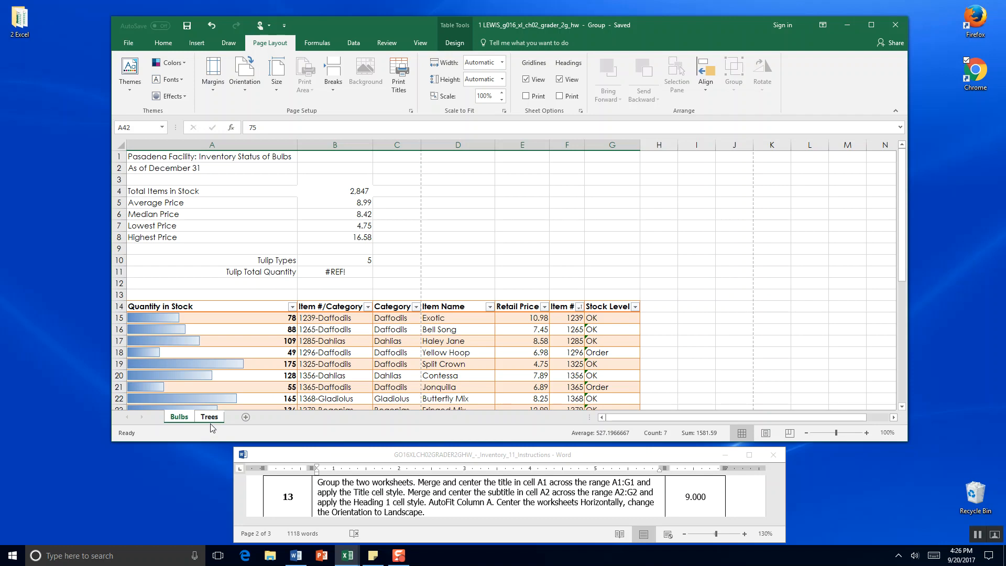
mouse_move(135, 158)
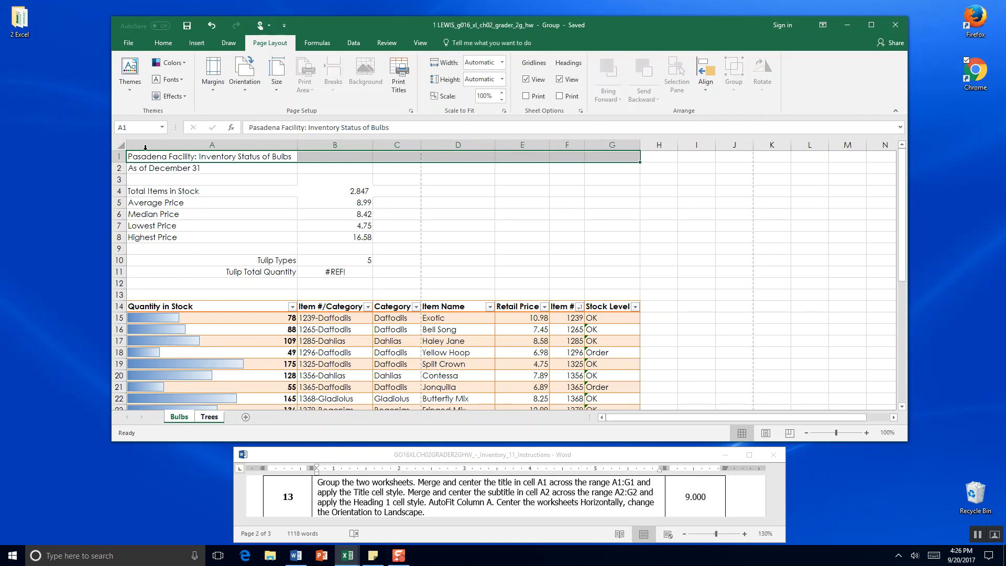
Merge and center the title across A1:G1 on the grouped sheets
click(163, 43)
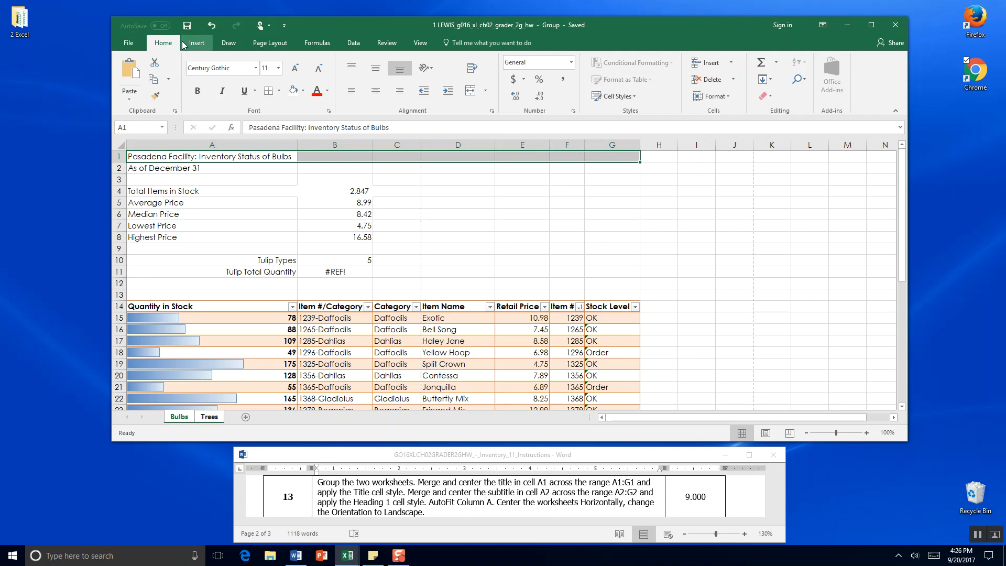
click(269, 43)
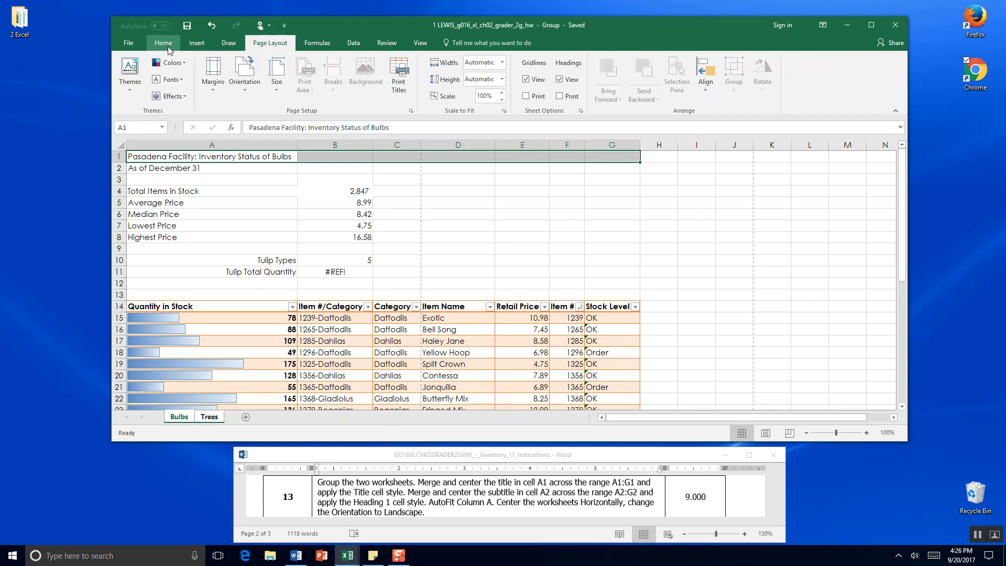
click(163, 43)
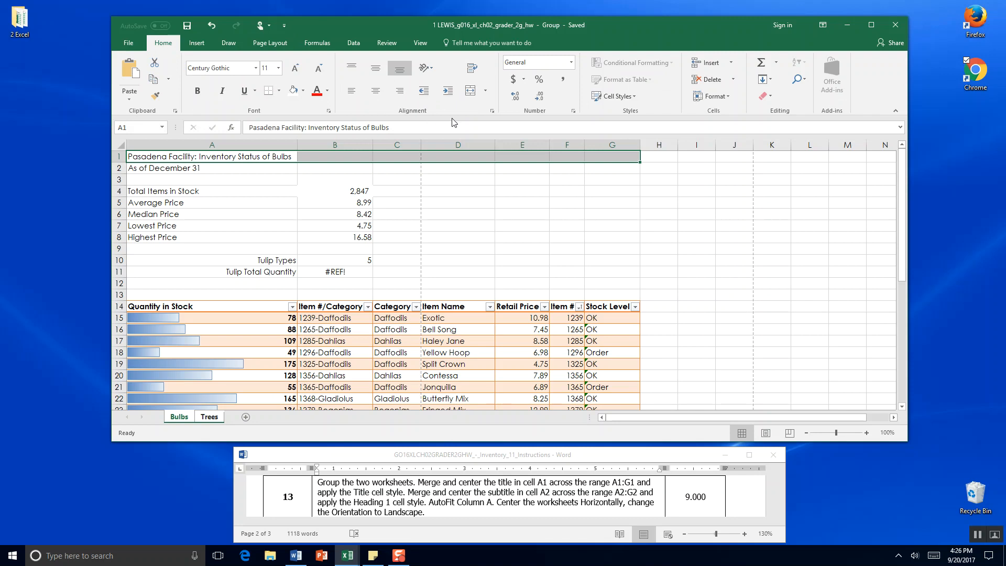
click(491, 111)
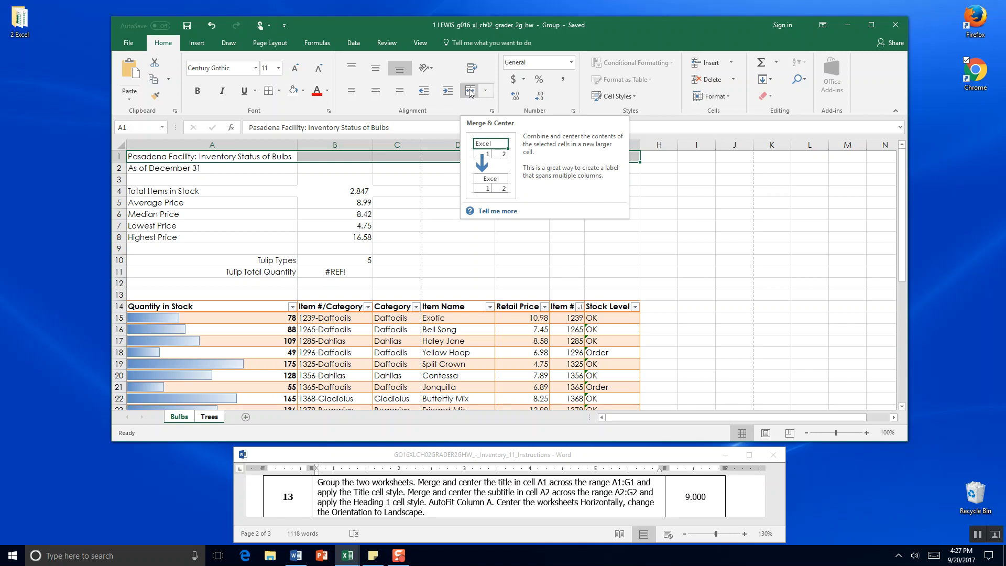
click(470, 90)
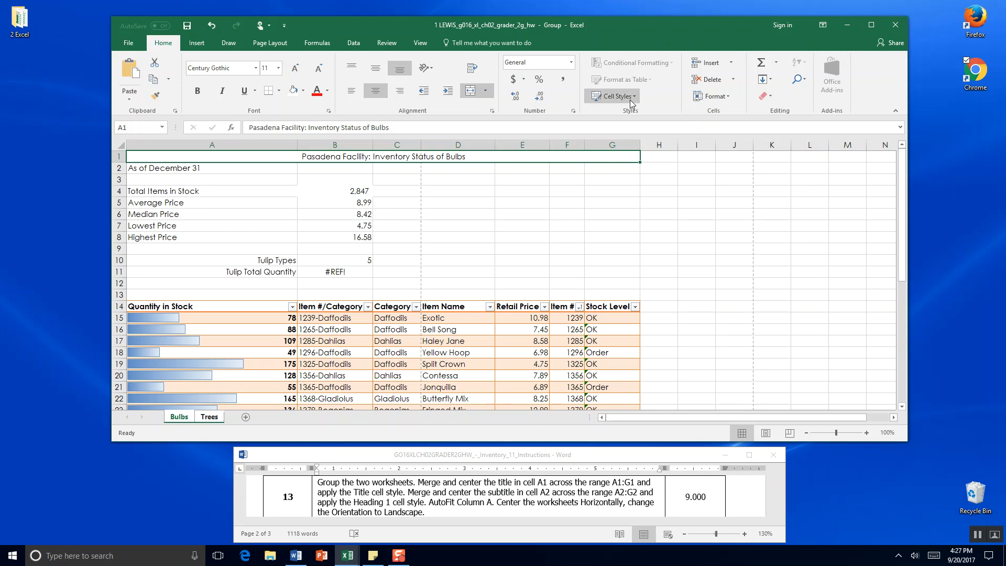
Apply the Title cell style to the merged title, then select the row 2 subtitle cells
click(612, 95)
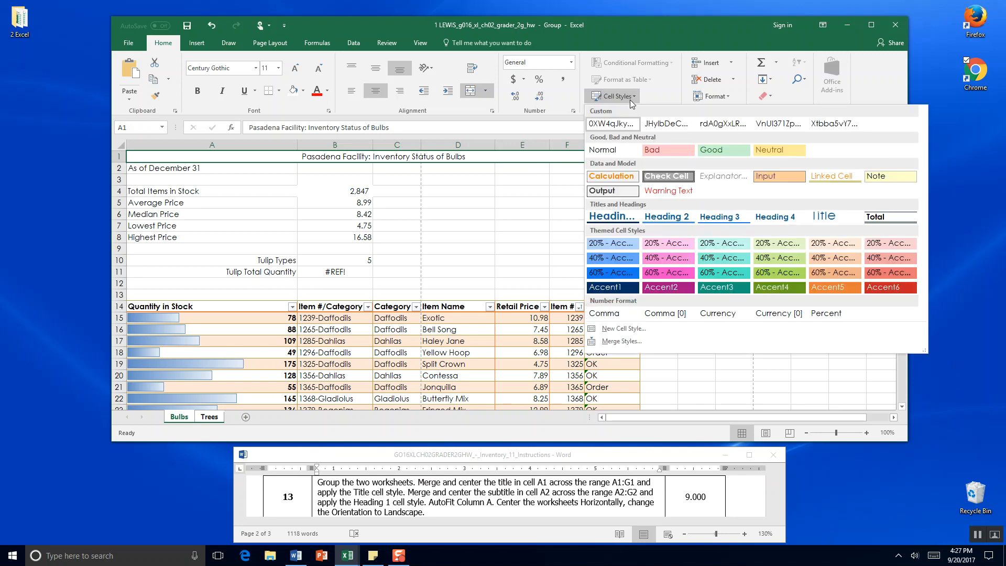
click(611, 216)
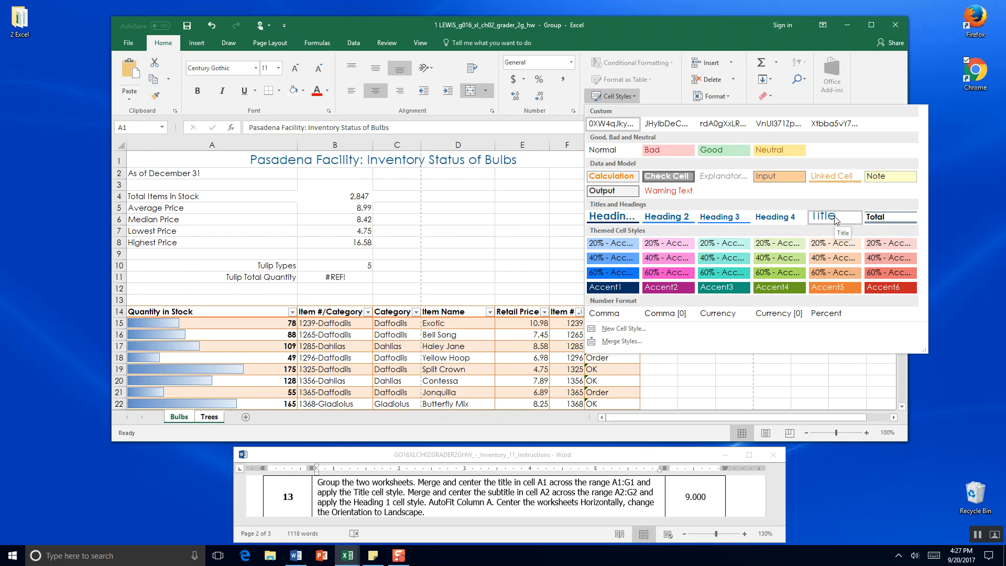
click(834, 217)
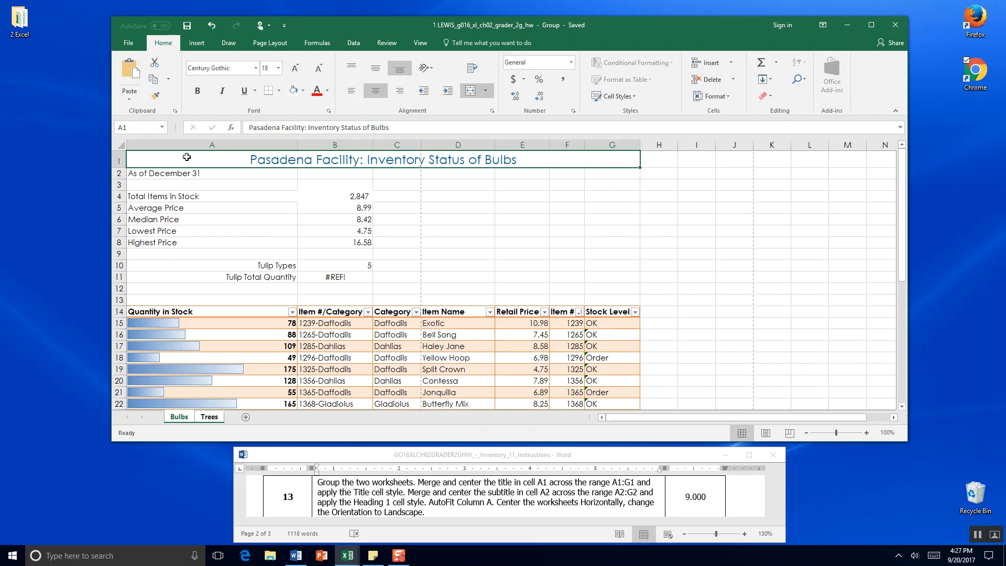
click(212, 174)
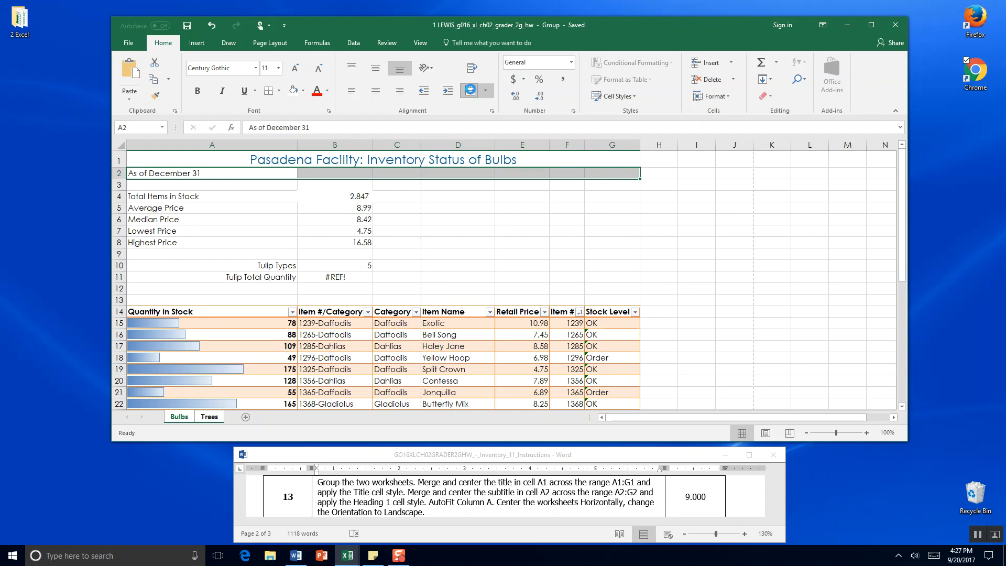
Merge and center the subtitle across A2:G2 and bring up the cell styles gallery
click(469, 90)
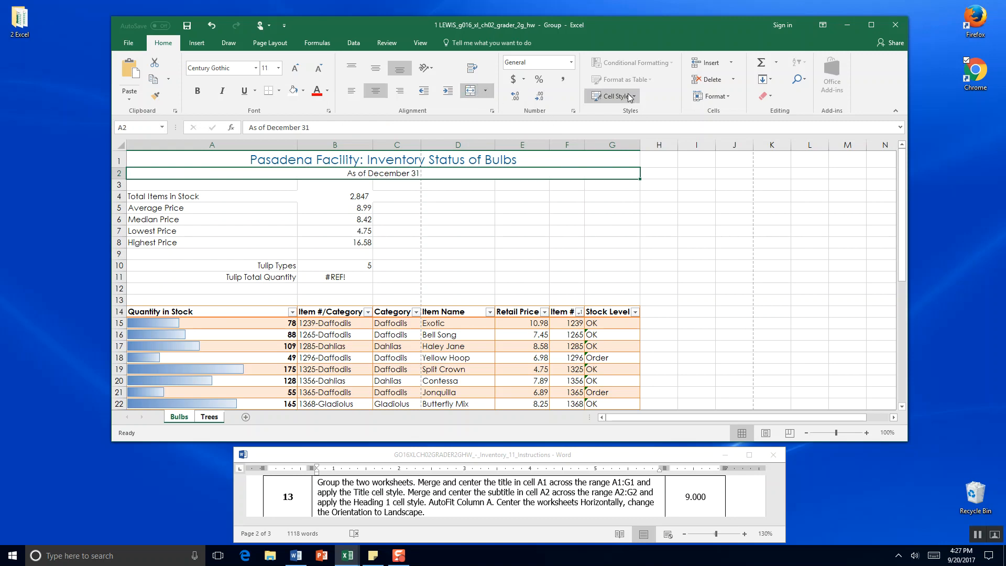
mouse_move(613, 96)
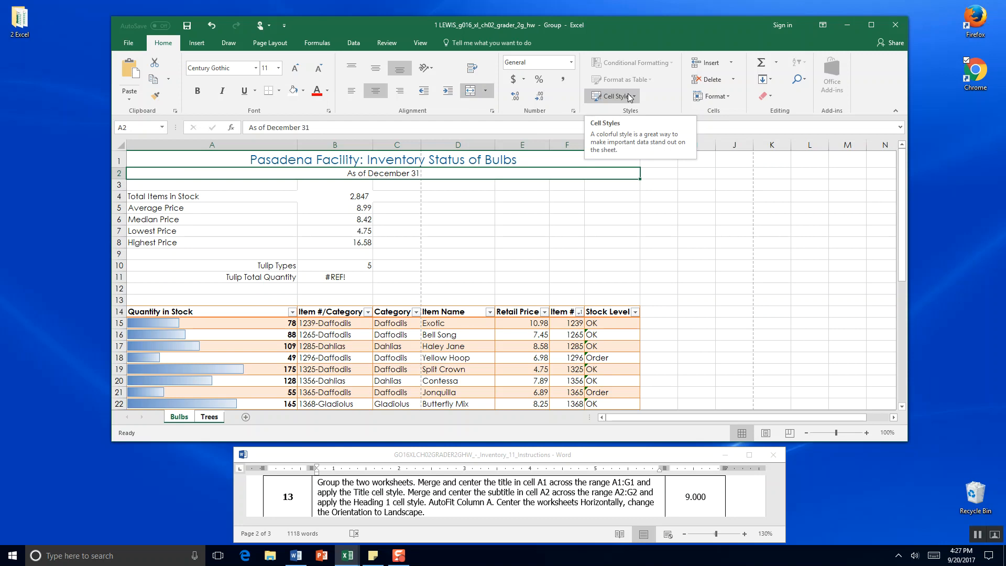
click(612, 95)
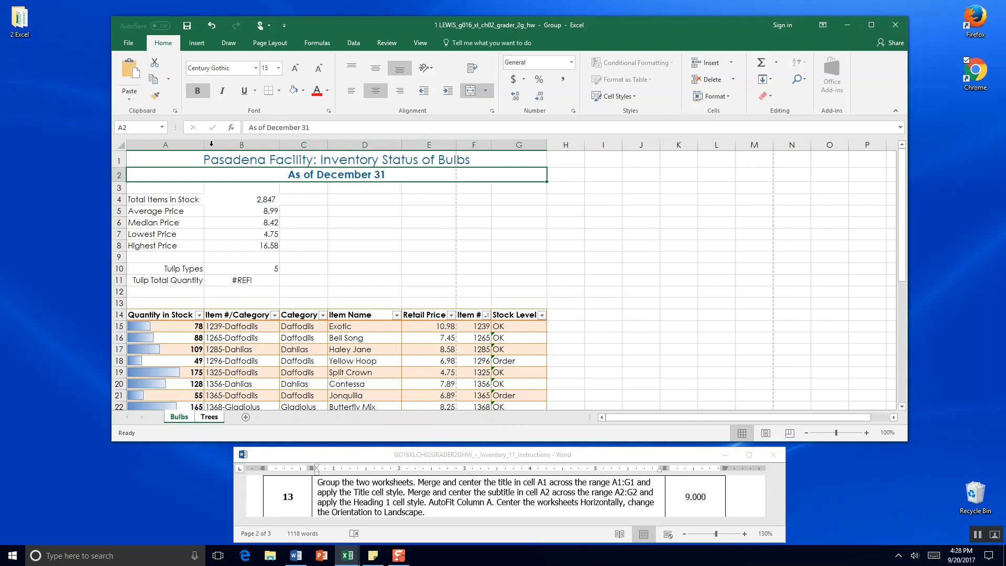
mouse_move(202, 144)
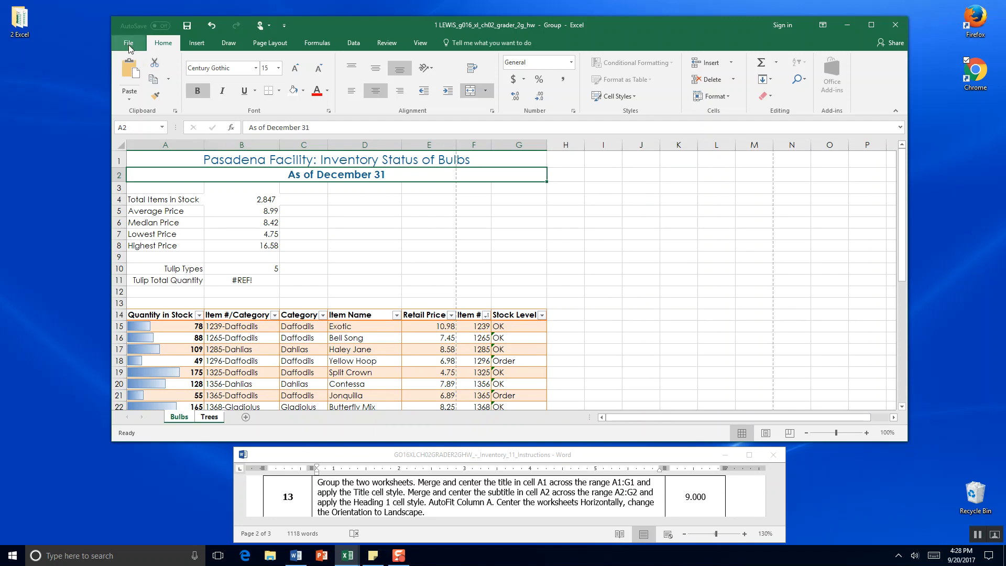
In Page Setup from print preview, center the grouped sheets horizontally on the page
click(128, 43)
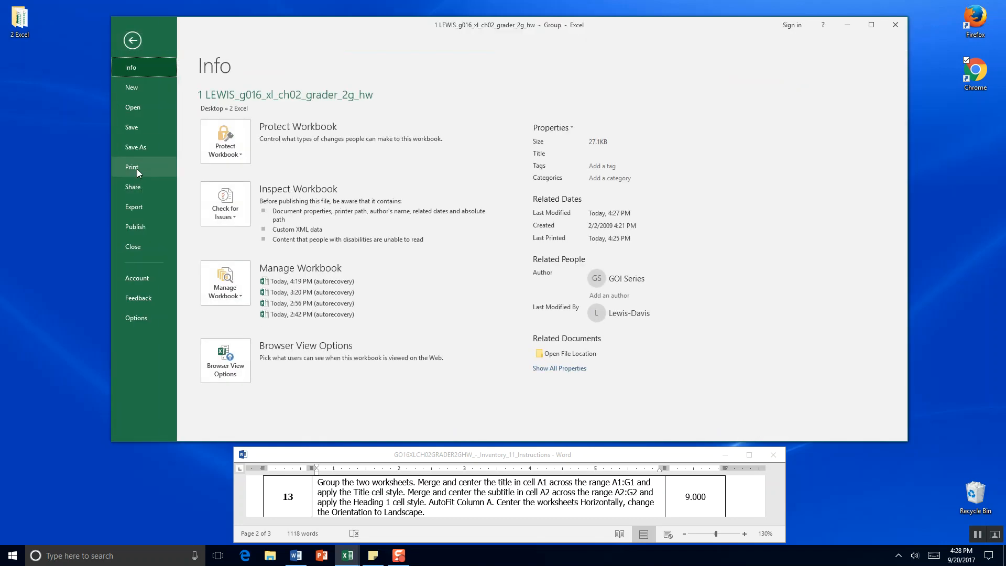
click(132, 167)
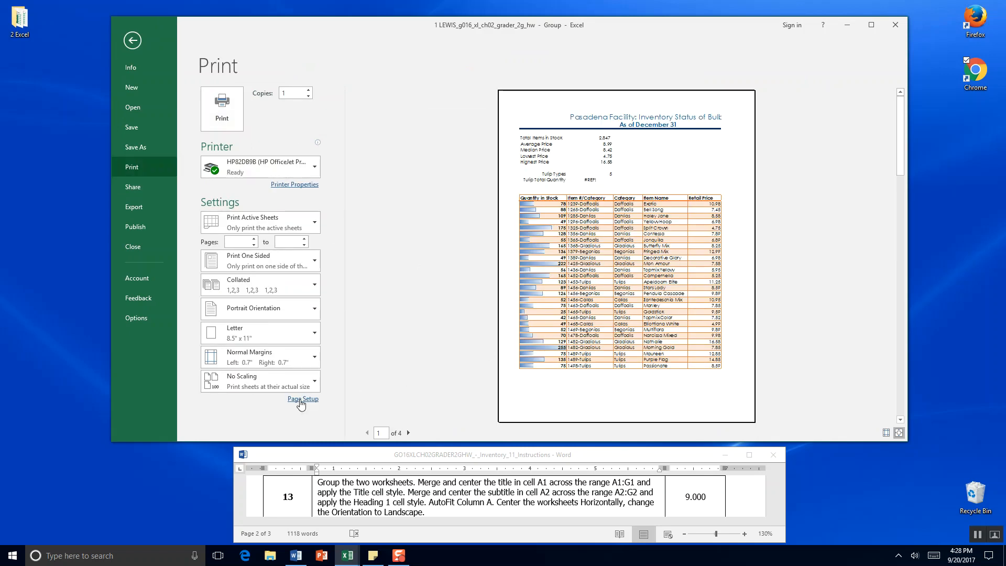
click(303, 398)
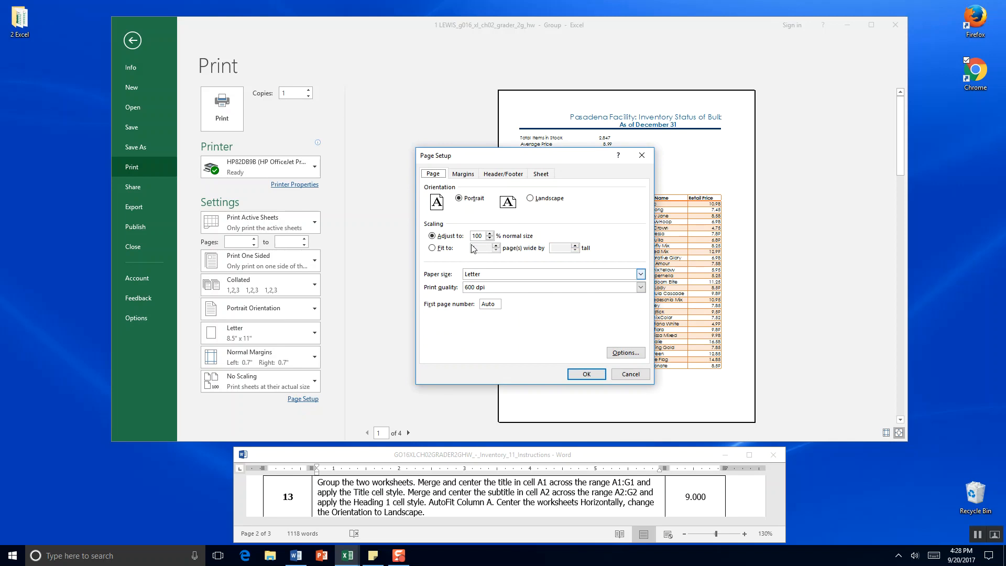
click(462, 174)
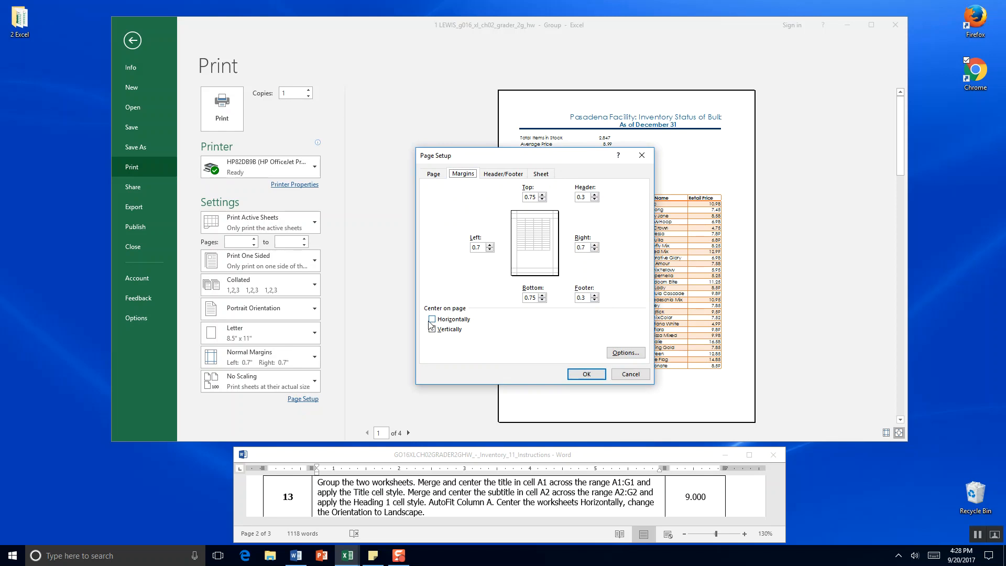
click(431, 319)
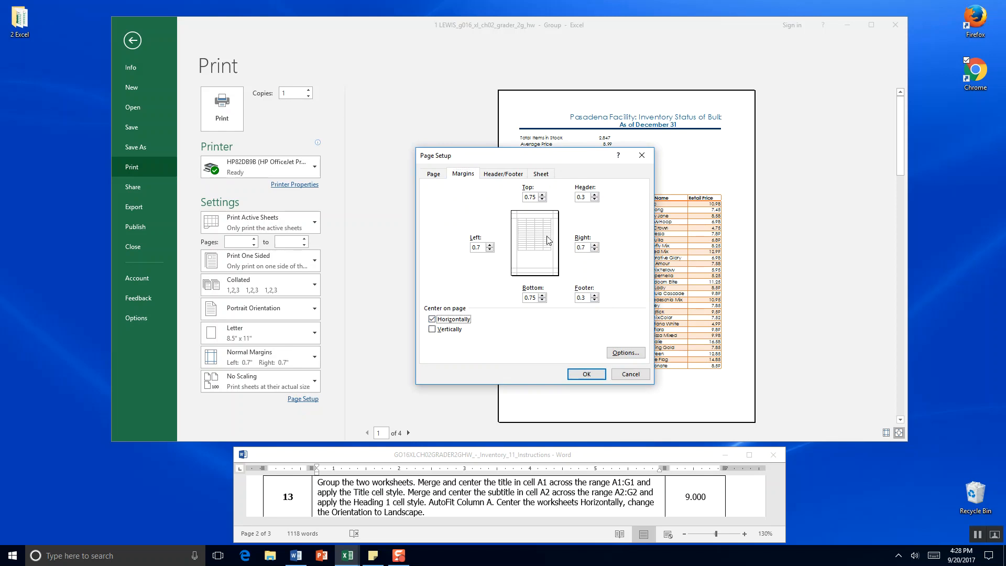
mouse_move(538, 245)
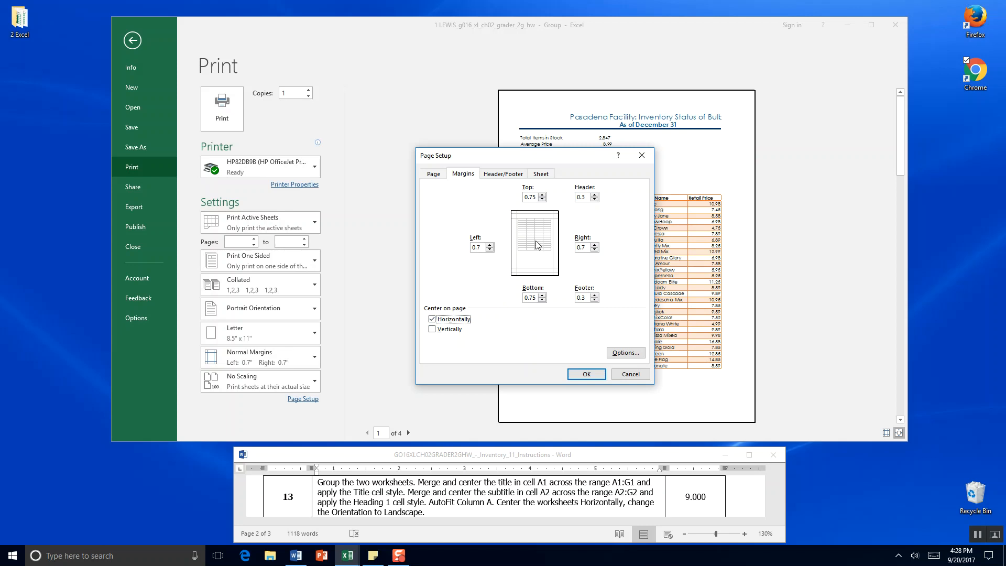
mouse_move(556, 249)
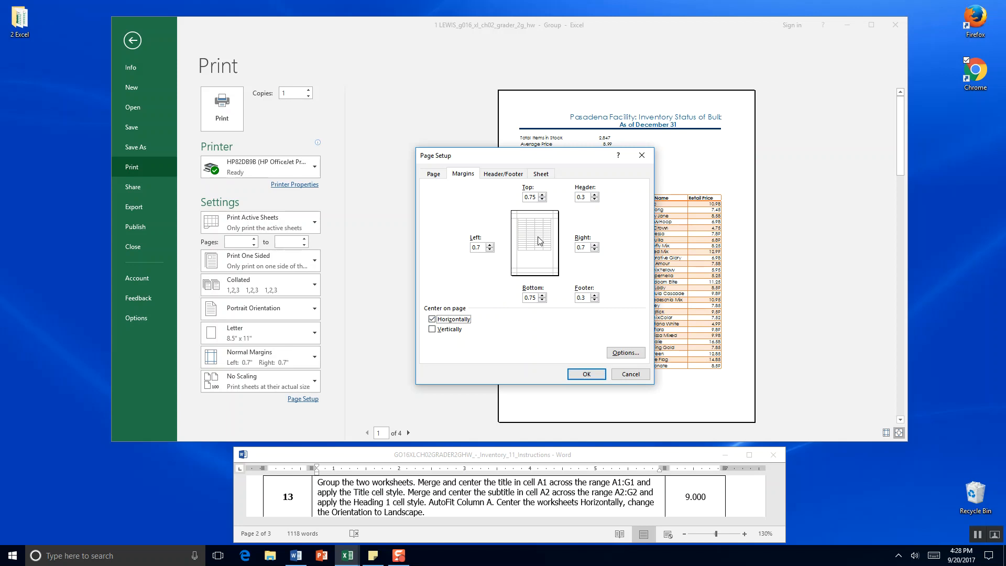
Confirm the page setup changes and switch the print orientation to landscape
click(541, 174)
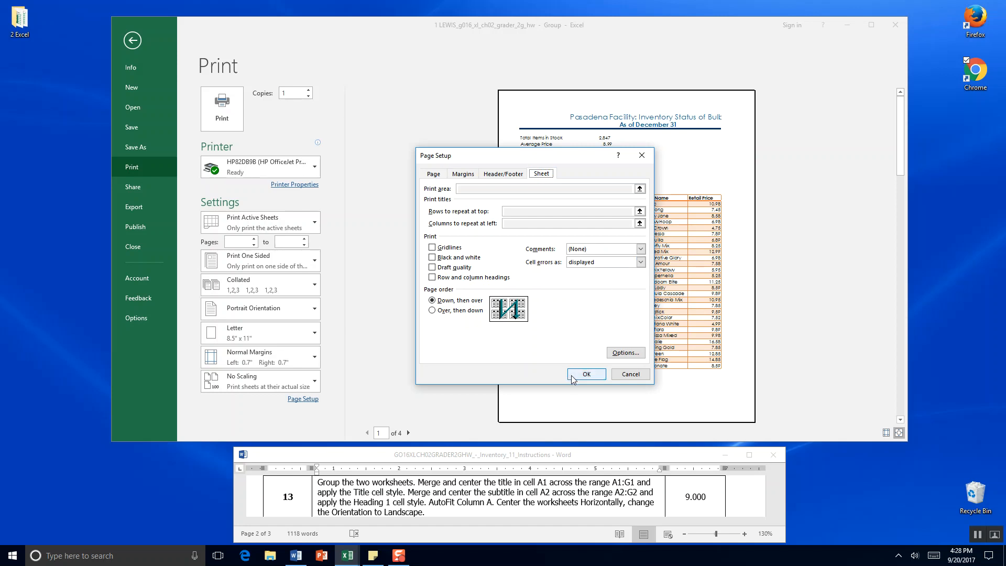
click(585, 374)
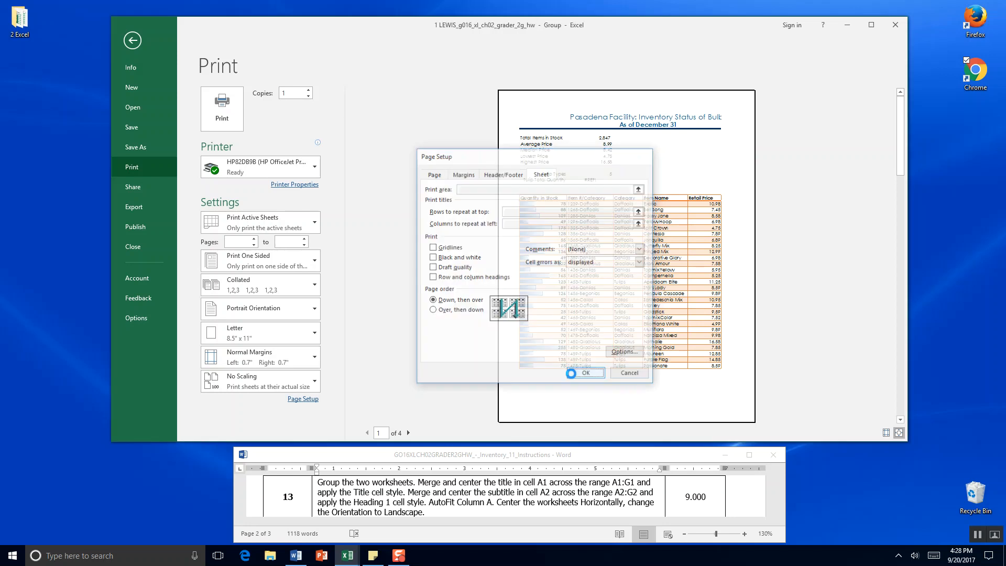
click(583, 373)
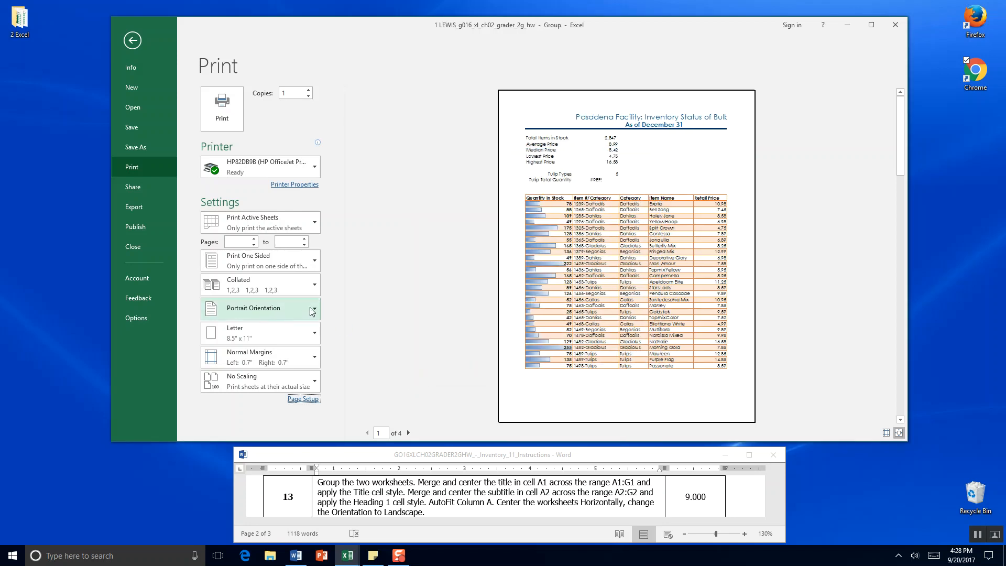
click(259, 308)
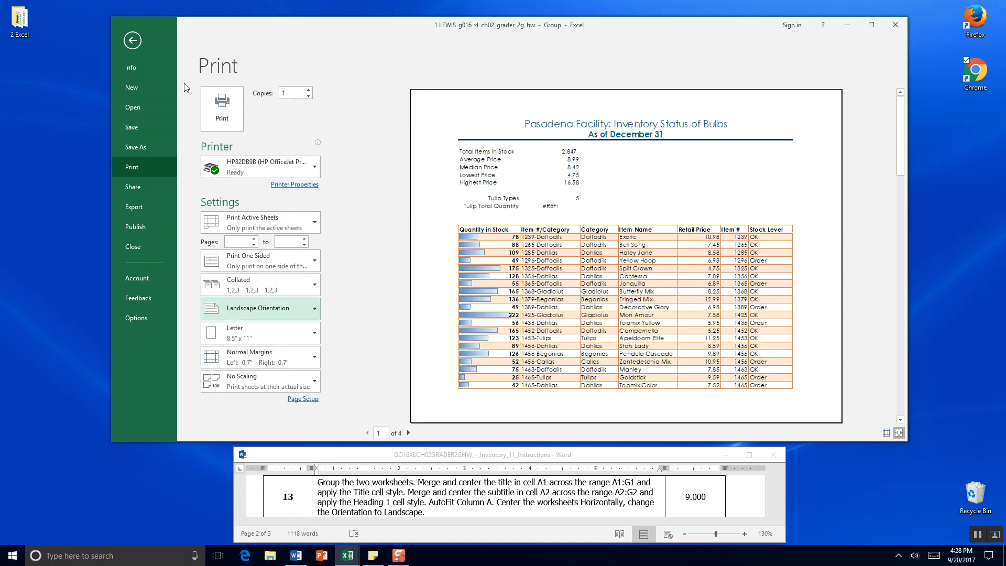
Save the grouped workbook, recheck the print preview, and return to the file info page
click(132, 40)
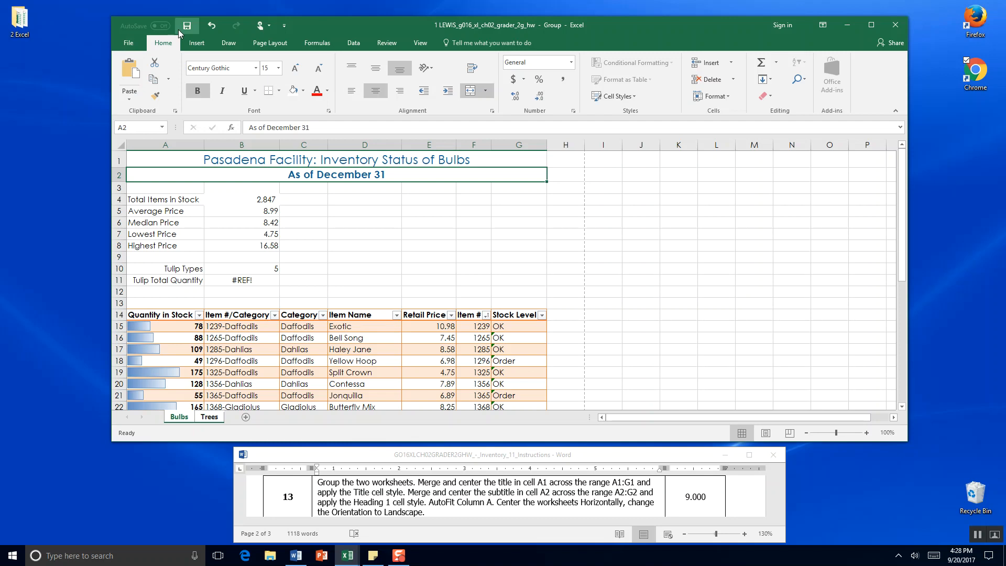
click(187, 26)
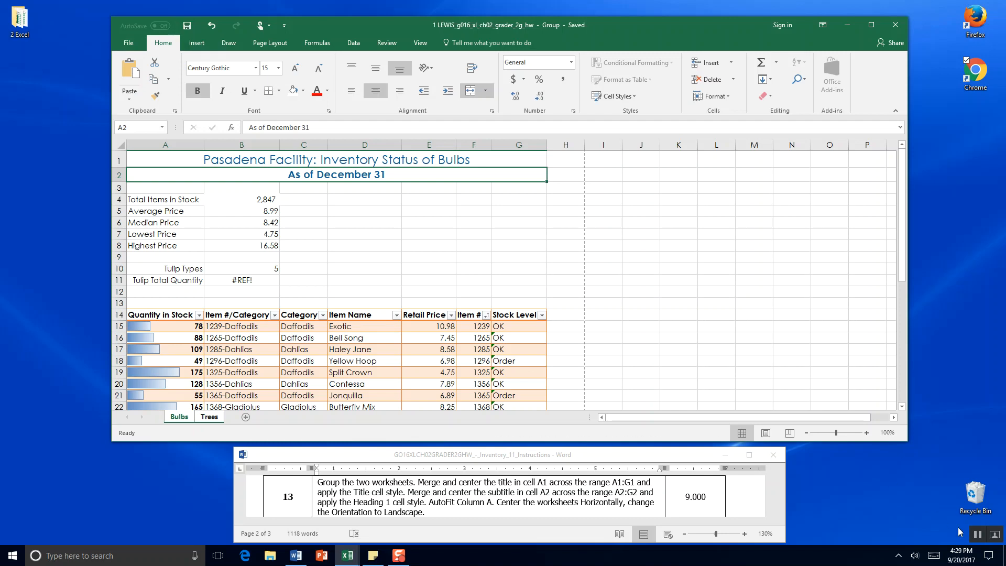
click(128, 42)
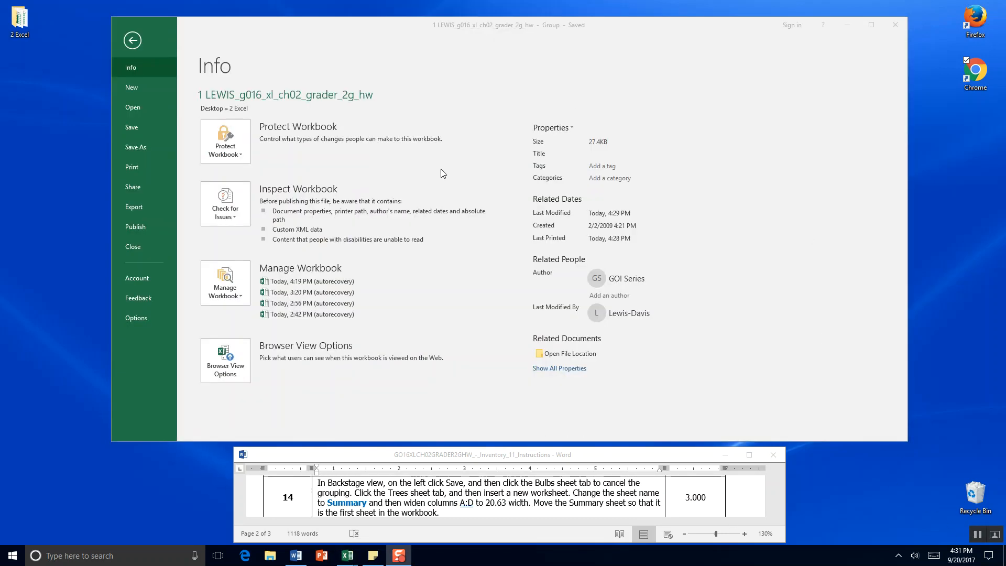
mouse_move(123, 177)
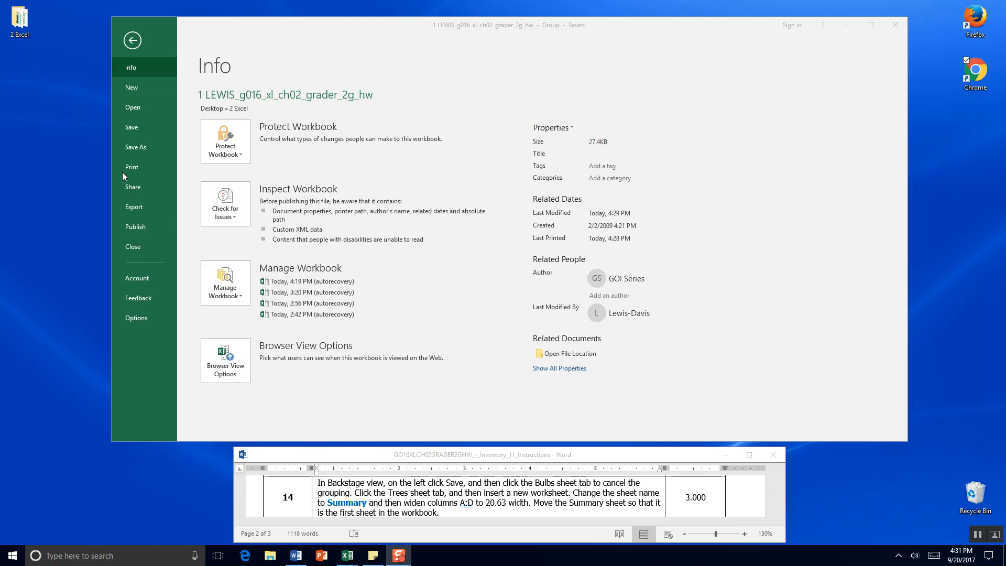
click(132, 167)
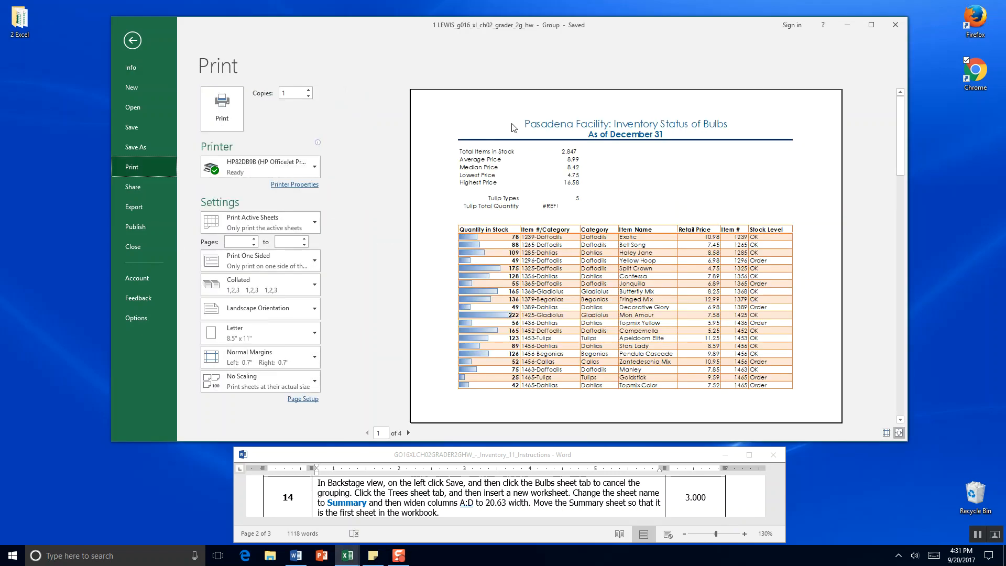
mouse_move(525, 326)
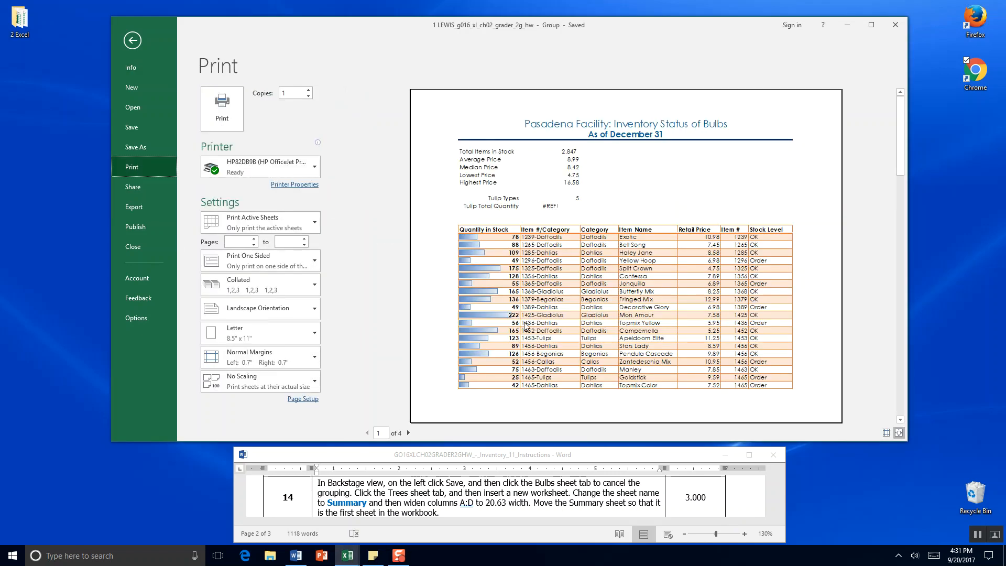
mouse_move(131, 88)
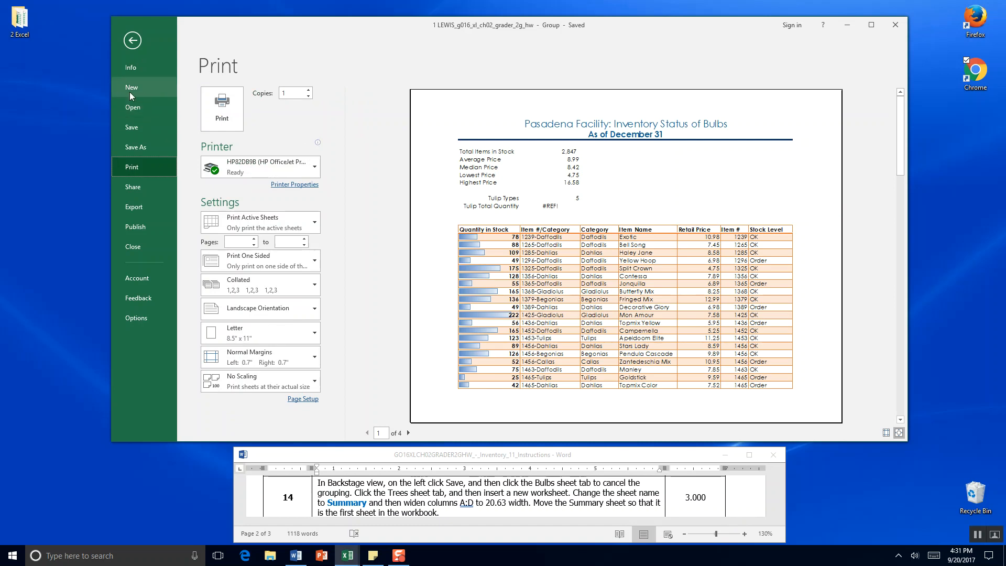
mouse_move(420, 291)
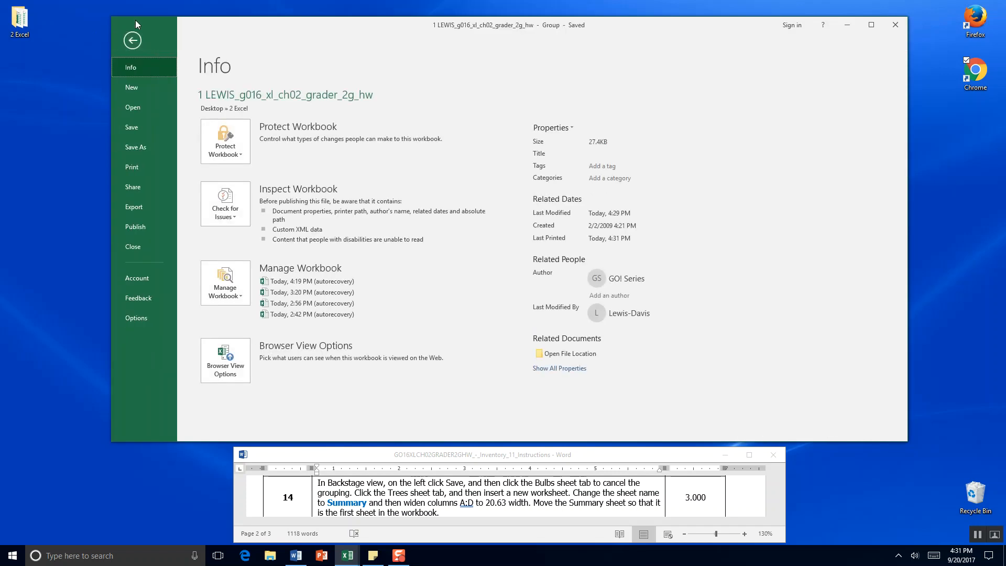
mouse_move(360, 187)
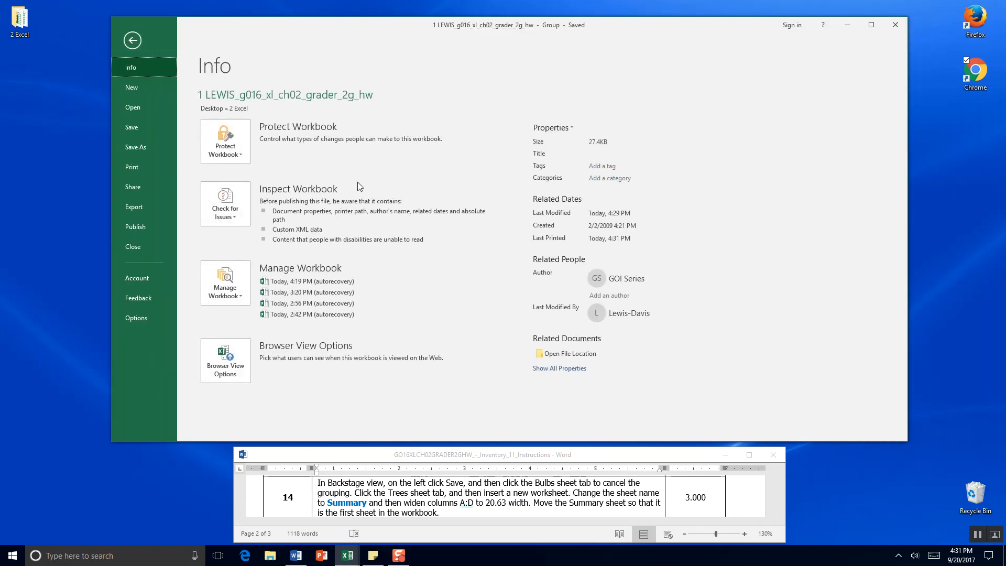
click(132, 40)
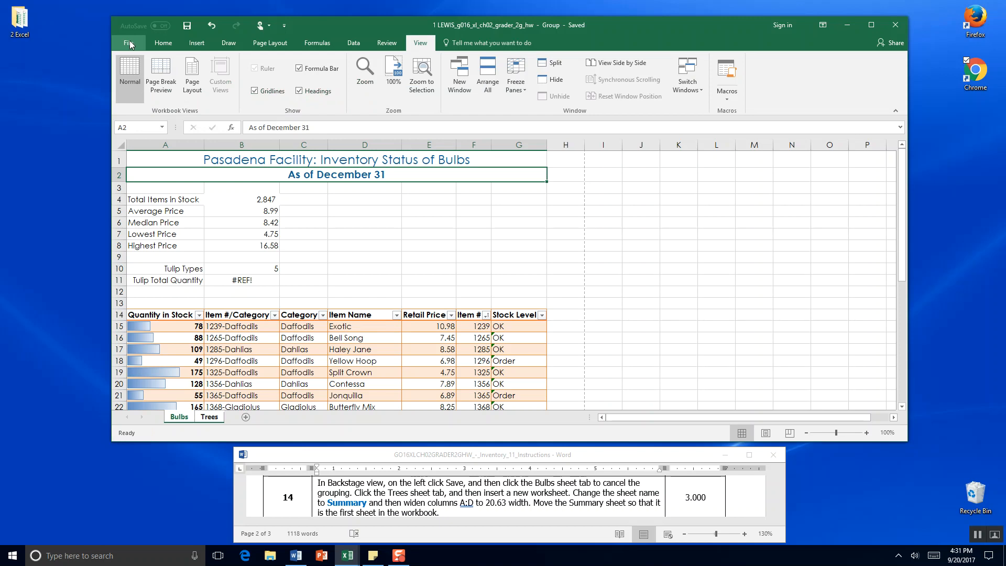
click(126, 42)
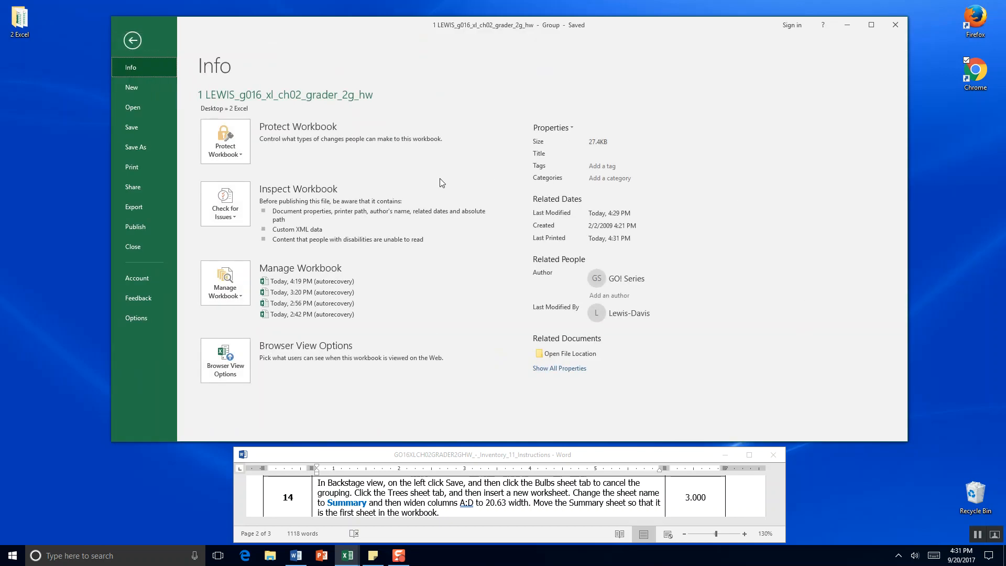
mouse_move(509, 499)
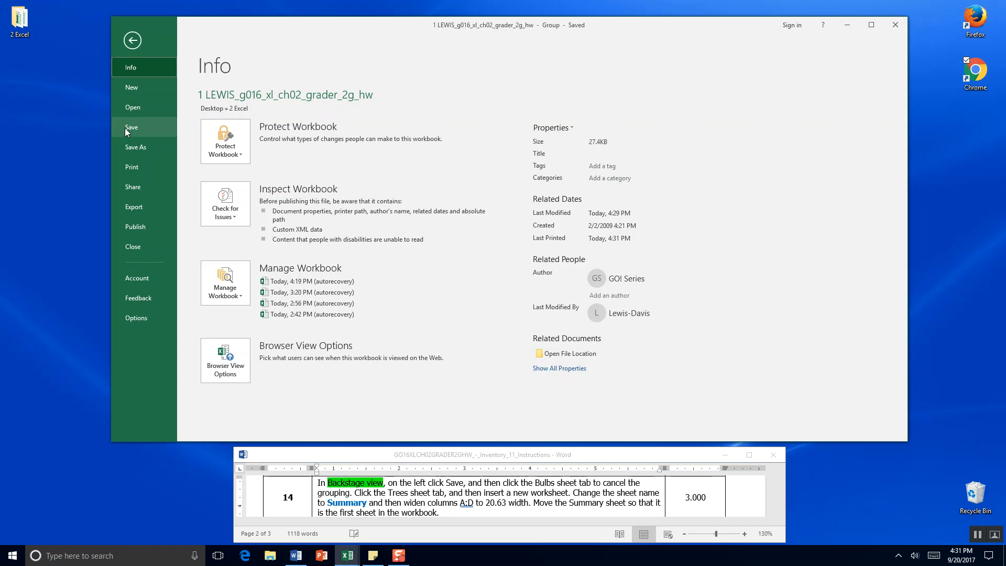
Save the workbook and ungroup Bulbs and Trees by switching tabs, ending on Trees
click(132, 127)
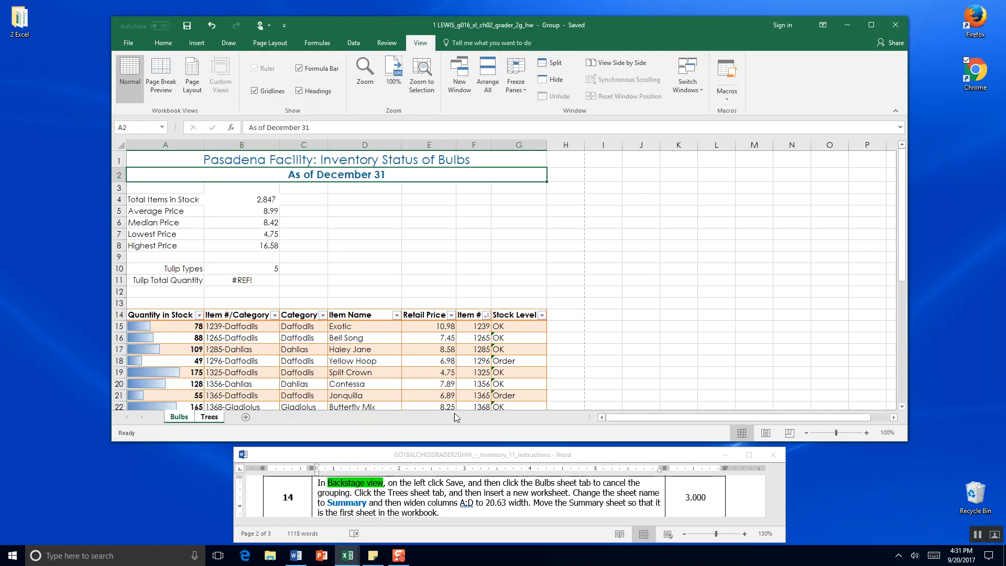
mouse_move(572, 489)
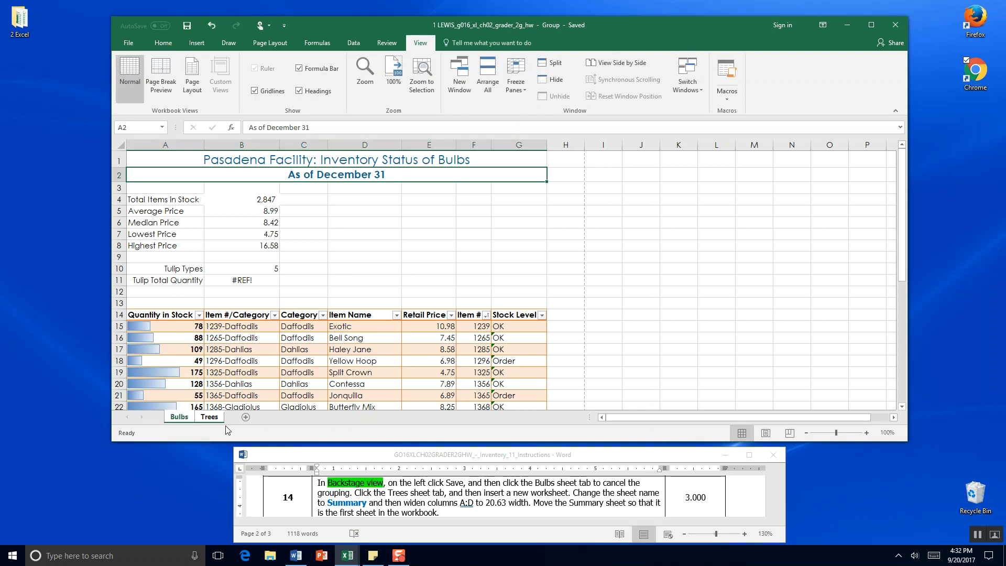
click(208, 417)
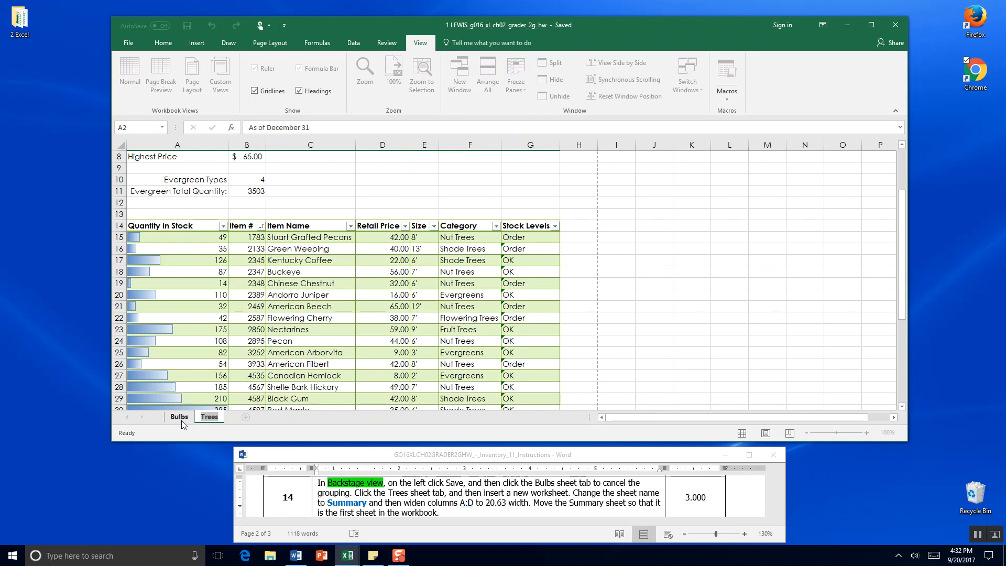
click(179, 417)
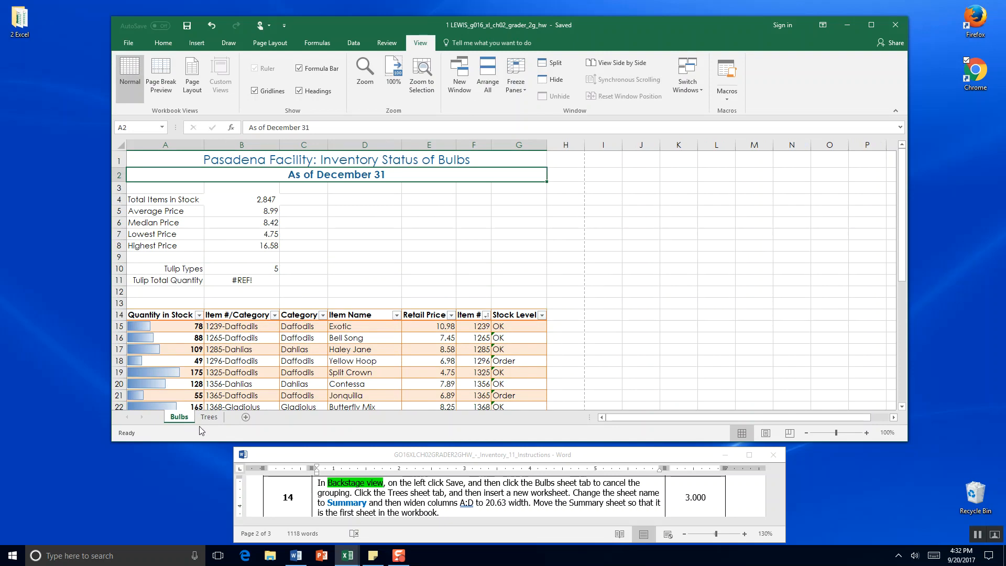
click(208, 417)
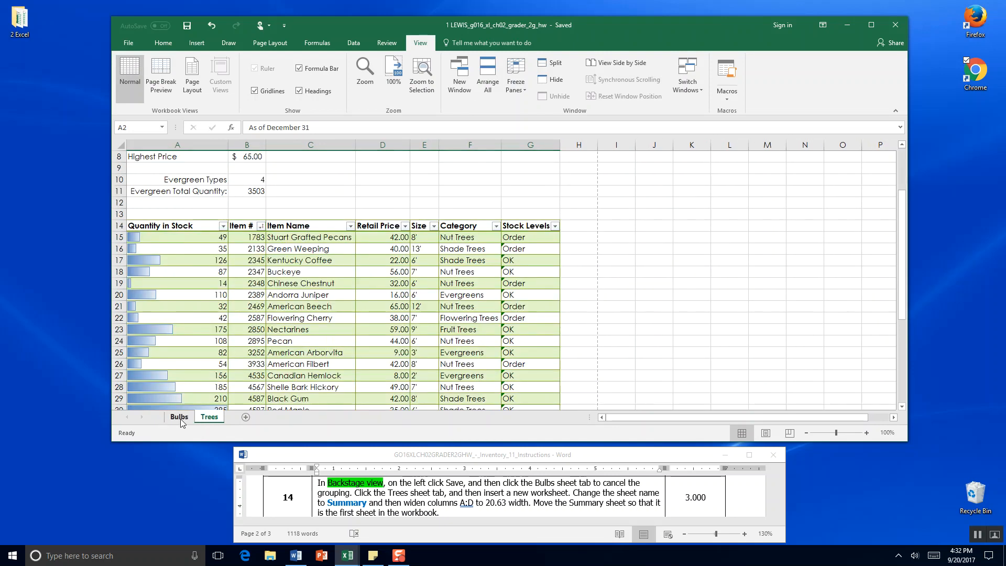
click(178, 417)
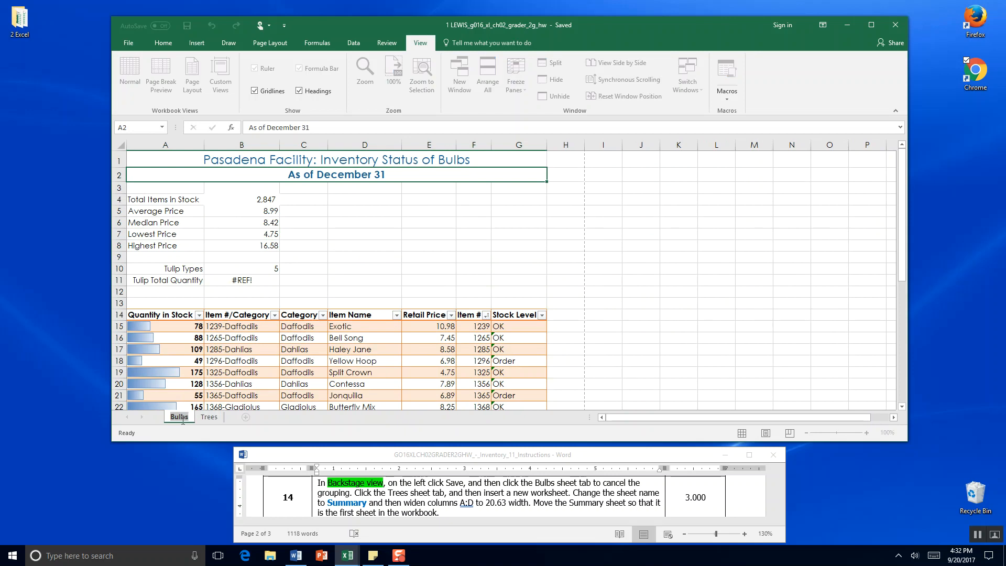
click(208, 417)
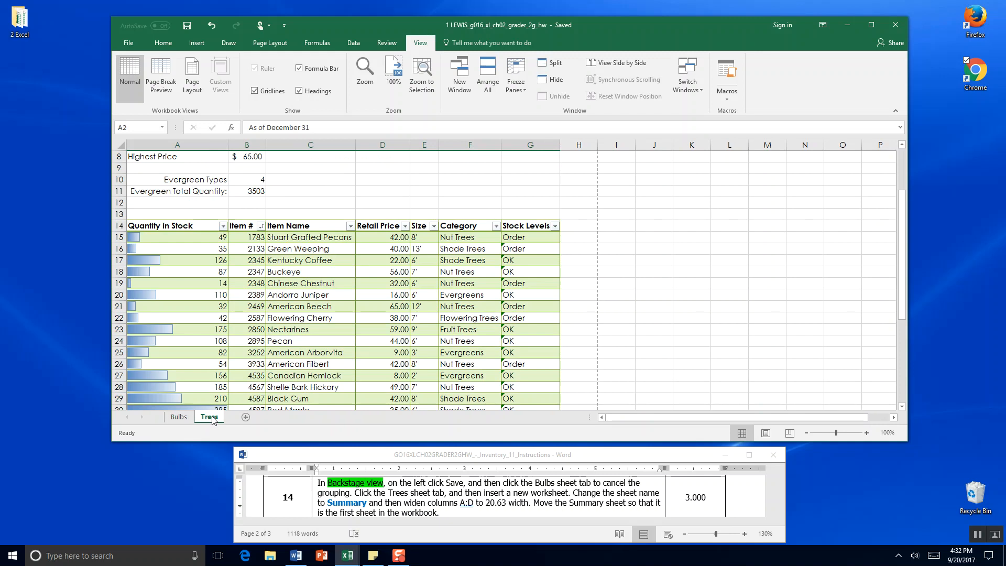
mouse_move(245, 417)
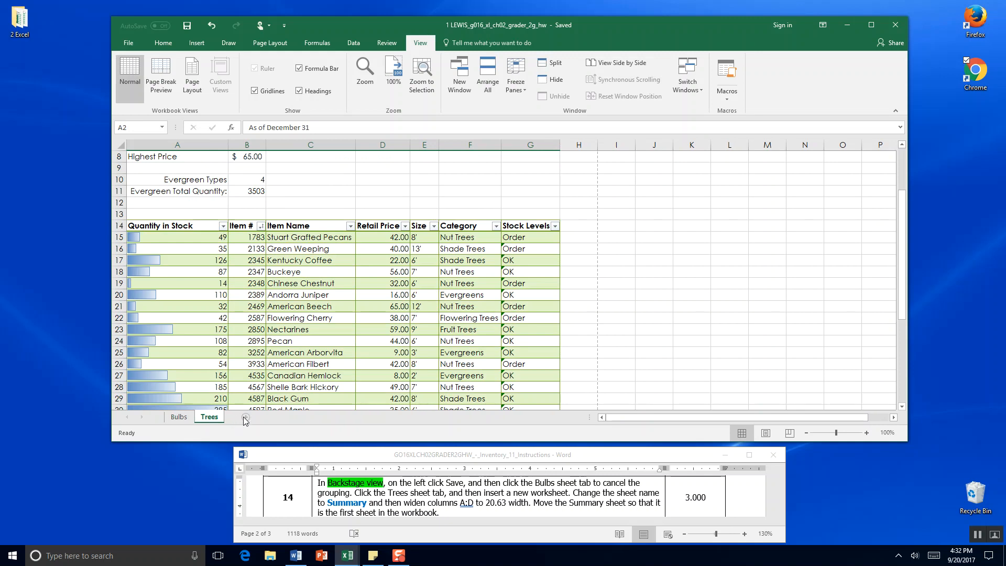
Insert a new blank sheet after Trees and rename it 'Summary'
click(279, 417)
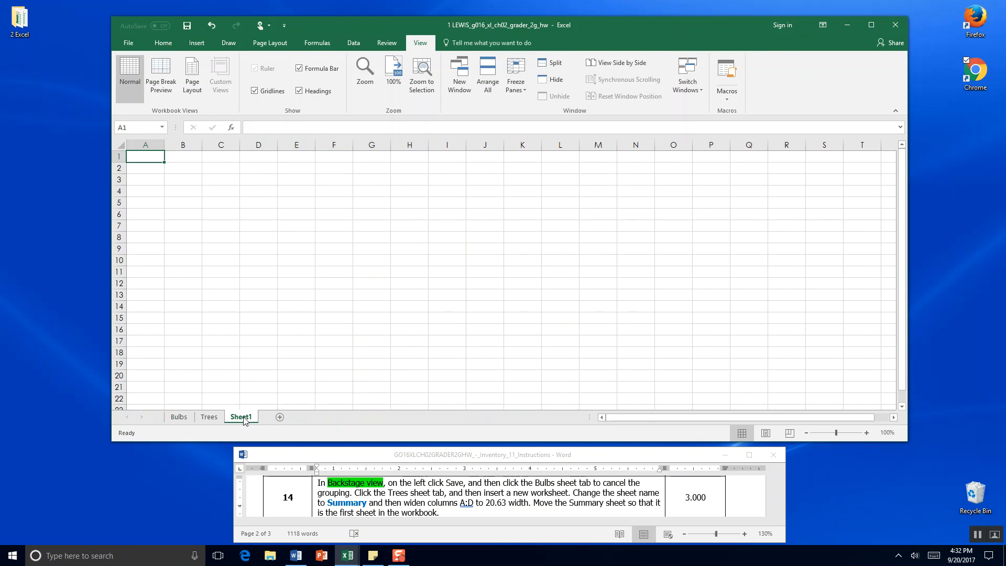
right_click(240, 416)
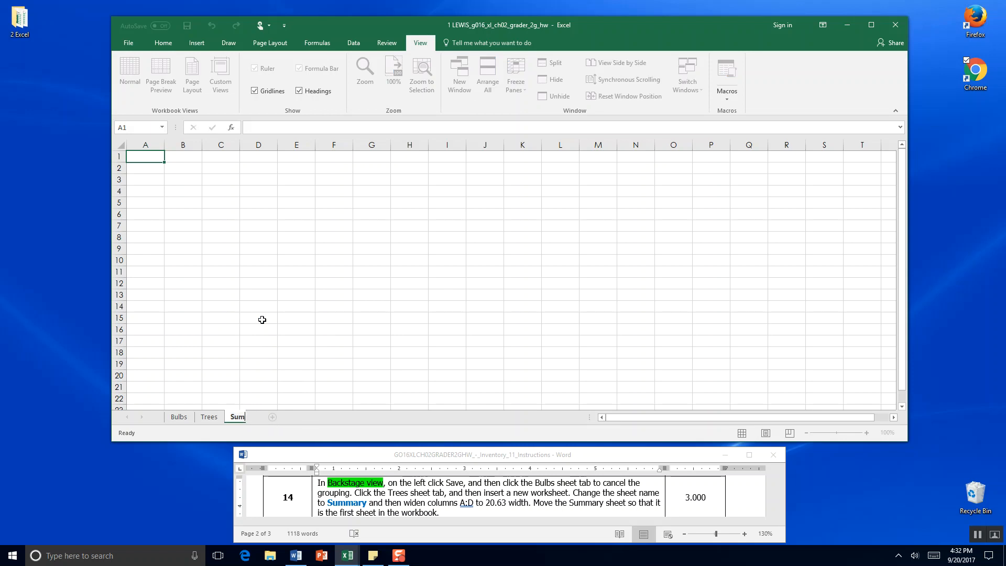
text(Summary)
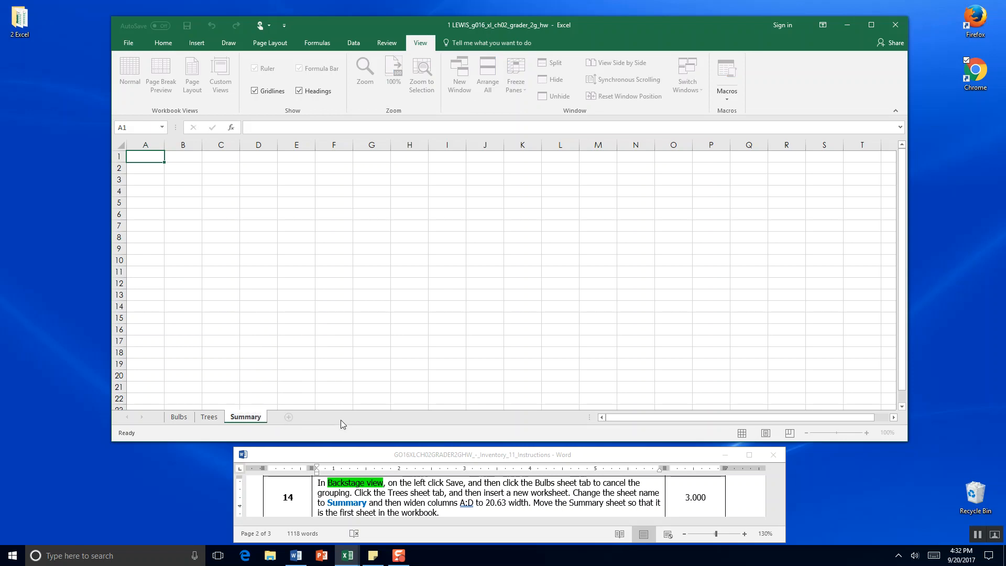
mouse_move(323, 396)
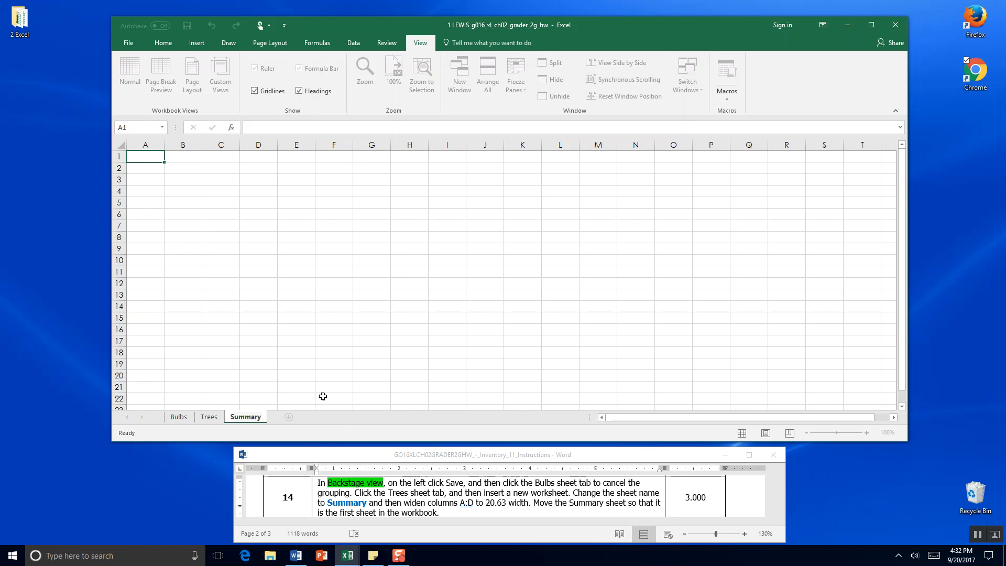
mouse_move(164, 145)
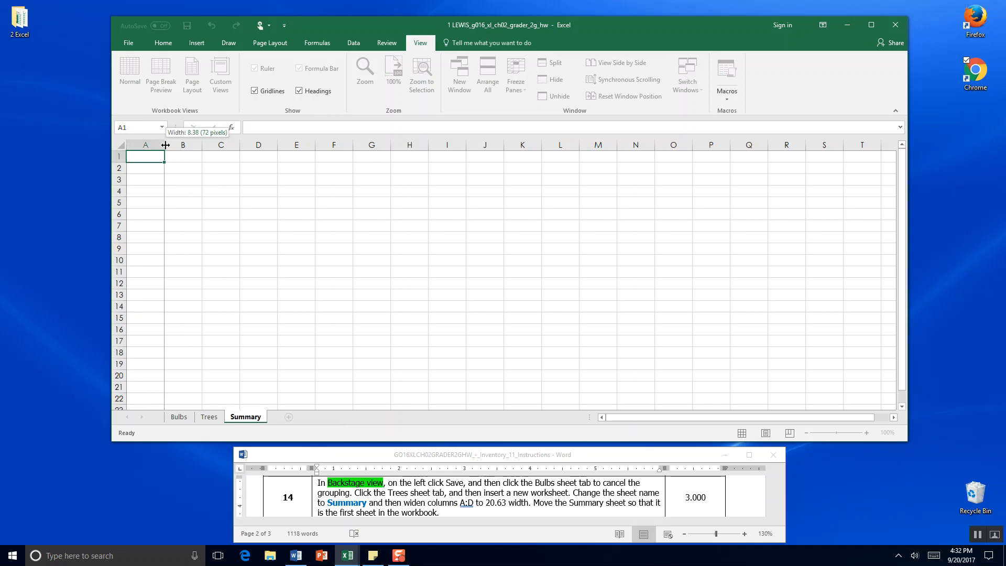
Drag column A wider and set column B's width to 20.63
drag(164, 145, 200, 145)
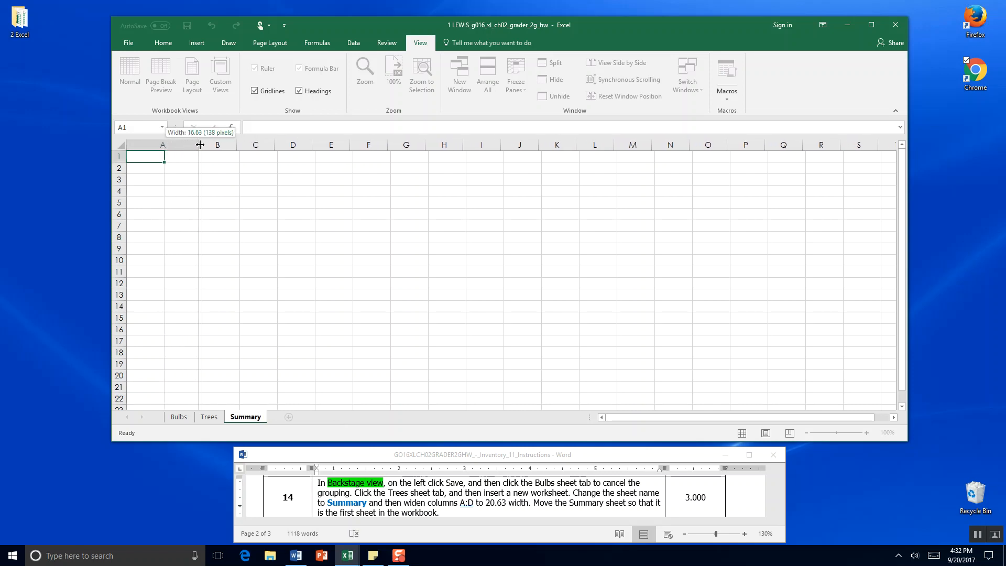
drag(199, 144, 216, 143)
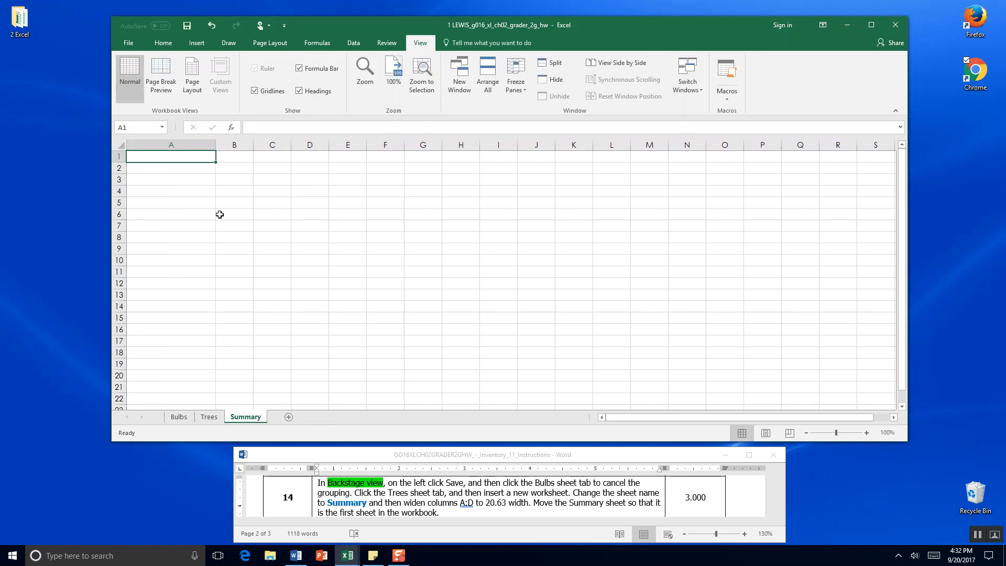
click(234, 144)
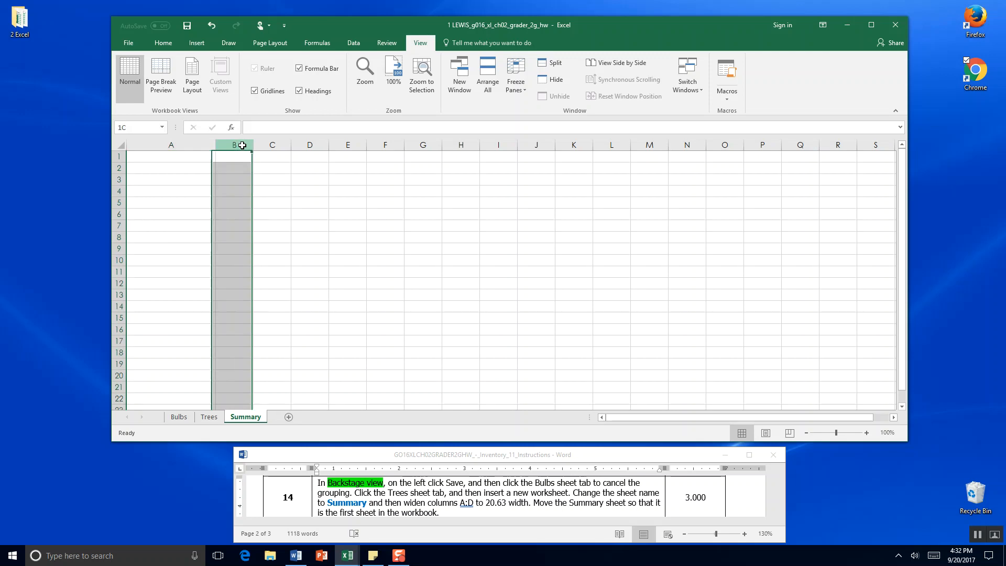
right_click(234, 145)
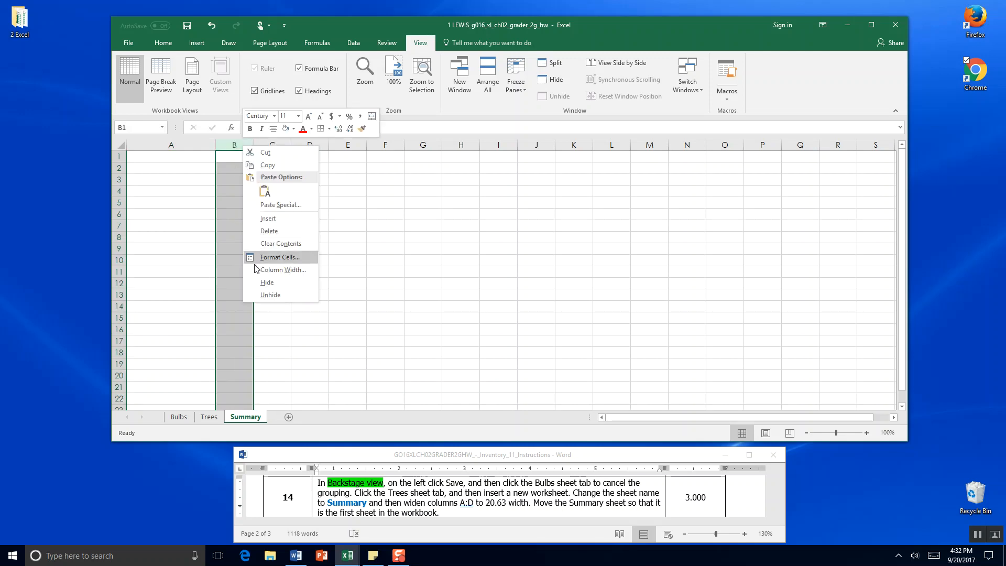
click(279, 269)
text(20.63)
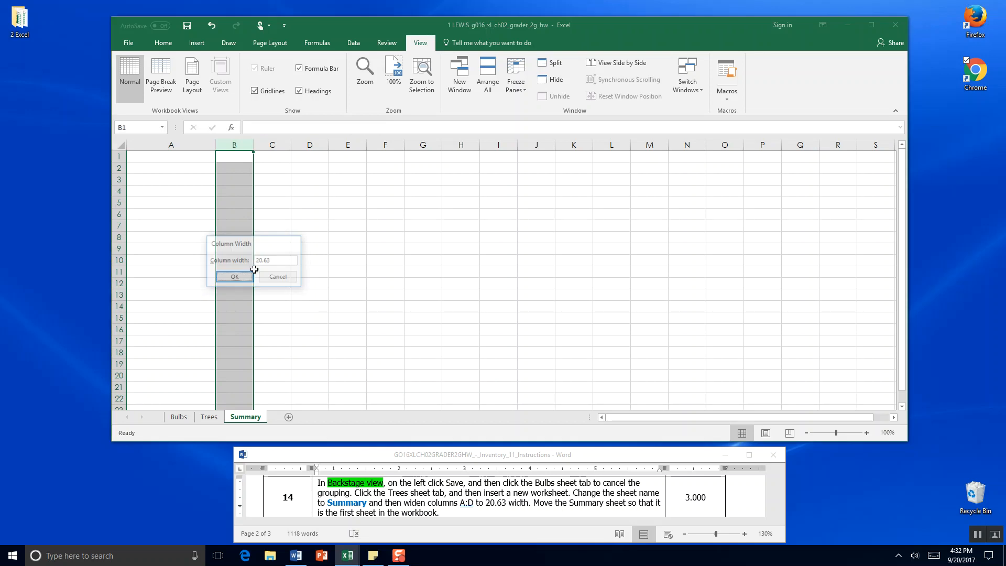
click(234, 276)
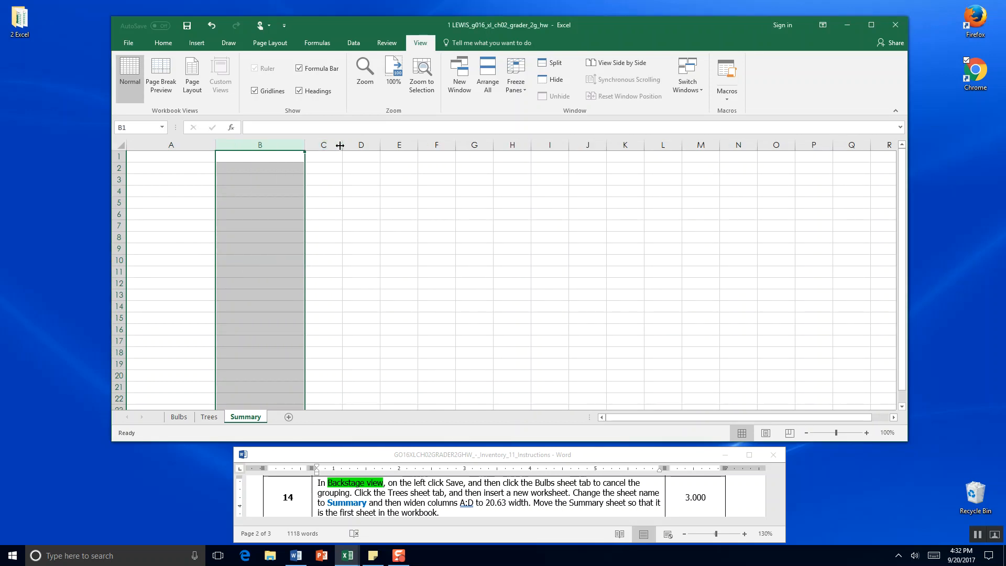
Set columns C and D to a width of 20.63
right_click(324, 144)
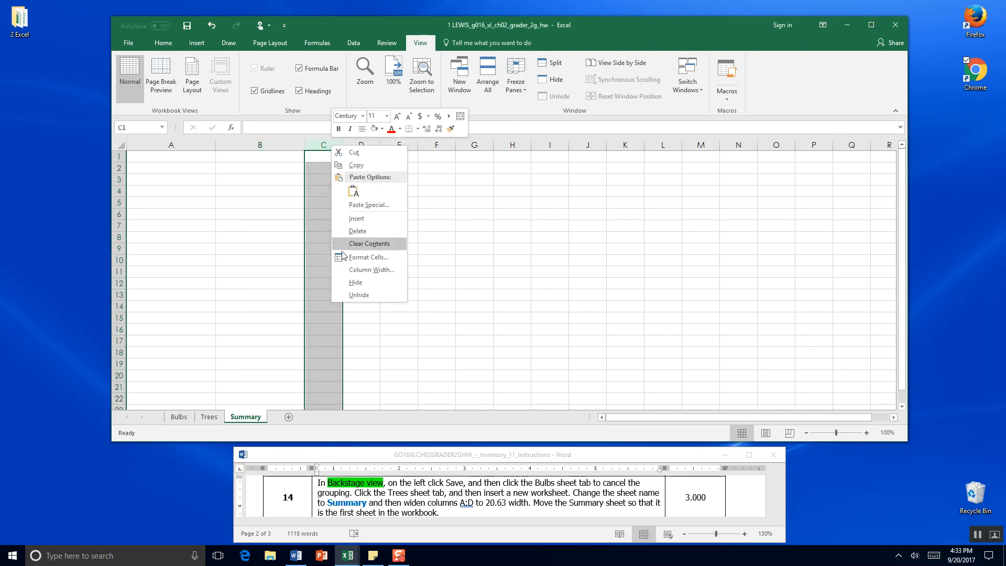
click(372, 269)
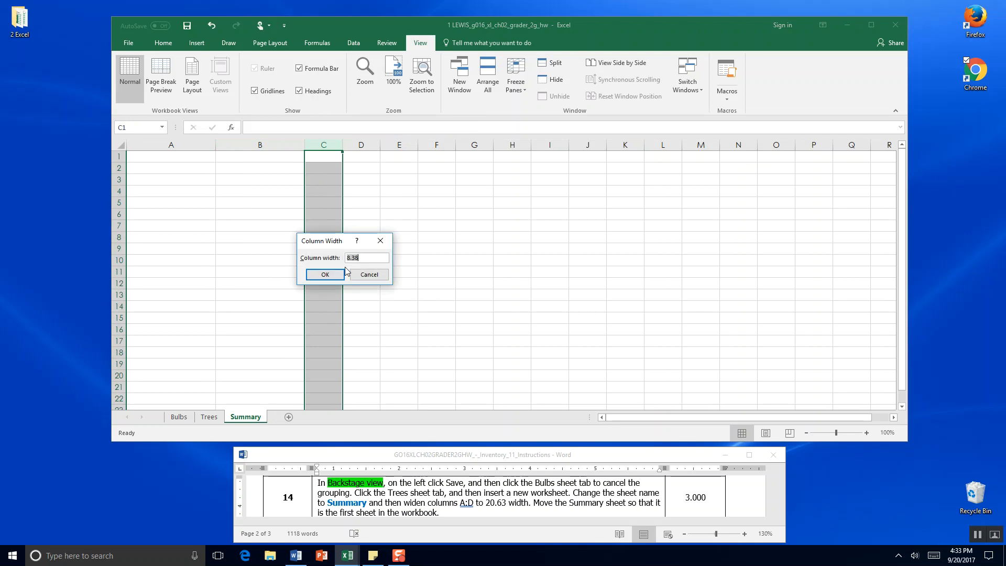
click(324, 275)
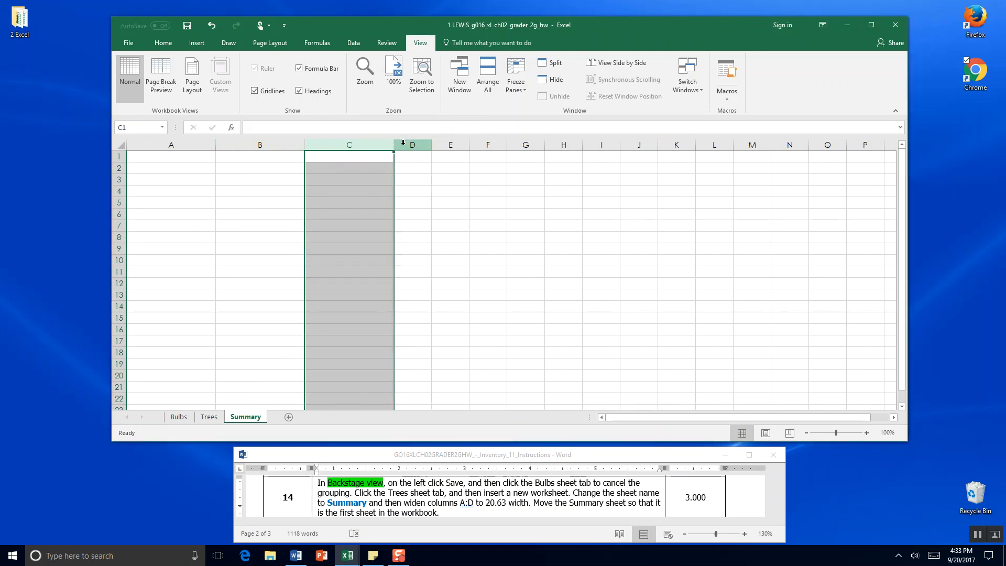
right_click(412, 145)
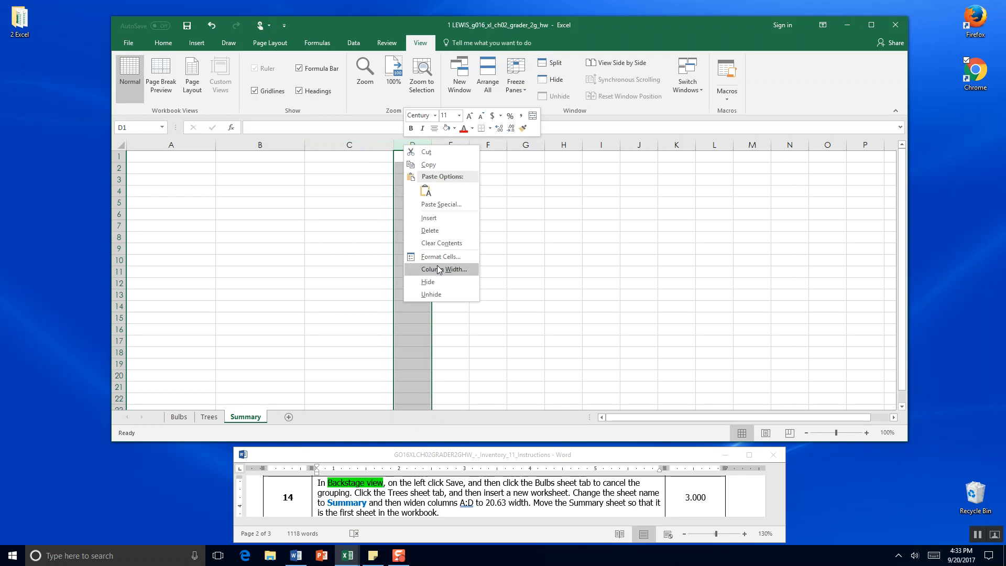
click(441, 269)
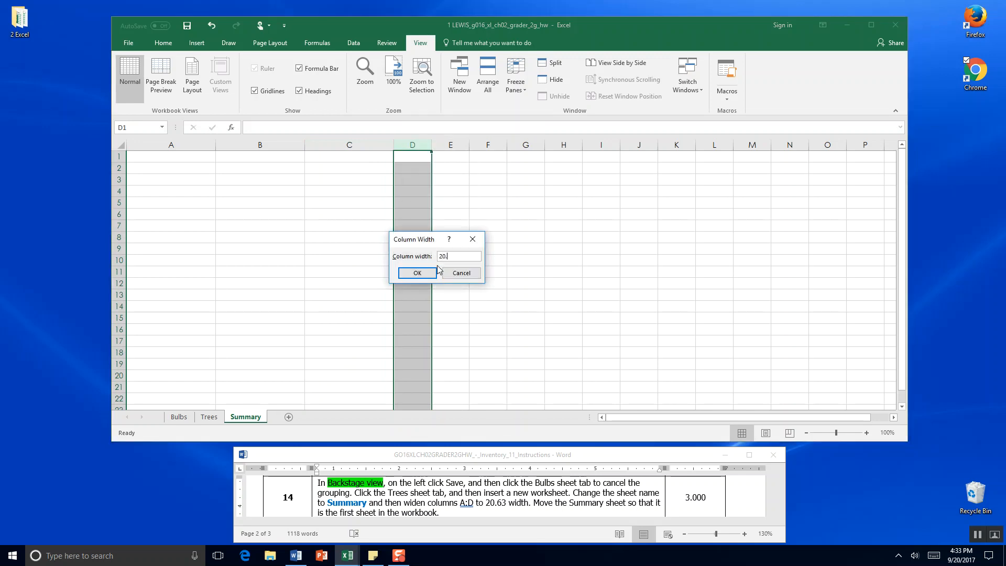
click(416, 273)
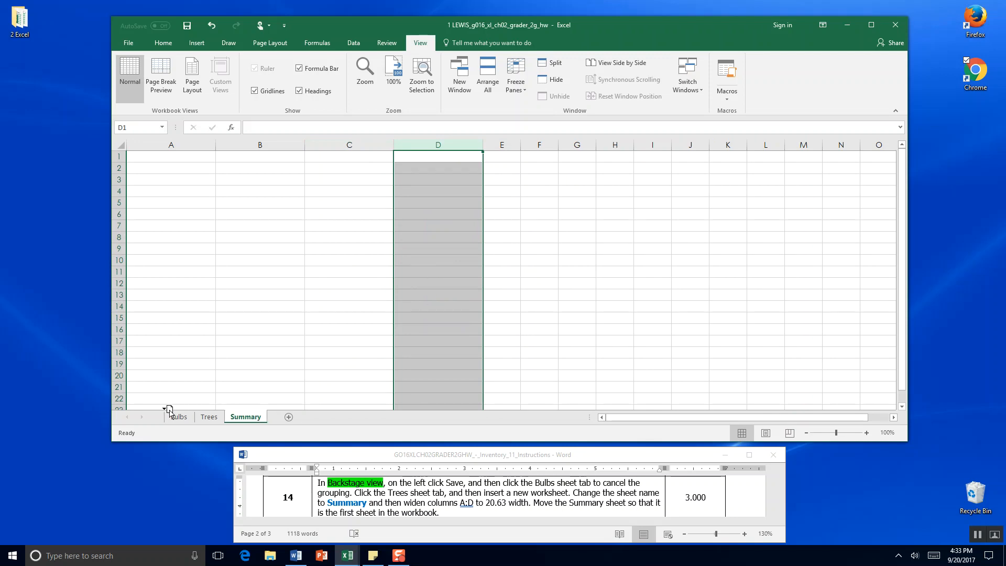
mouse_move(168, 412)
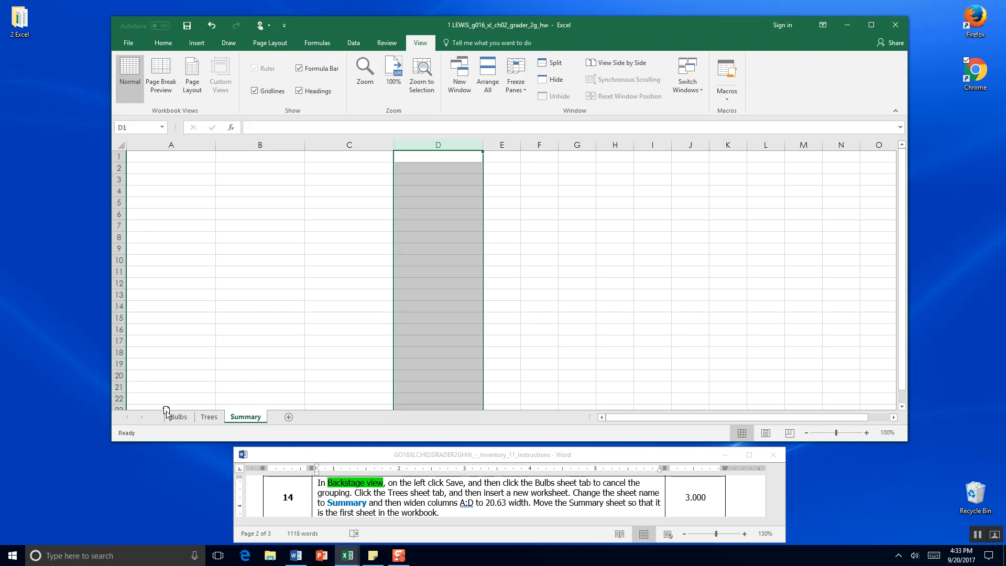
Move the Summary sheet tab in front of Bulbs so it is first
drag(245, 416, 177, 417)
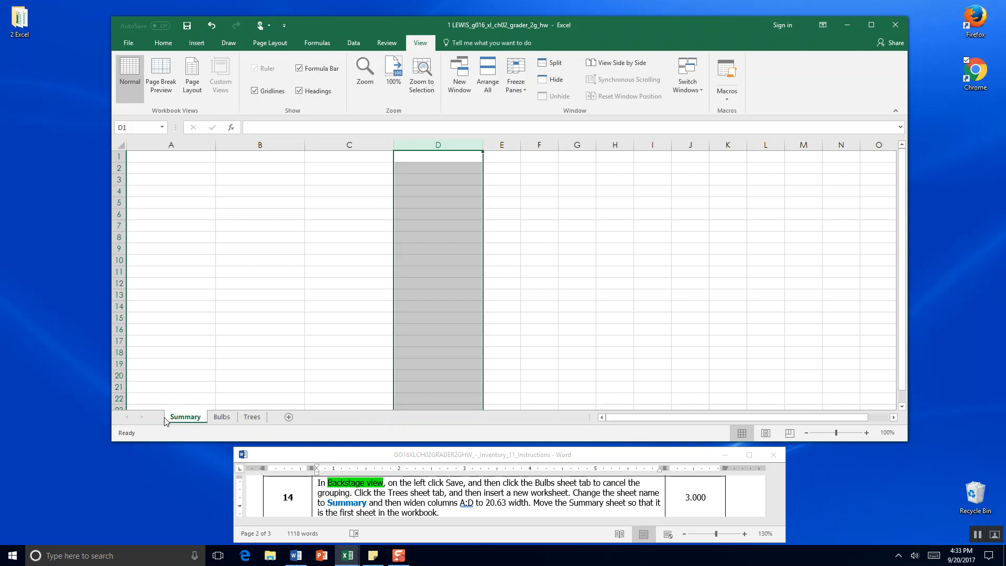
mouse_move(204, 420)
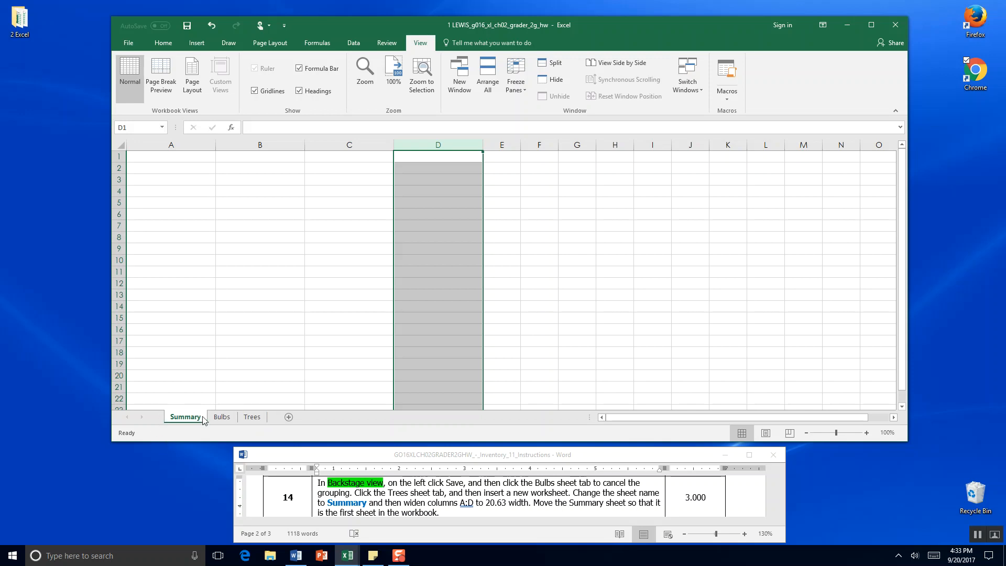
right_click(184, 416)
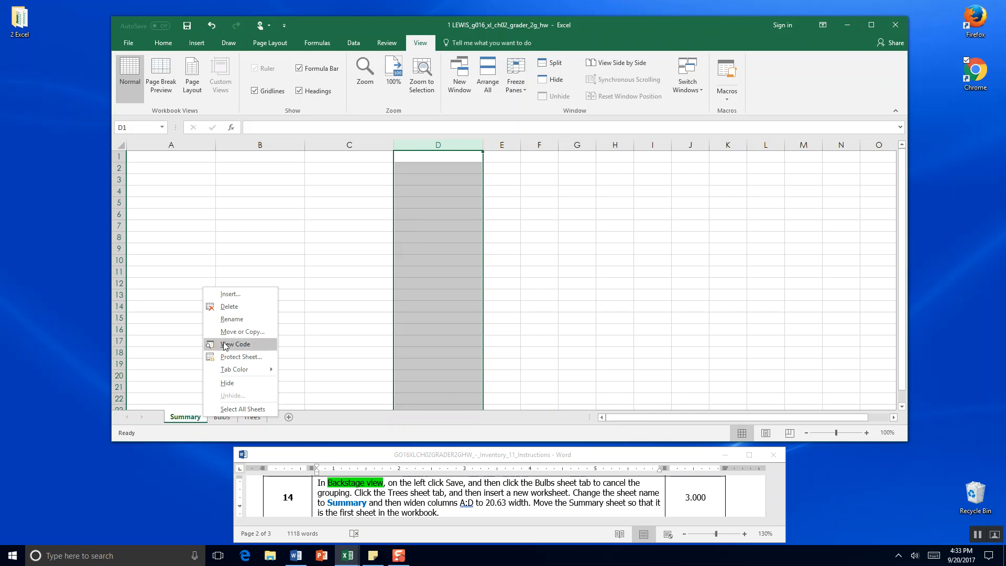
mouse_move(243, 332)
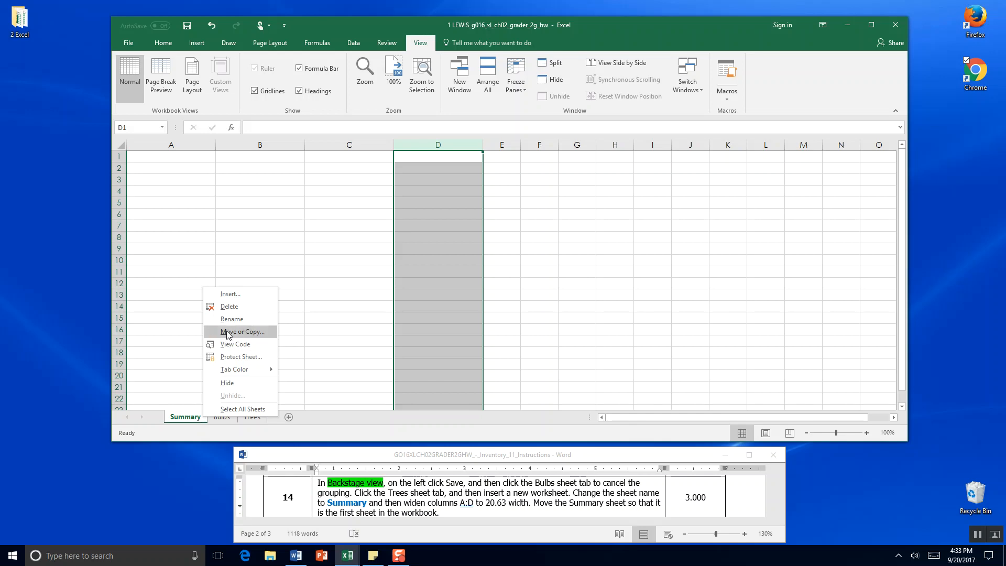
click(377, 440)
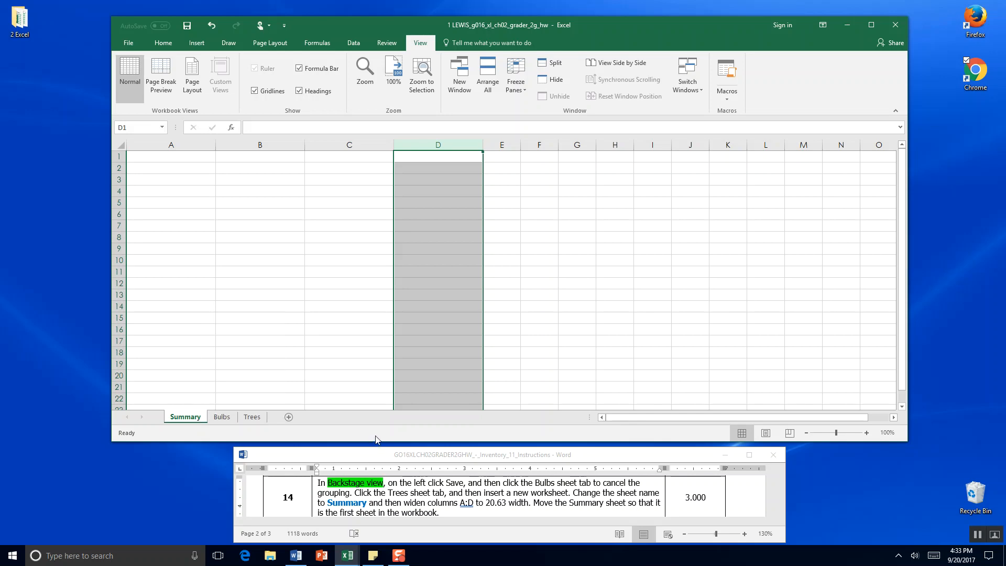